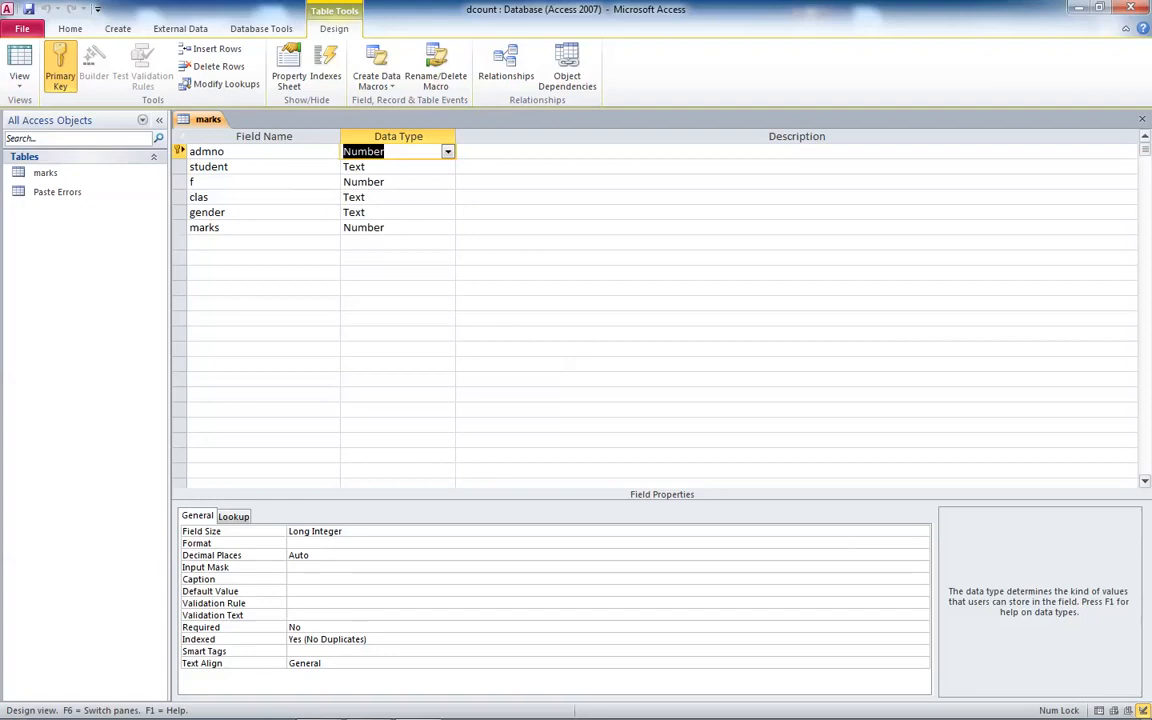
# Delete the Paste Errors table from the navigation pane and confirm the deletion
pyautogui.click(57, 191)
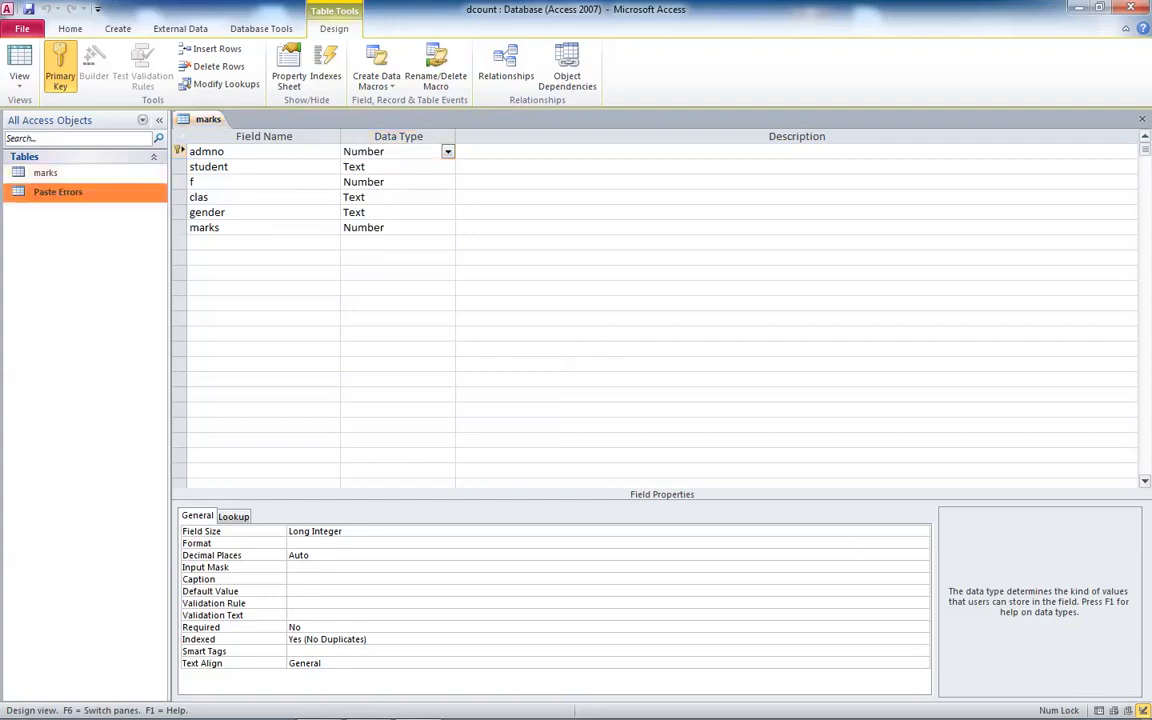
pyautogui.click(57, 191)
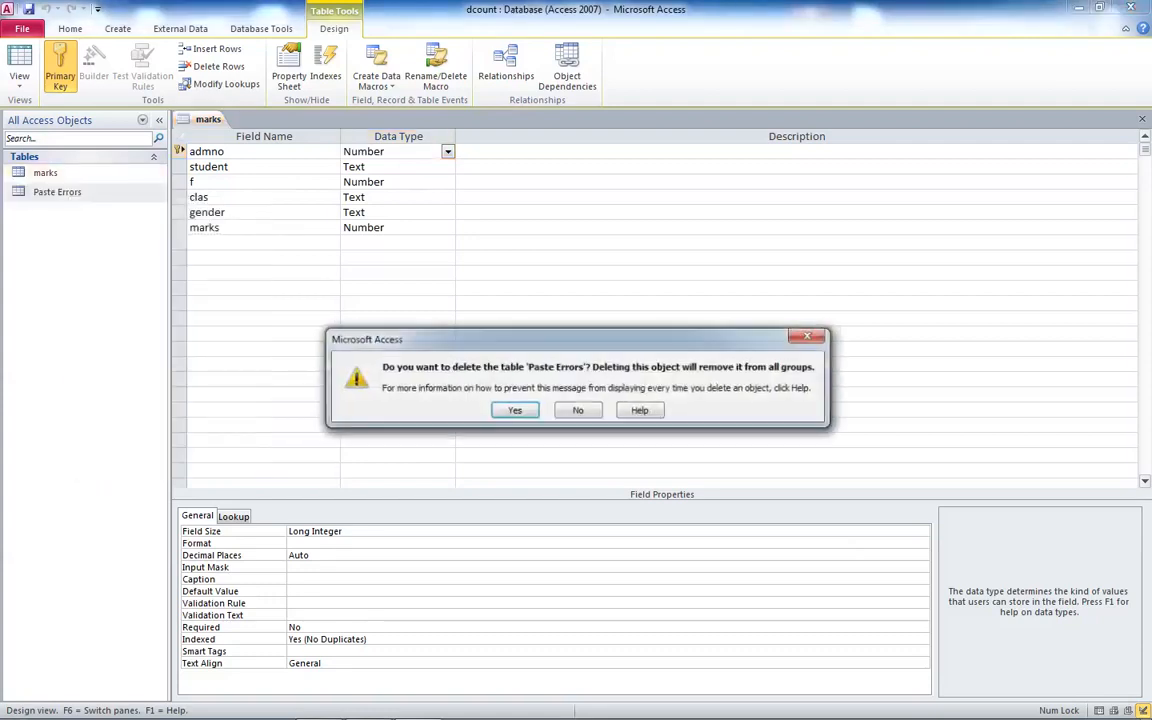
pyautogui.click(514, 410)
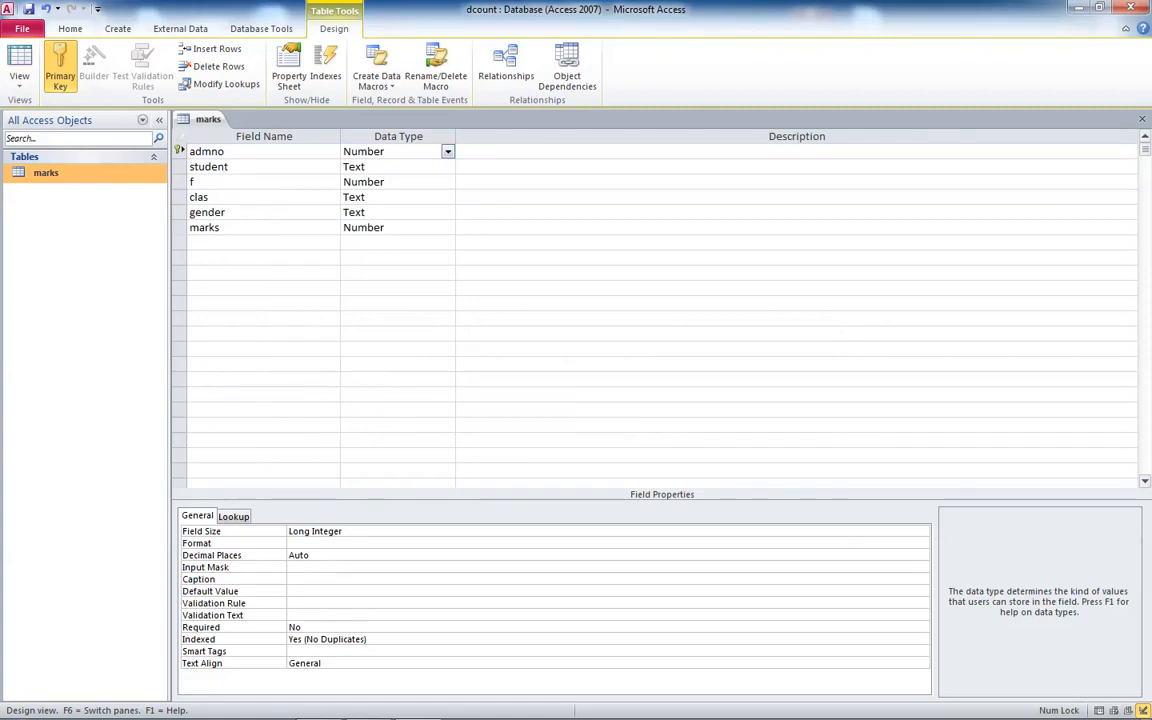
# Paste the copied Excel student records into marks' admno through gender columns in Datasheet View
pyautogui.click(390, 227)
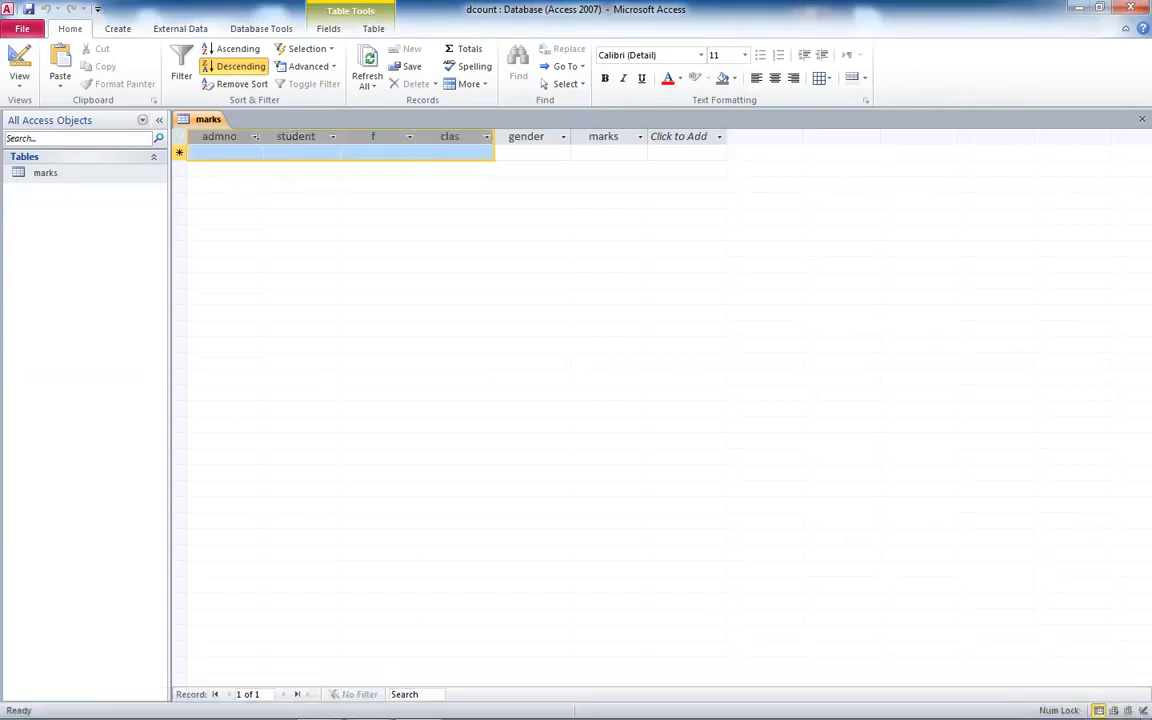
pyautogui.click(59, 75)
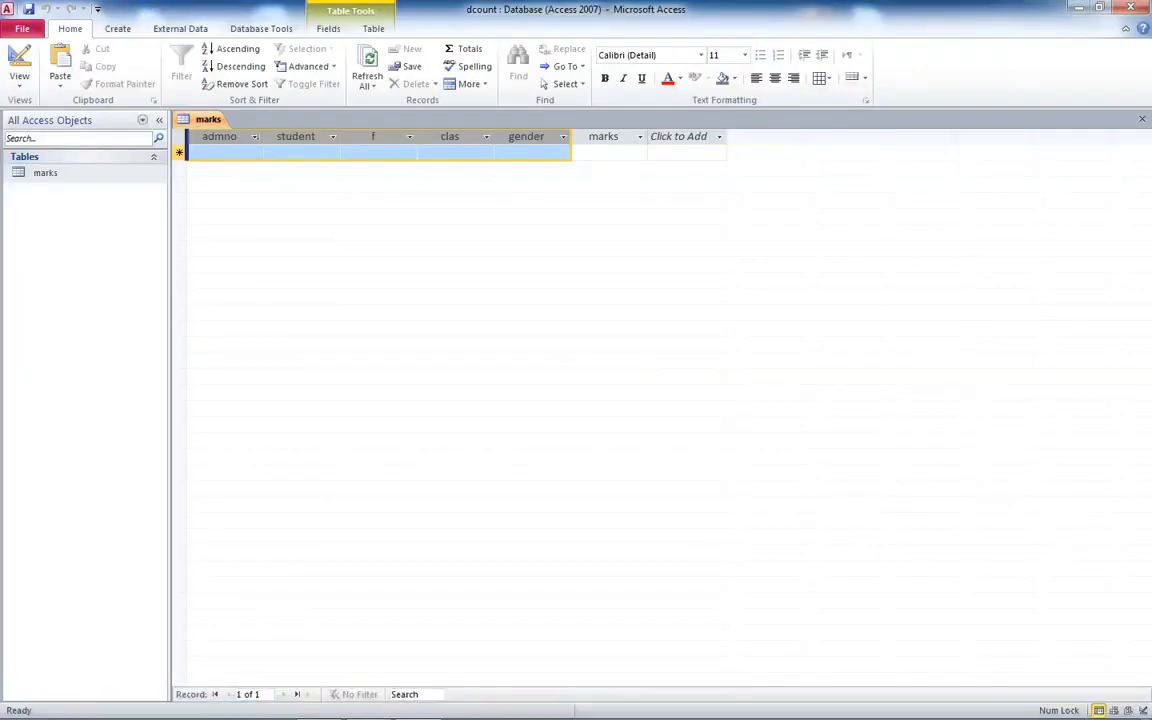
pyautogui.click(240, 66)
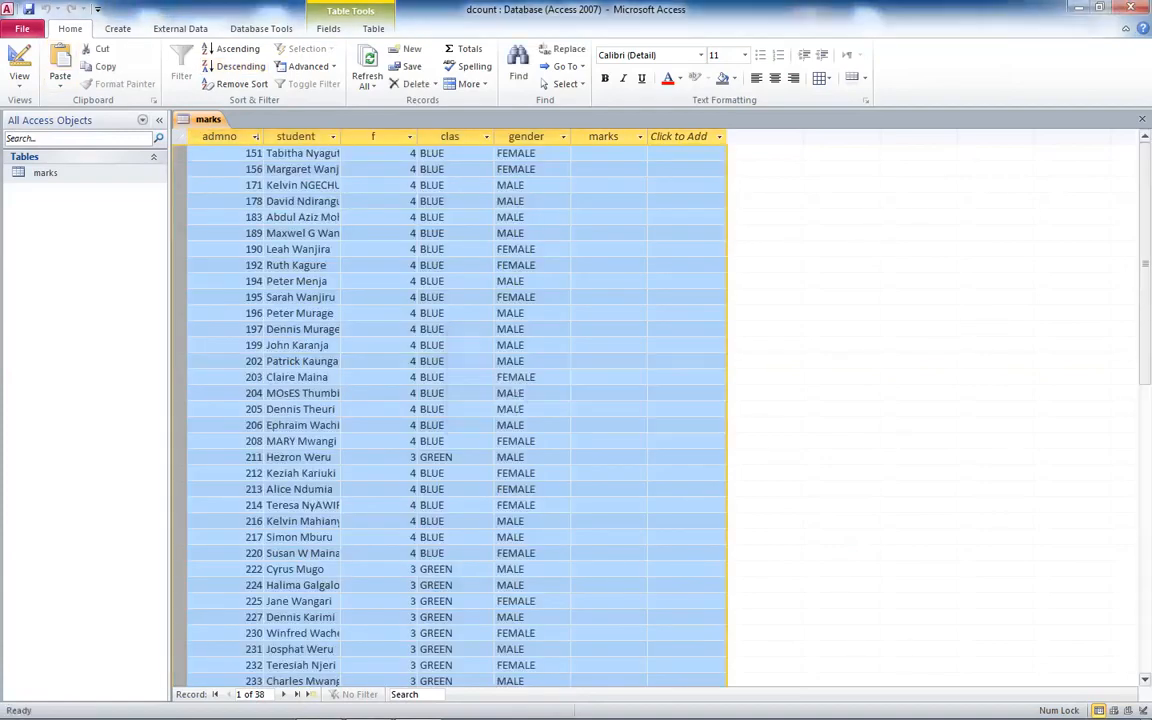
pyautogui.click(608, 153)
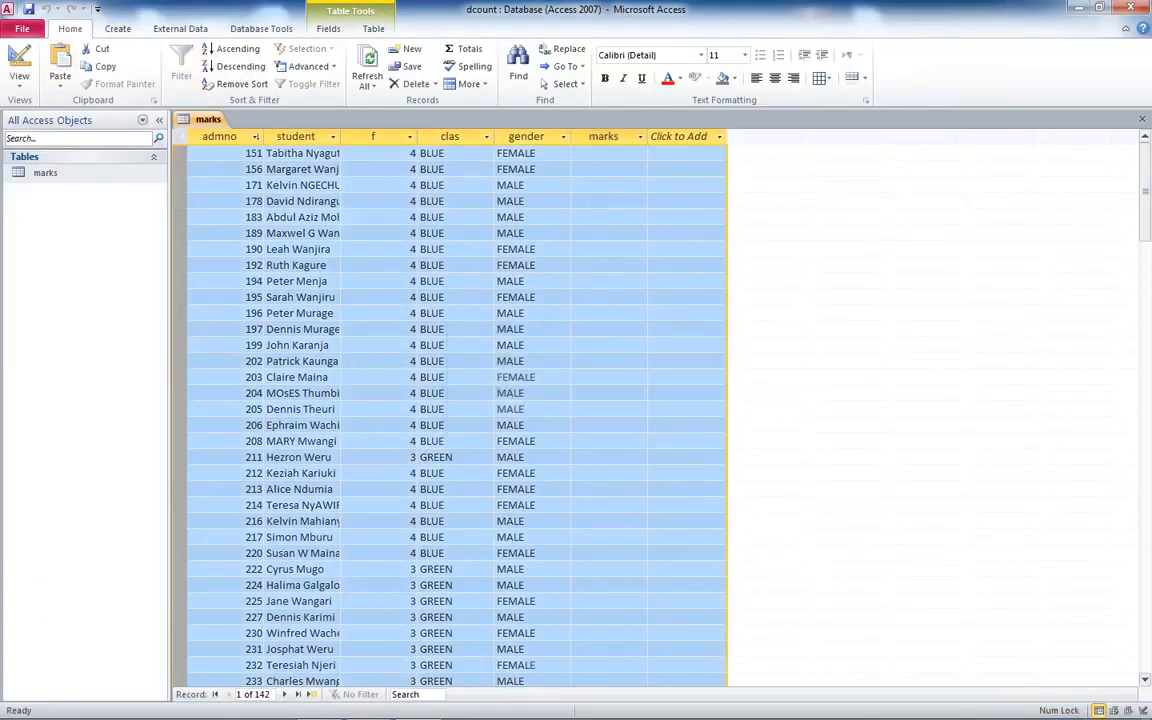
# Copy Excel's AdmNo column into the marks column of the Access table
pyautogui.click(603, 136)
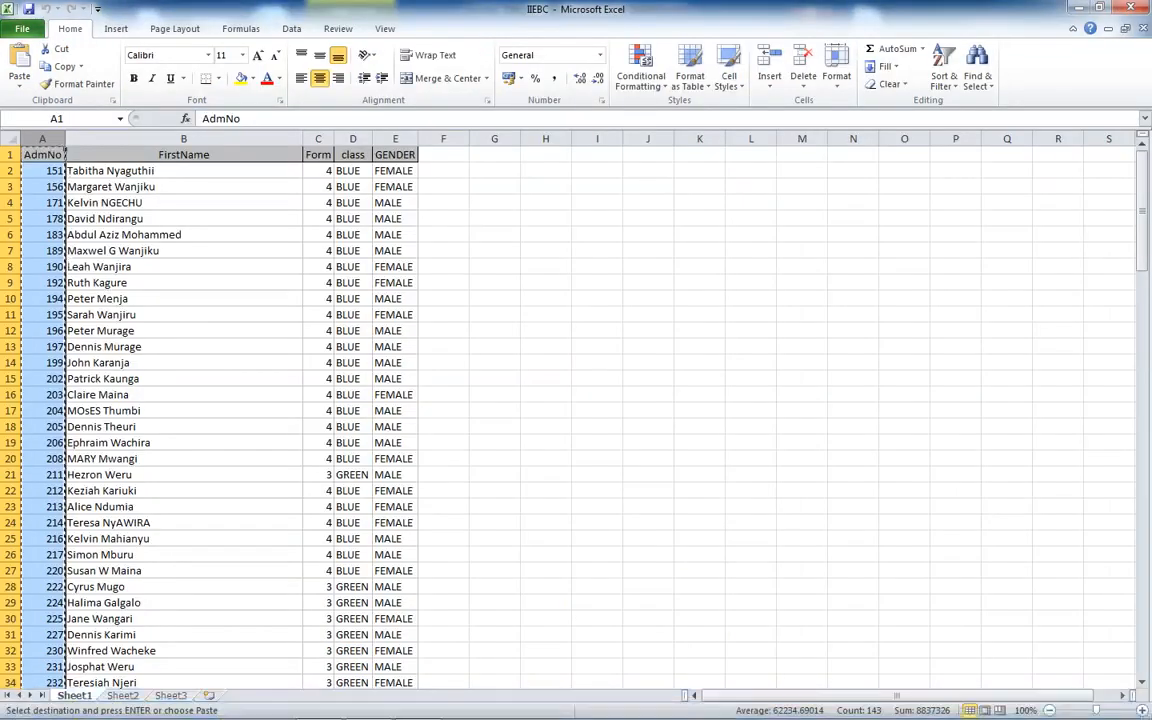
pyautogui.click(42, 186)
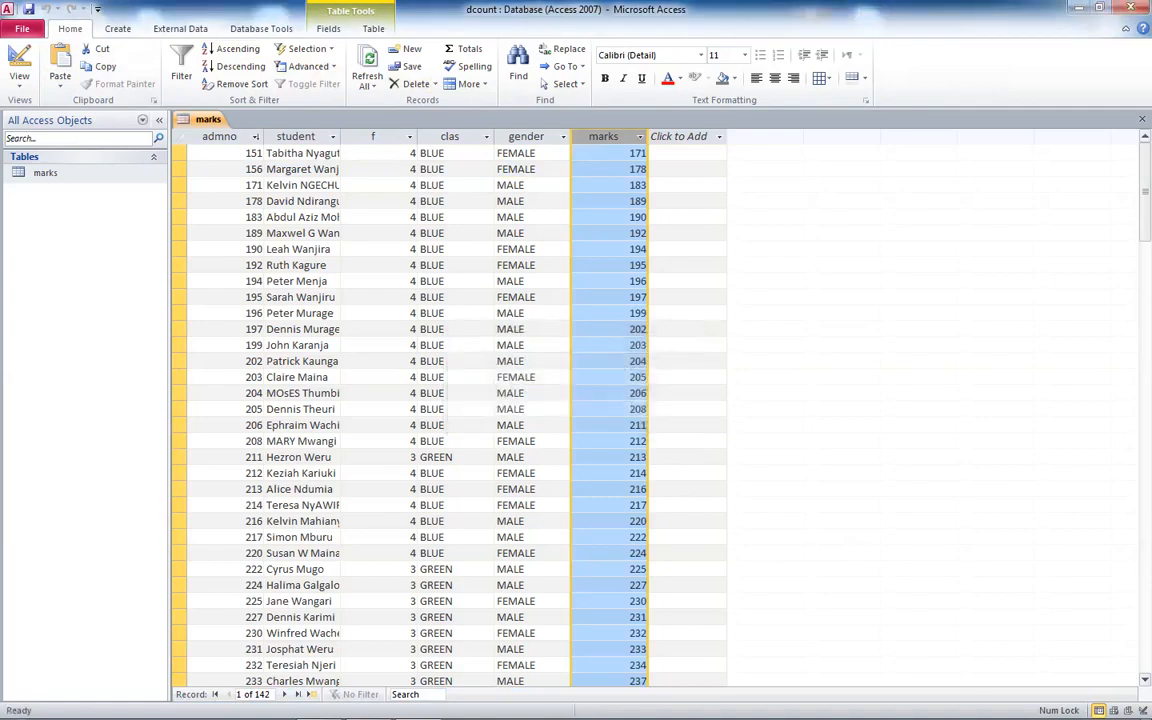
# Delete the stray extra rows so 39 records remain, then close the marks table
pyautogui.scroll(-3)
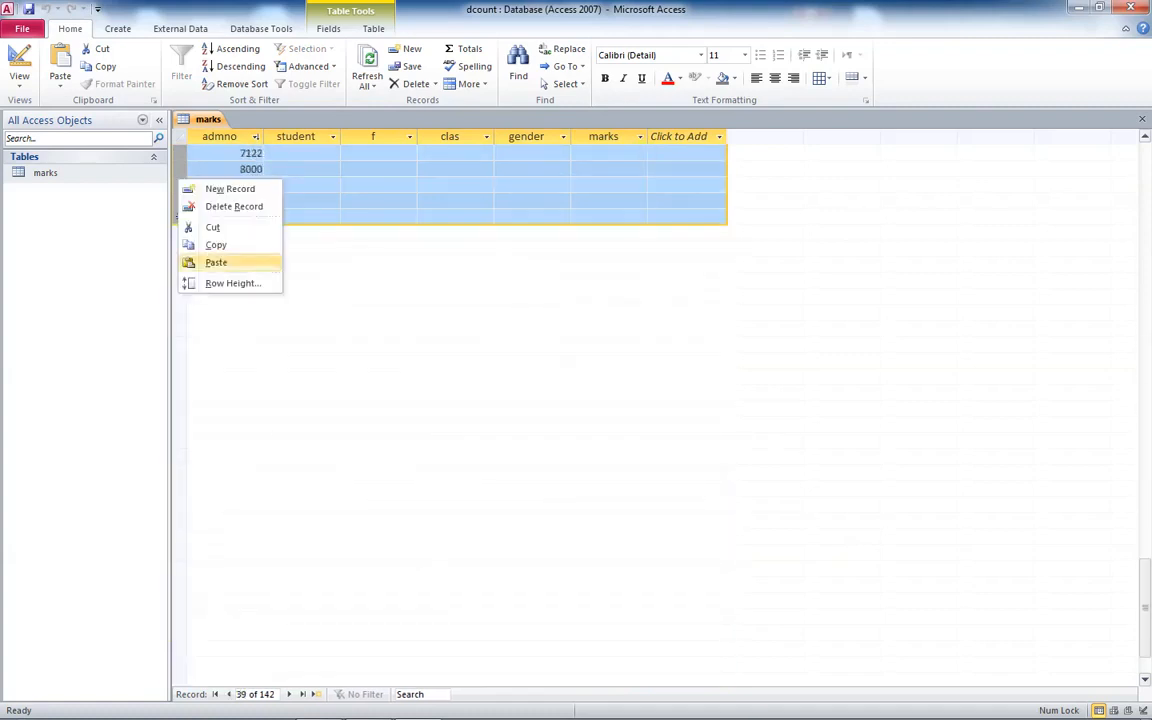
pyautogui.click(234, 206)
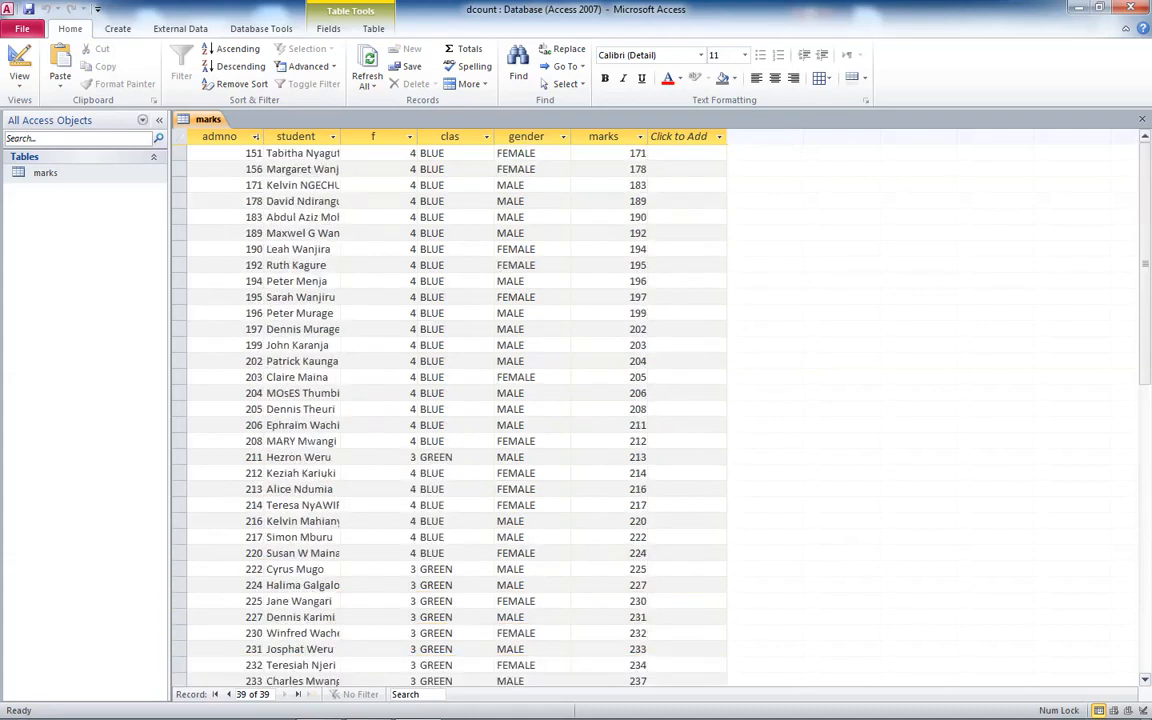
pyautogui.click(1142, 118)
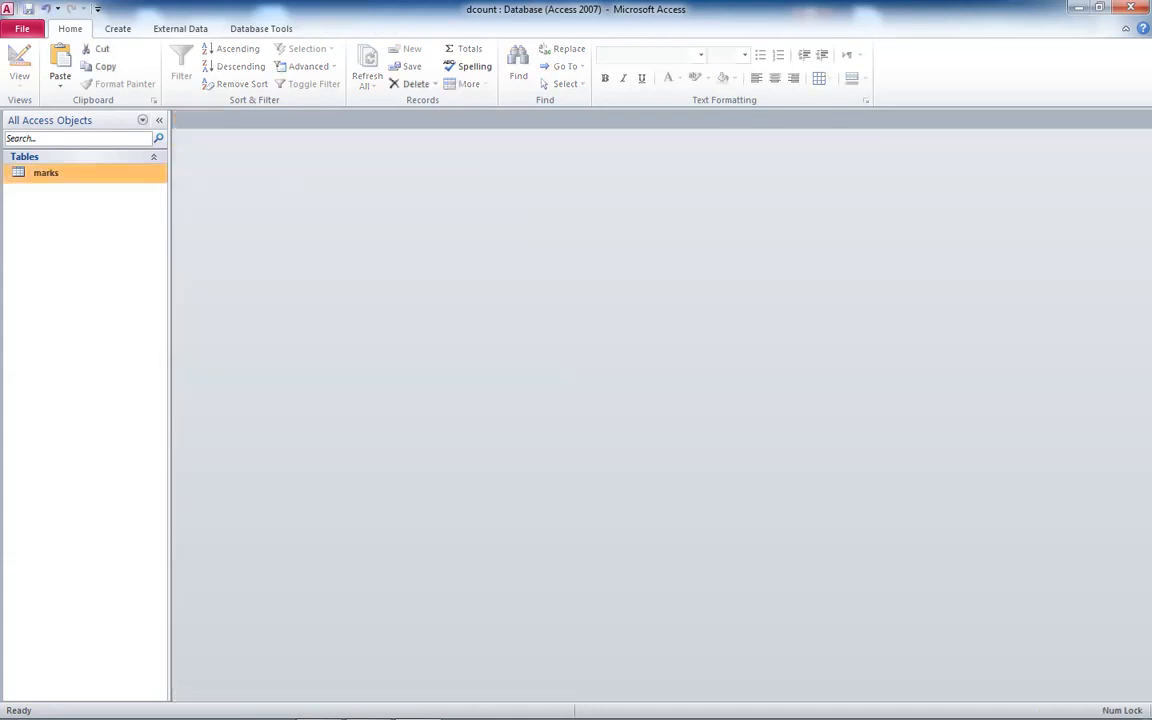
# Build a new query from the marks table with all six fields and run it
pyautogui.click(117, 28)
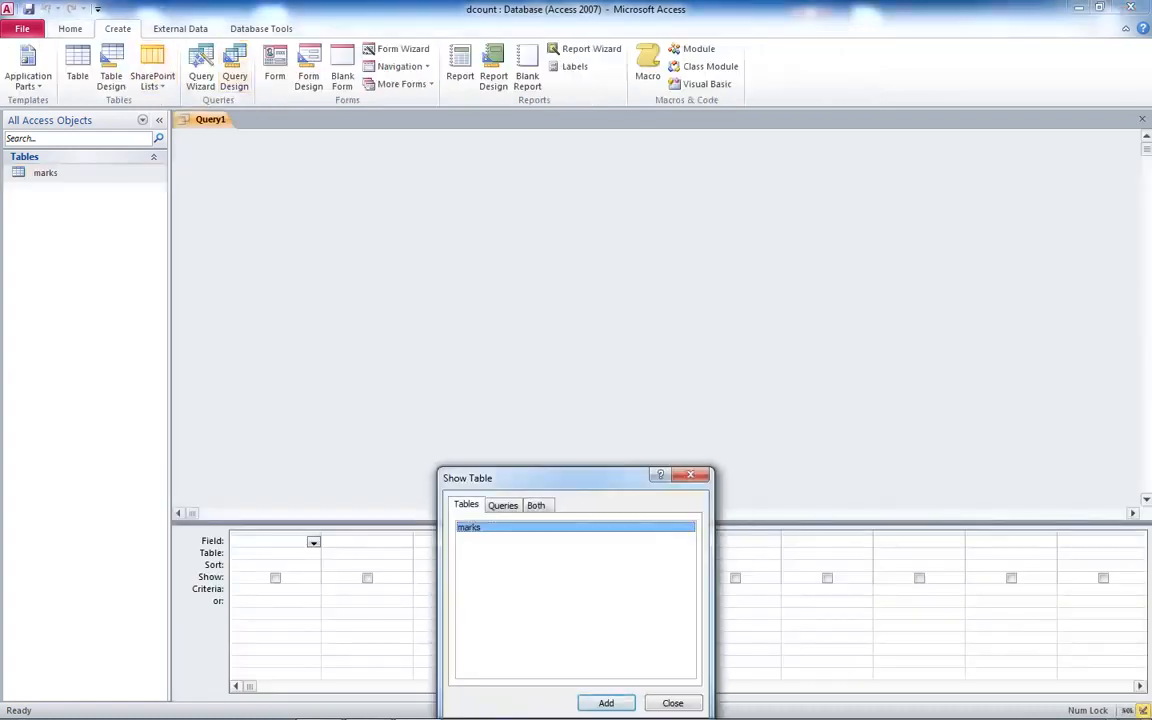
pyautogui.moveTo(575, 478); pyautogui.dragTo(535, 259)
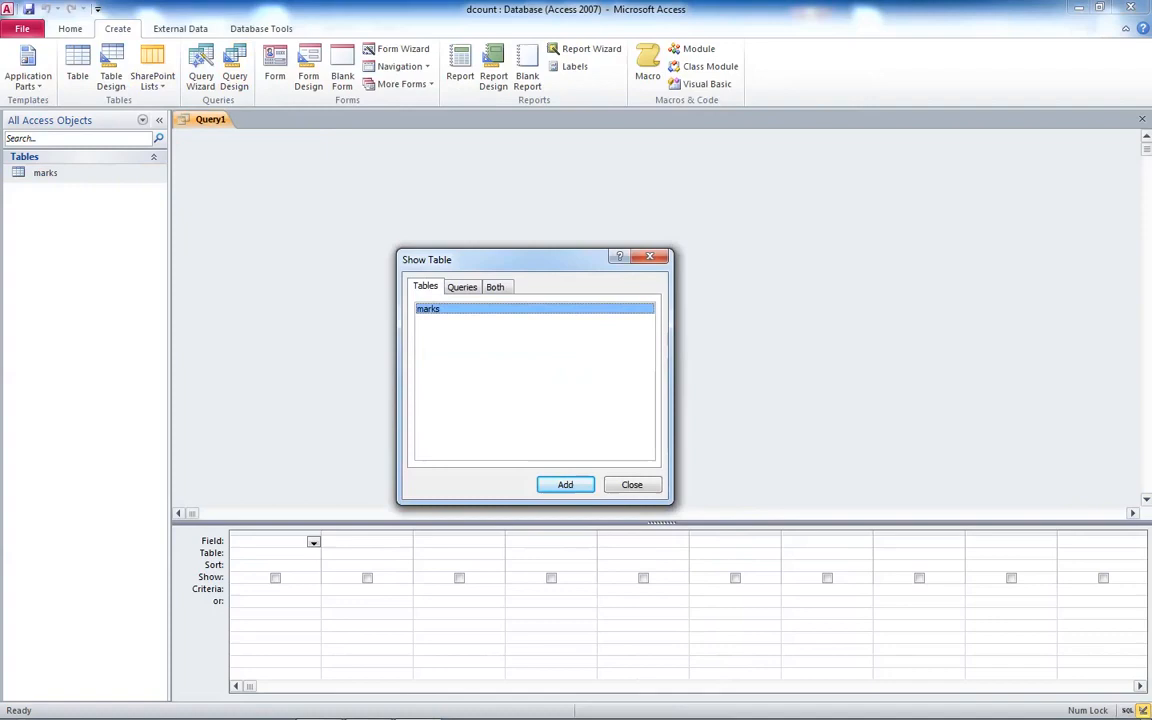
pyautogui.click(565, 485)
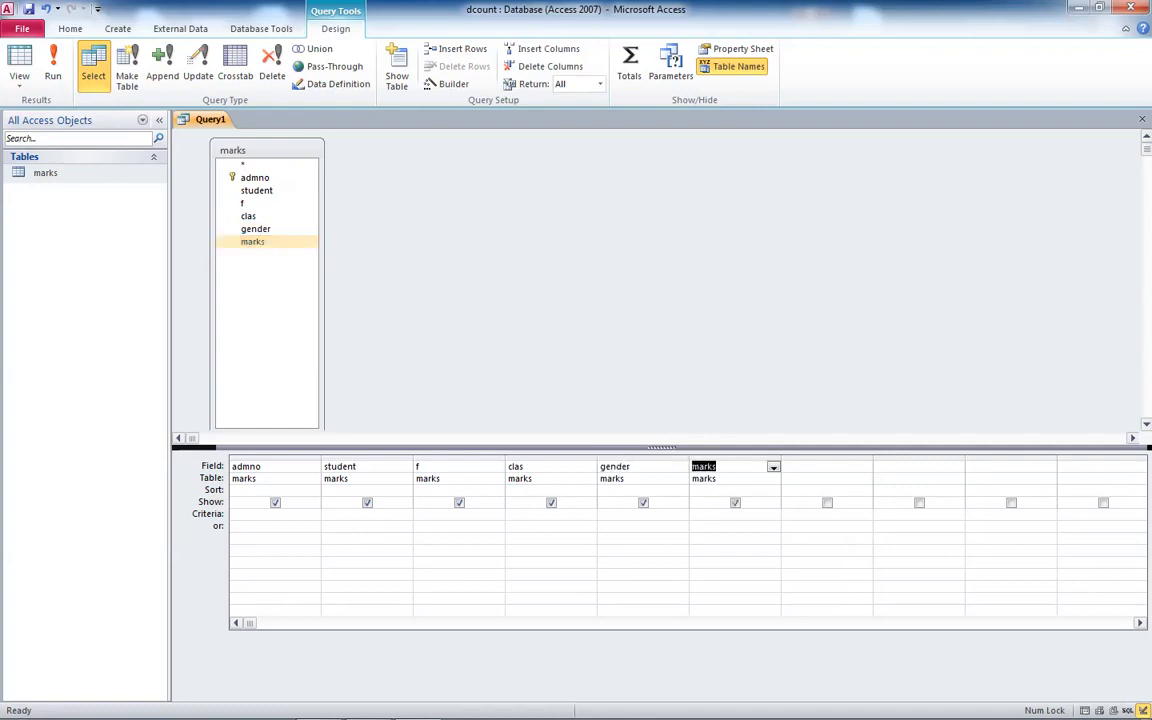
pyautogui.click(53, 65)
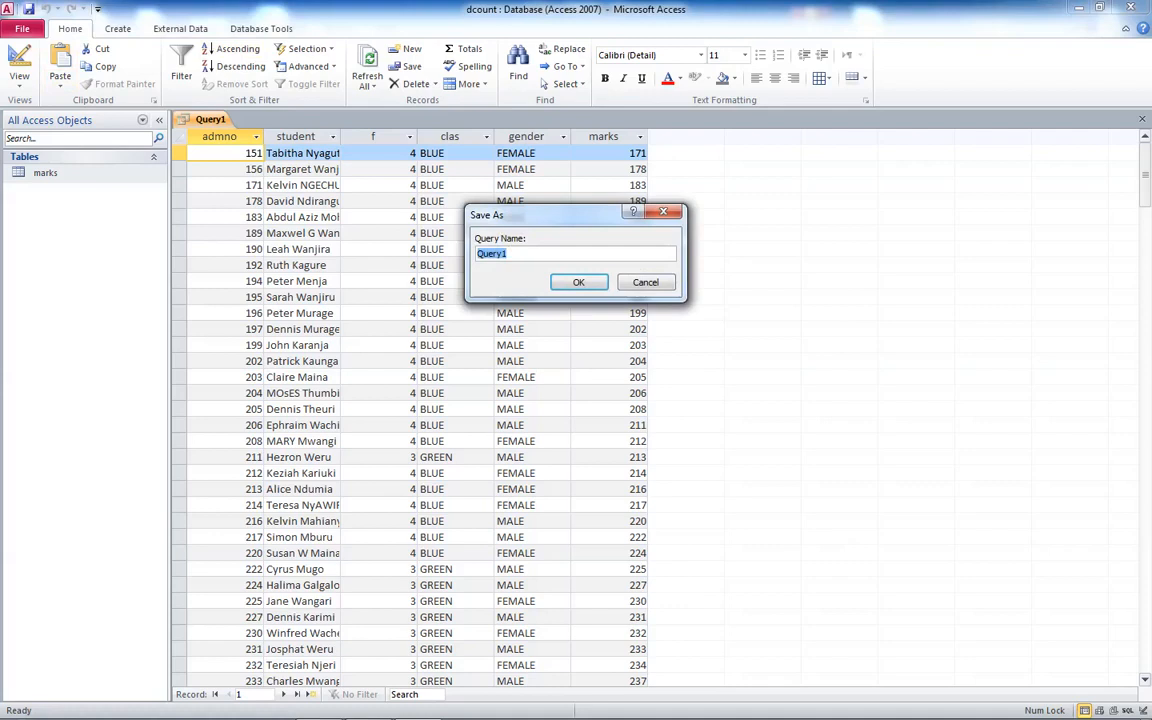
# Save the new query under the name marksq
pyautogui.write('marksq')
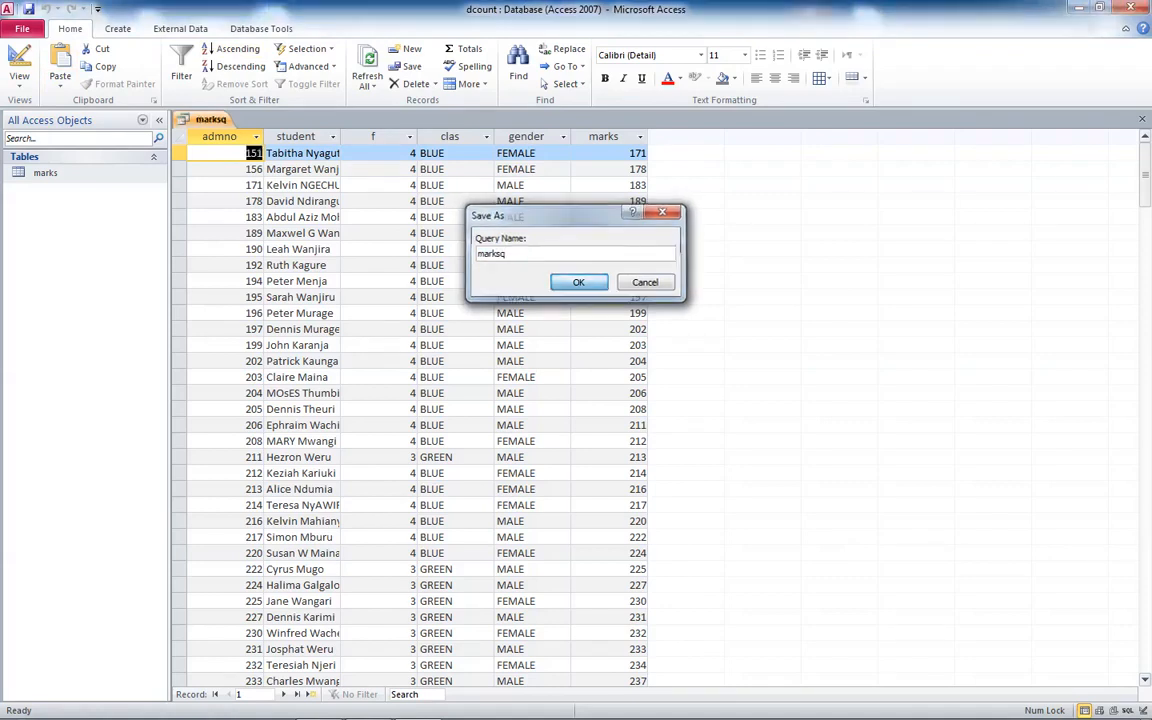
pyautogui.click(578, 281)
pyautogui.write('mark:')
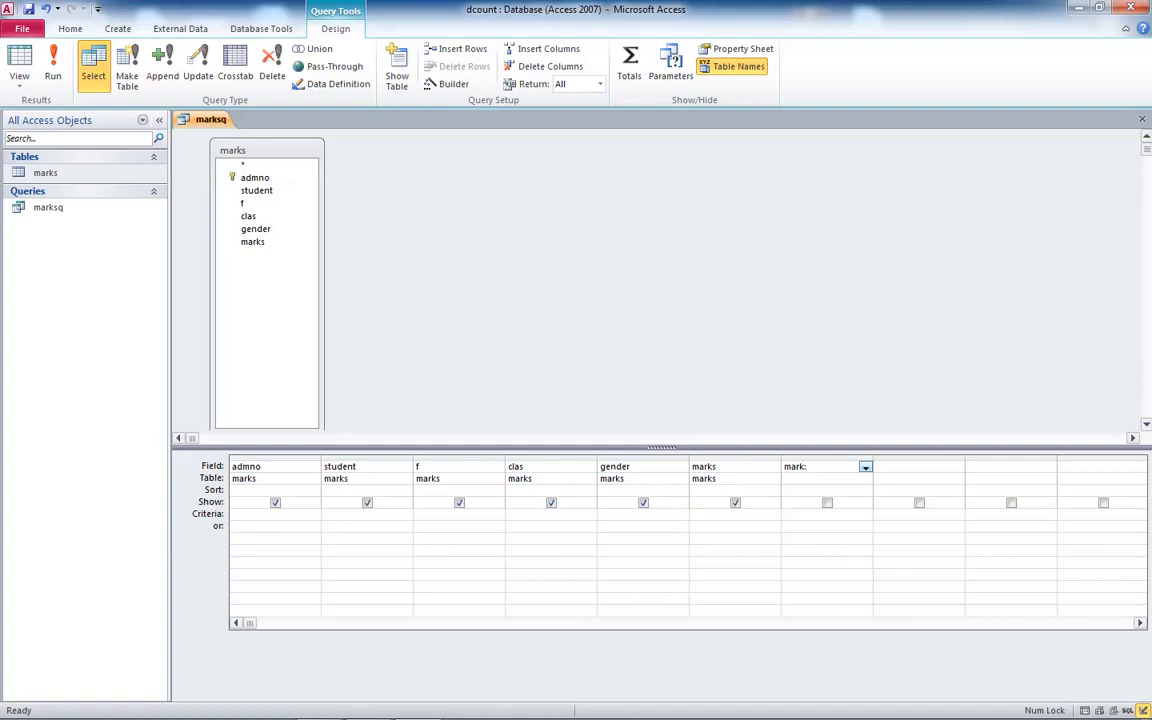
# Add the calculated field mark:[marks], run the query, and save changes on closing
pyautogui.write('[m')
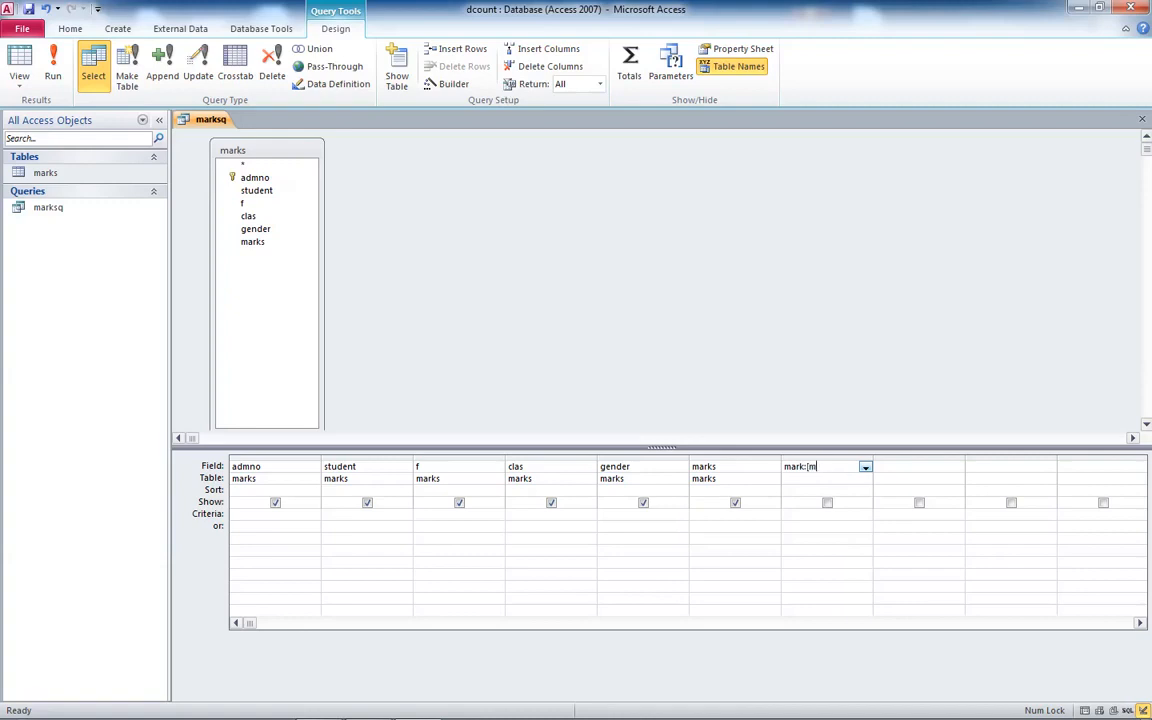
pyautogui.write('arks]')
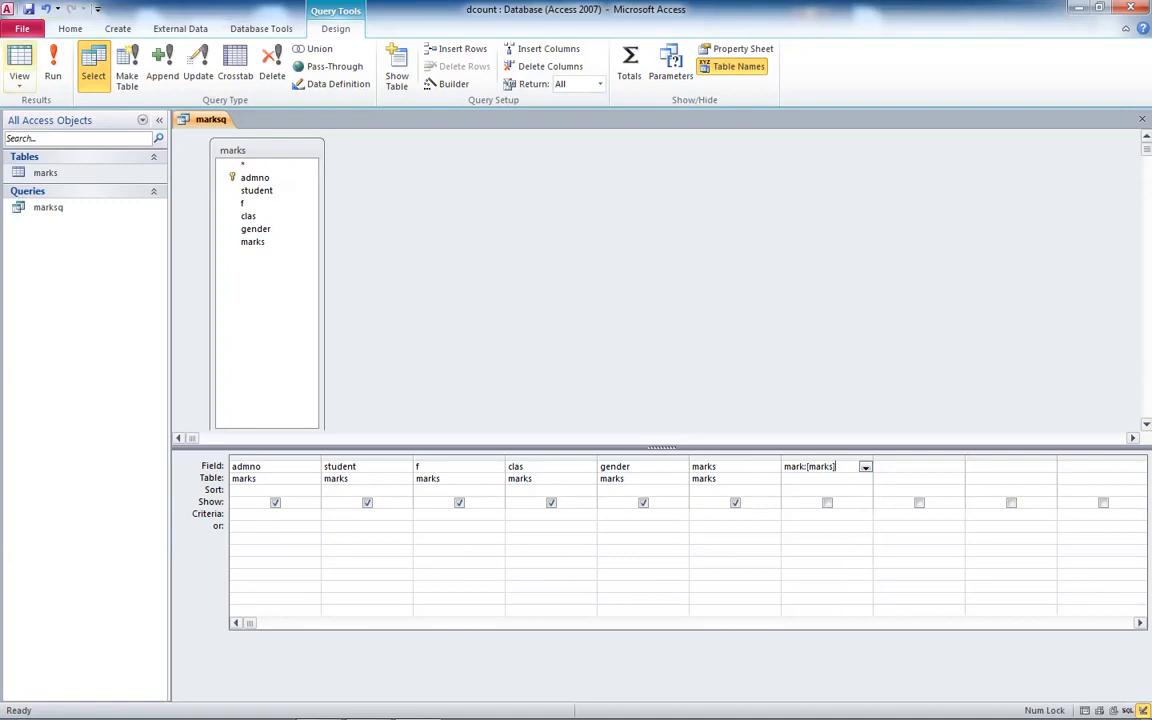
pyautogui.click(53, 65)
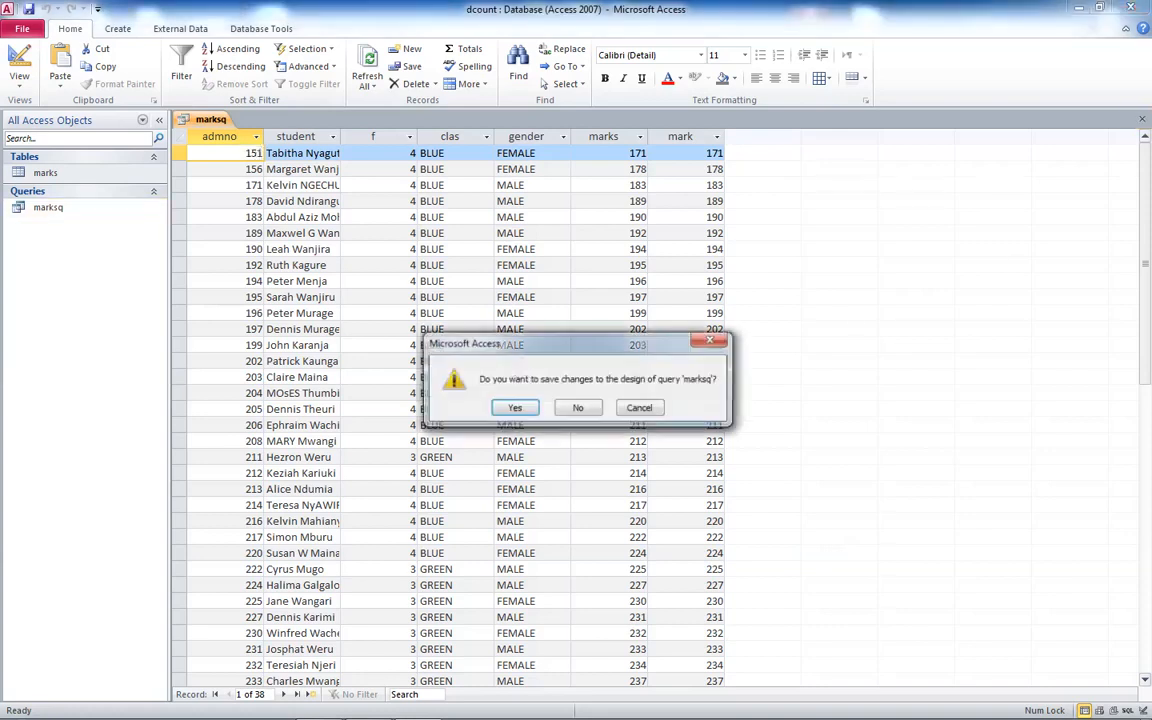
pyautogui.click(577, 407)
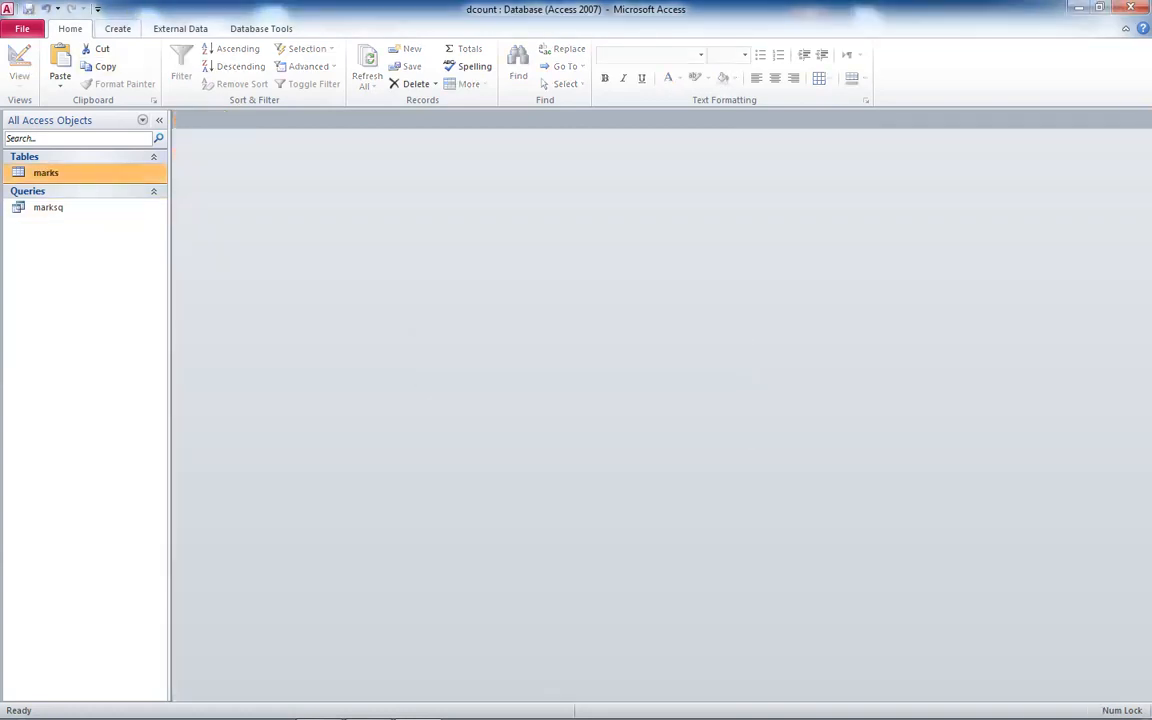
# Create a new blank form in design view with header and footer sections
pyautogui.click(117, 28)
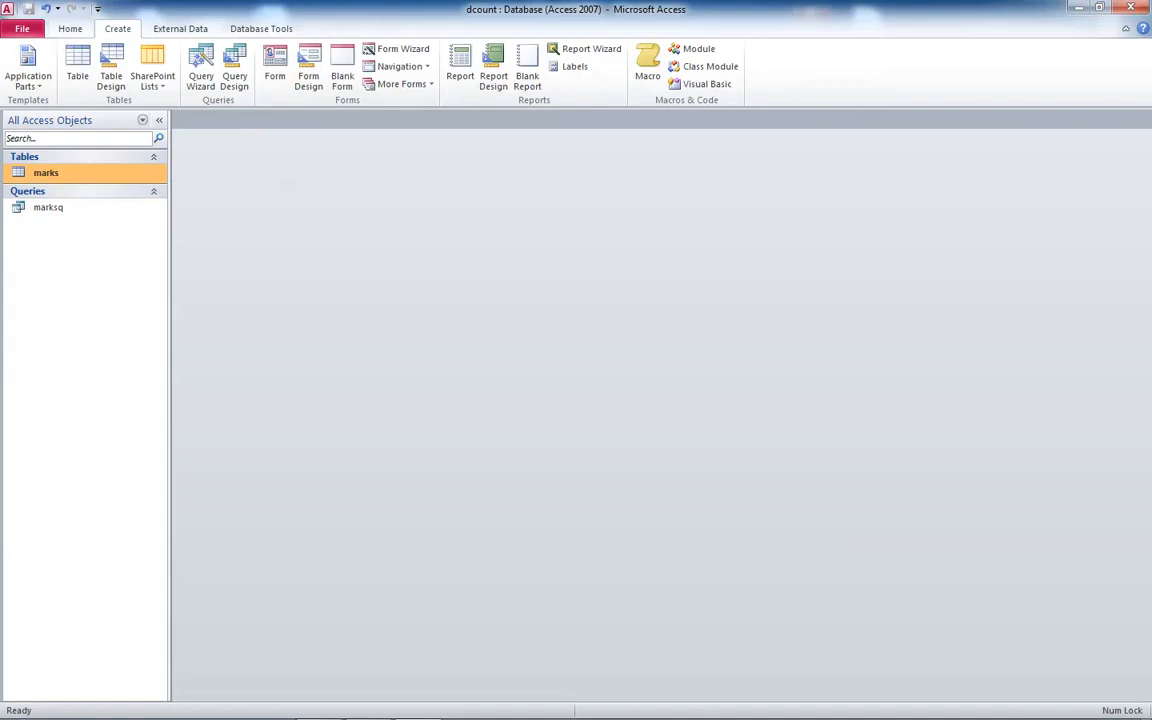
pyautogui.moveTo(309, 66)
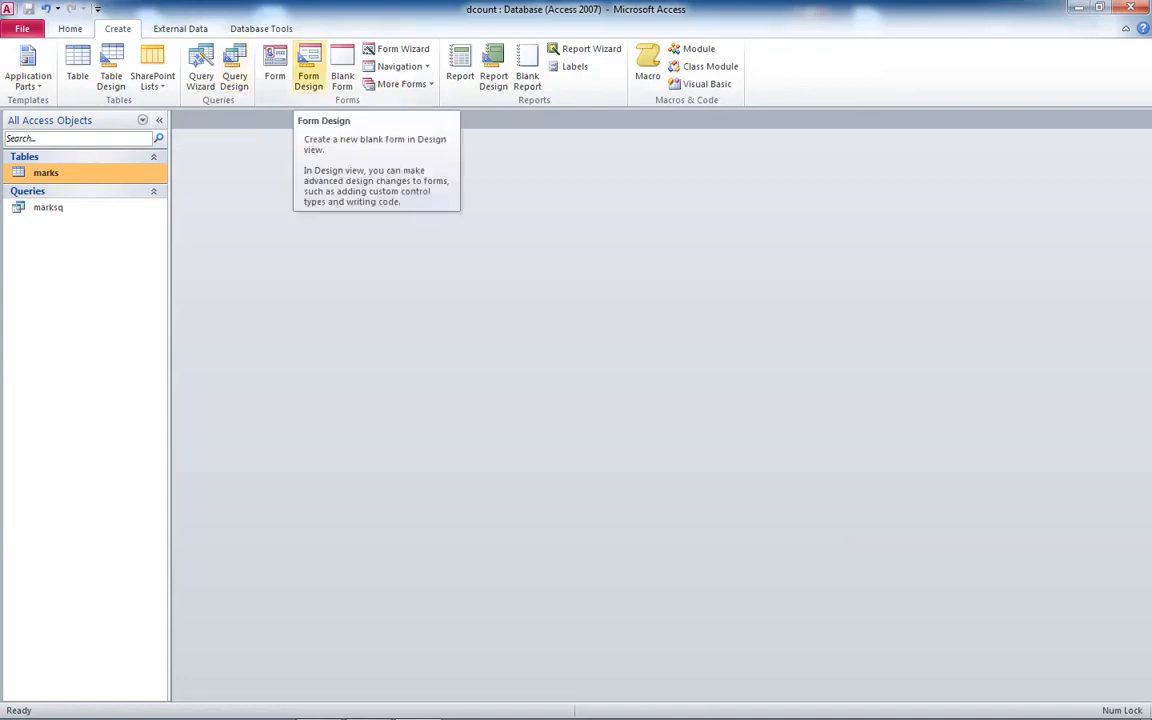
pyautogui.click(309, 67)
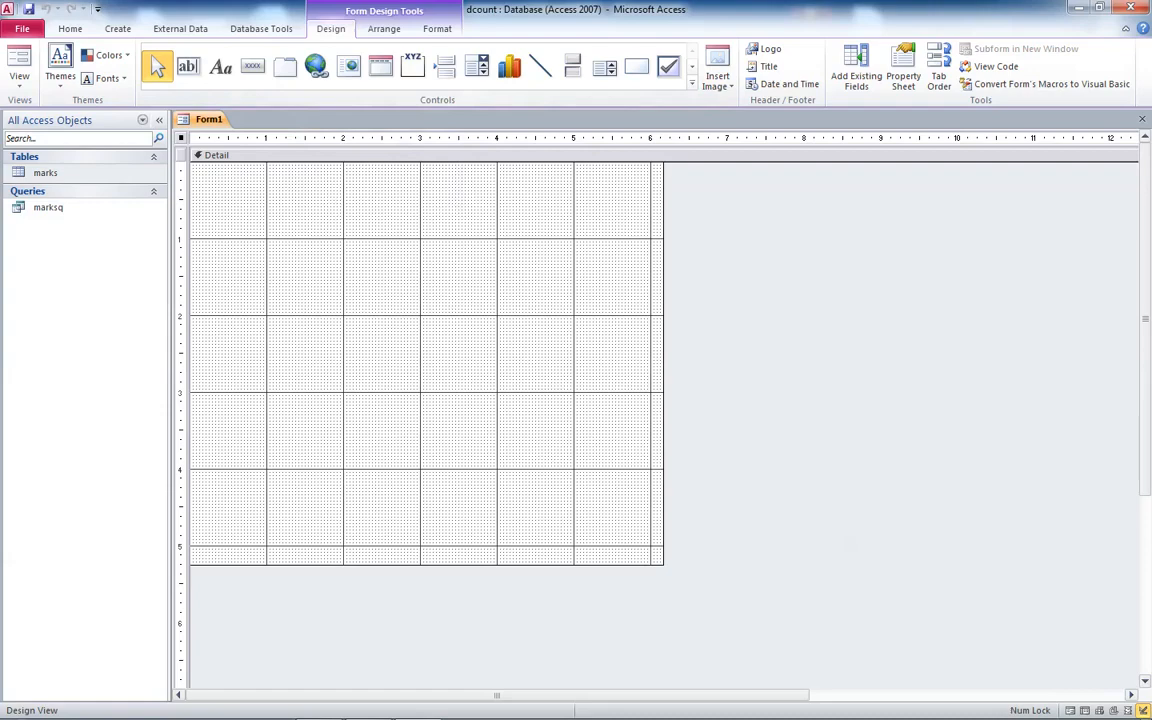
pyautogui.rightClick(460, 205)
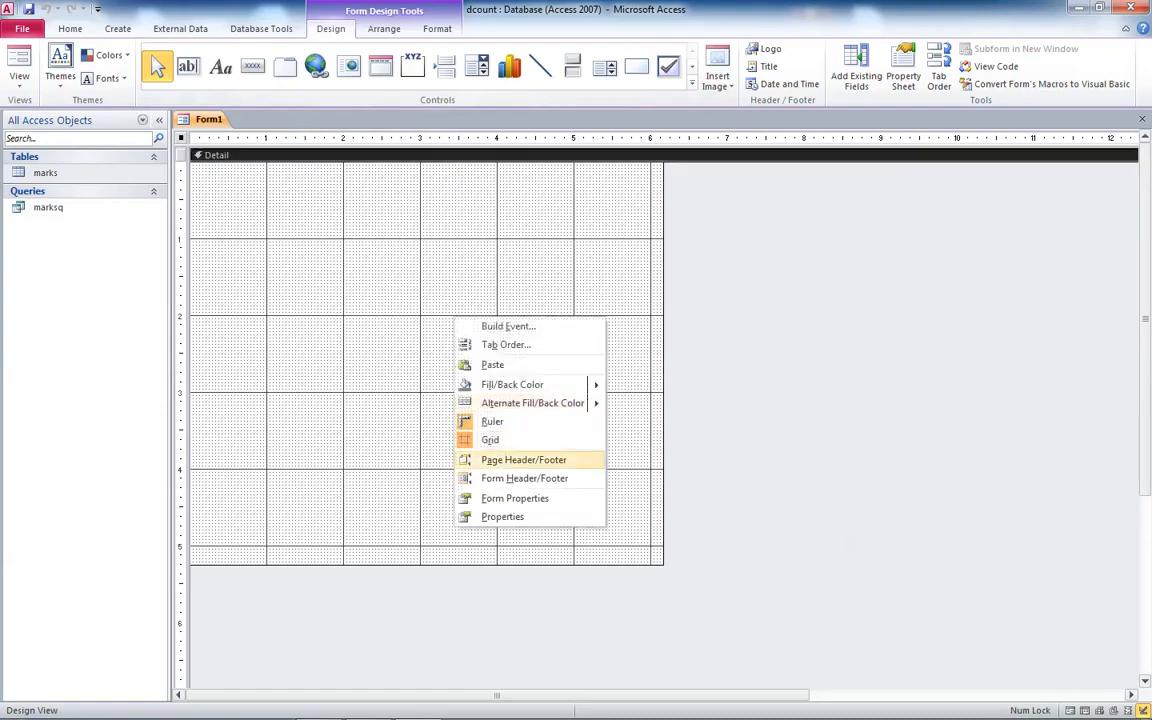
pyautogui.click(524, 478)
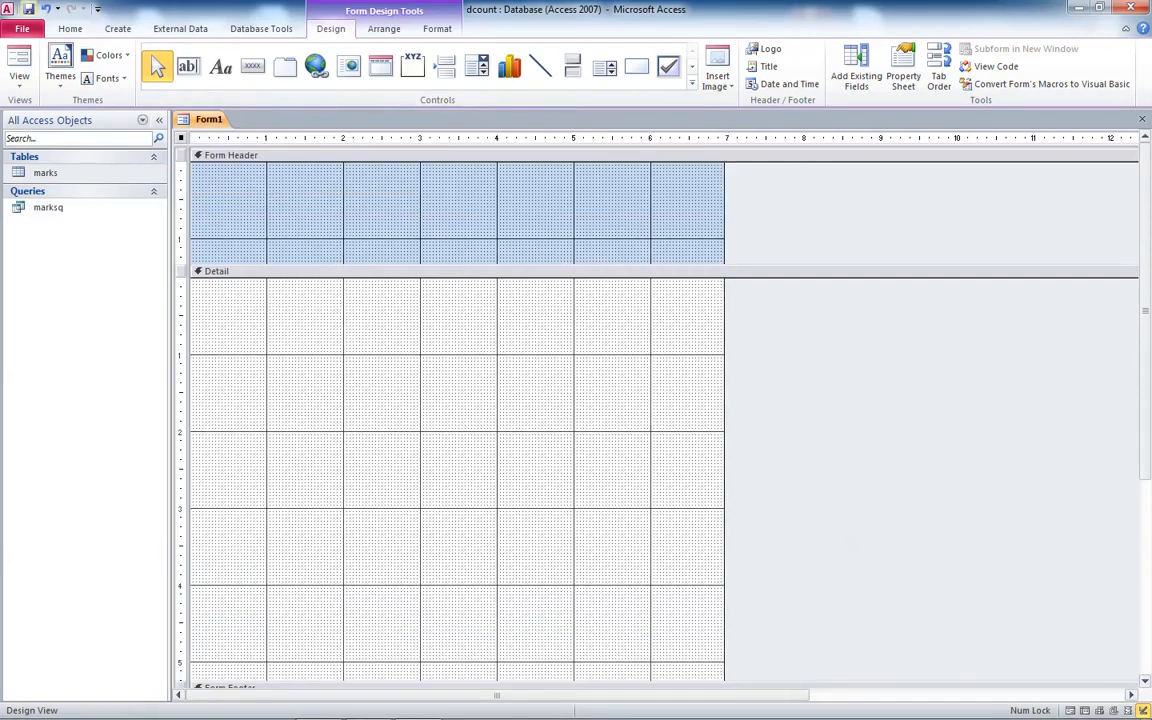
# Save the new form as master
pyautogui.write('m')
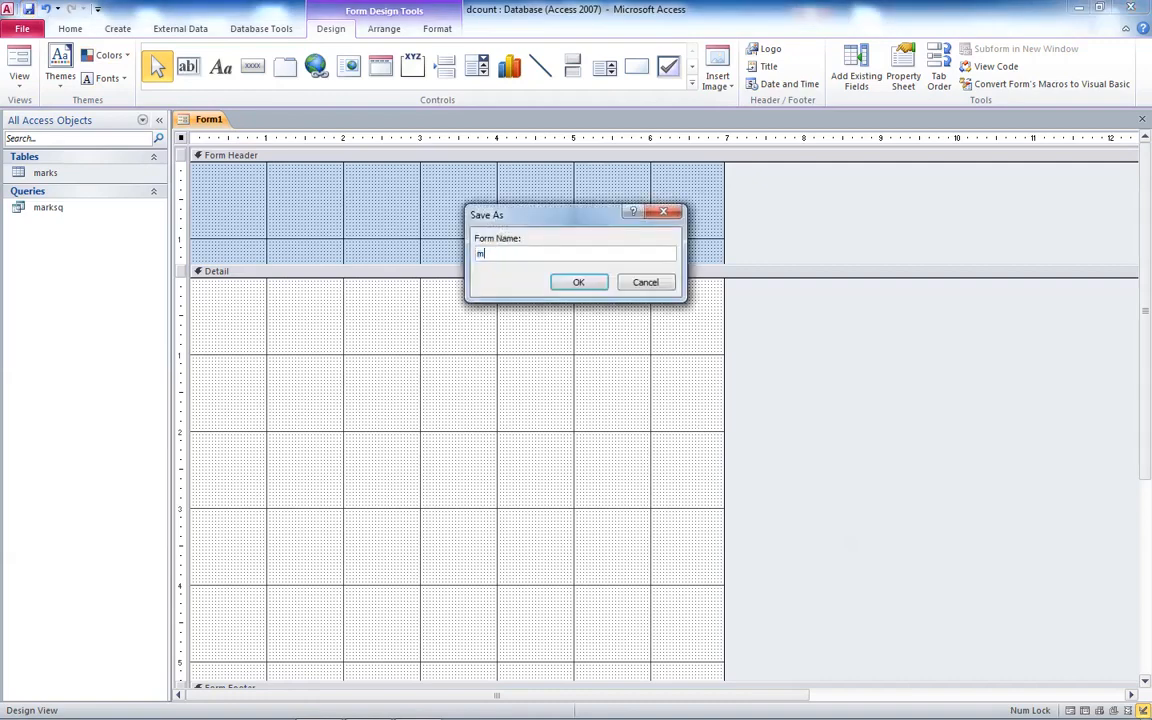
pyautogui.write('aster')
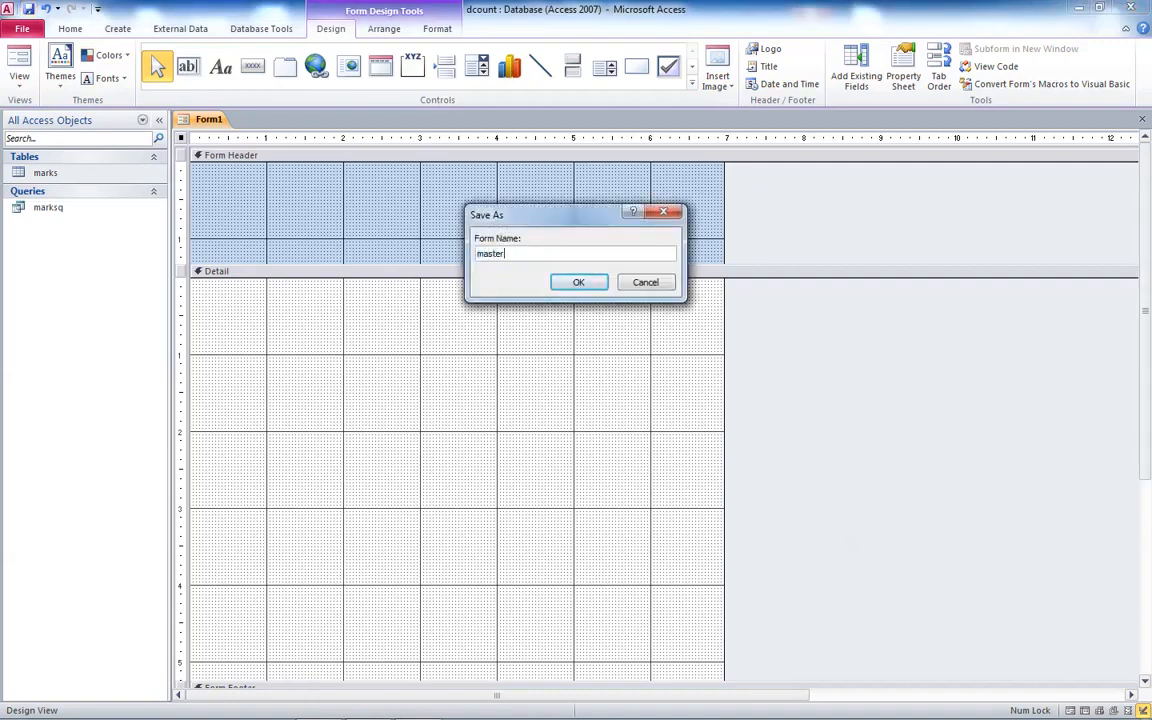
pyautogui.click(578, 282)
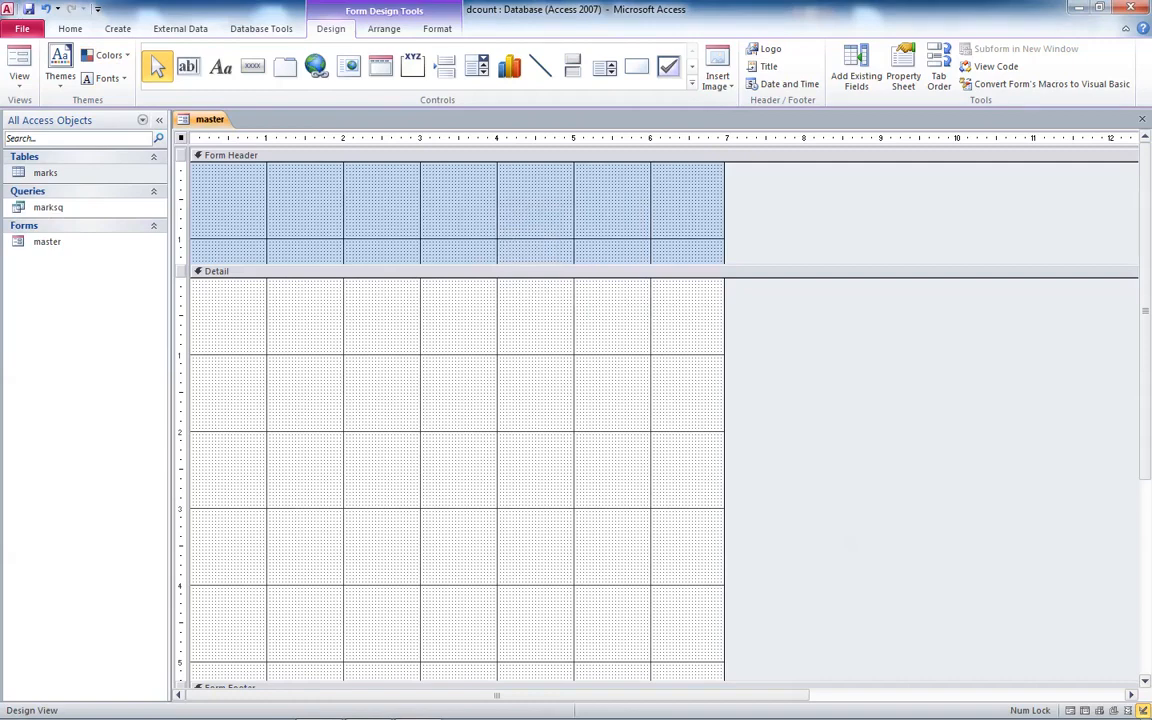
# Show the Field List of available fields for the master form
pyautogui.click(903, 67)
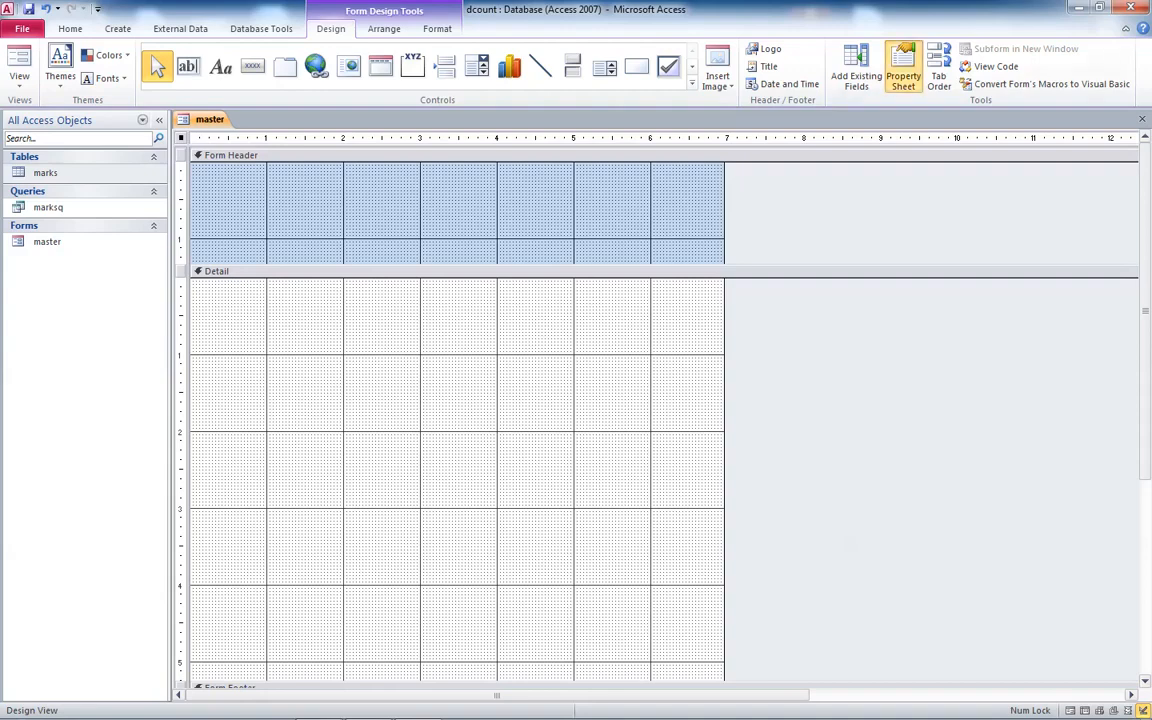
pyautogui.click(902, 66)
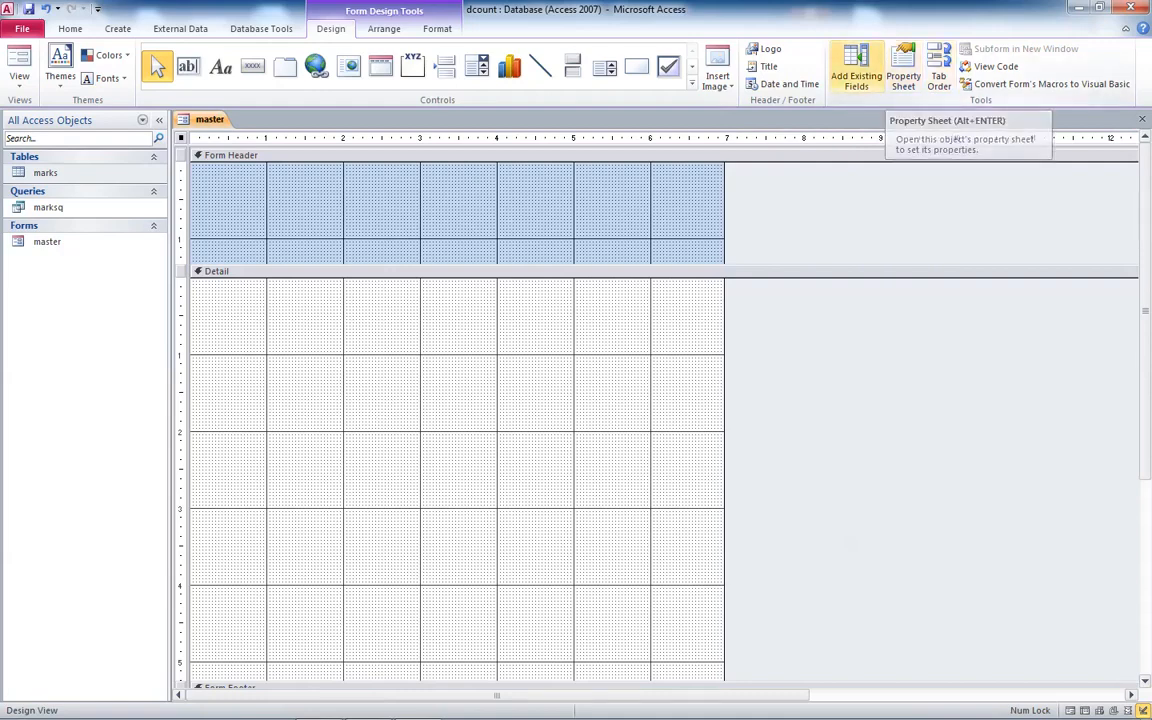
pyautogui.click(855, 67)
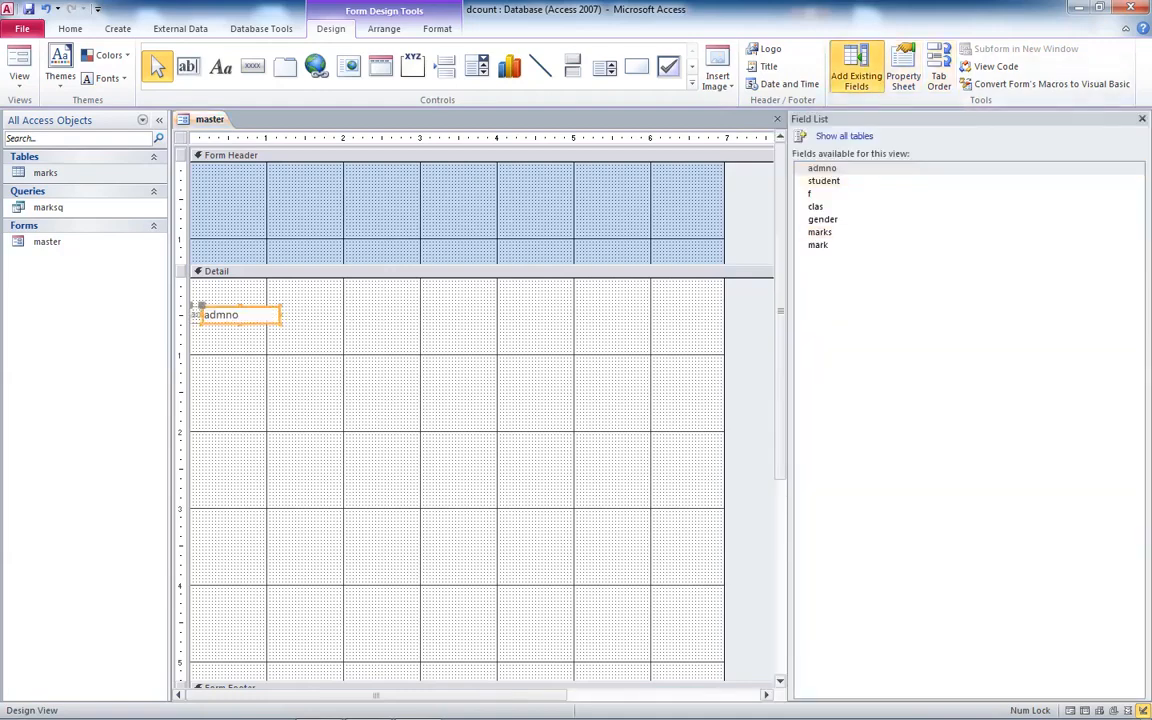
# Place admno, then student, f, clas and marks side by side in the Detail row
pyautogui.click(220, 314)
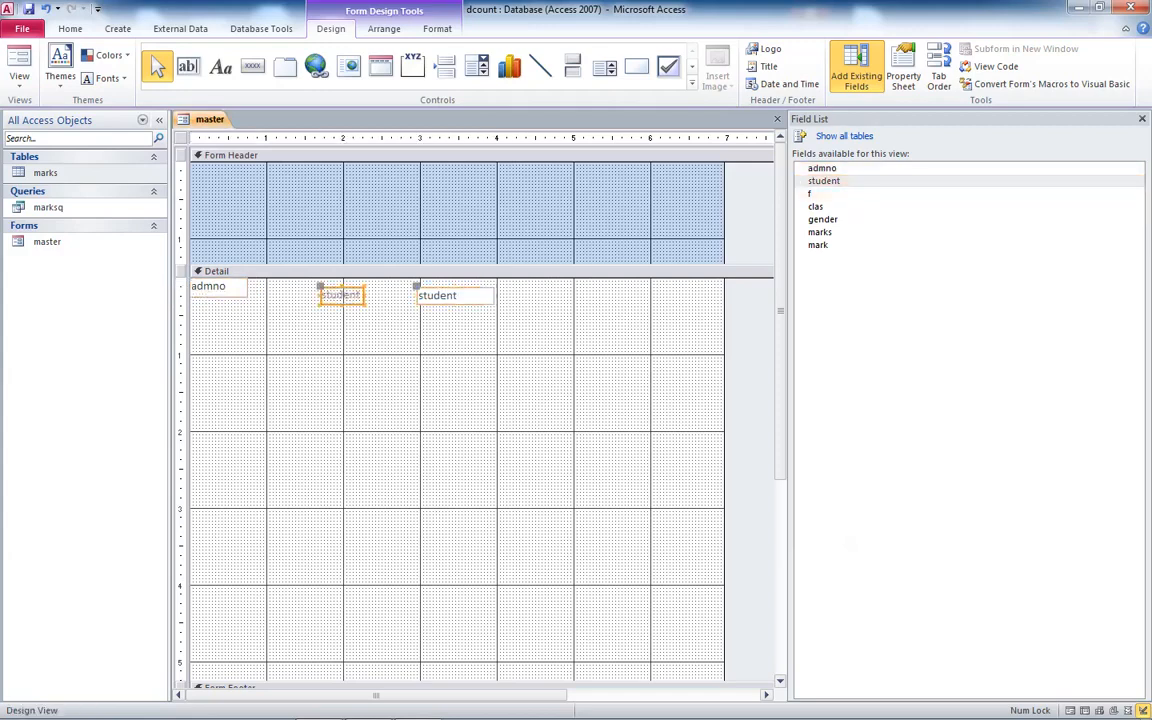
pyautogui.moveTo(340, 295); pyautogui.dragTo(270, 286)
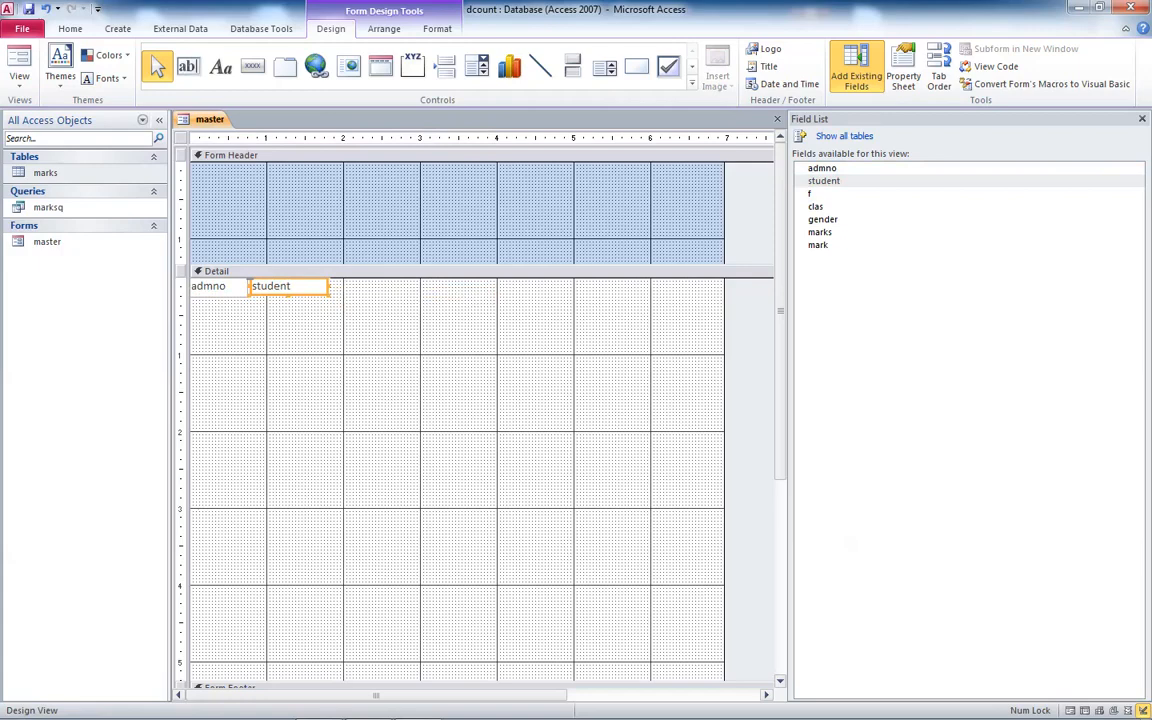
pyautogui.click(810, 193)
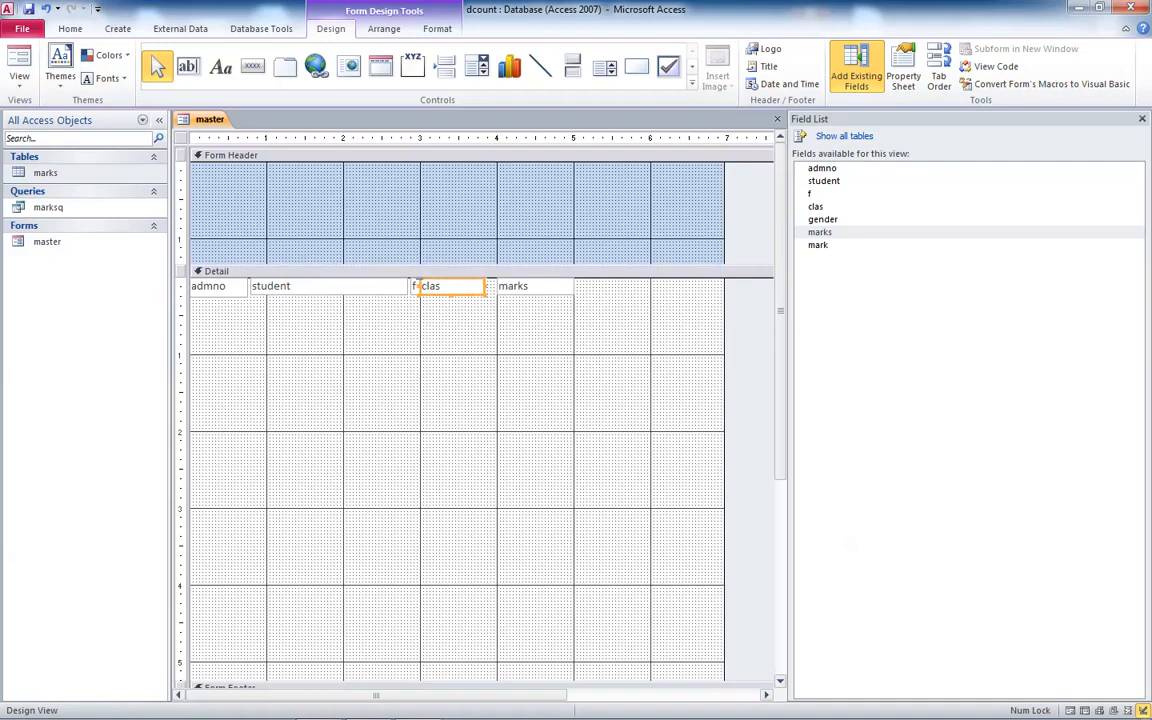
pyautogui.click(818, 244)
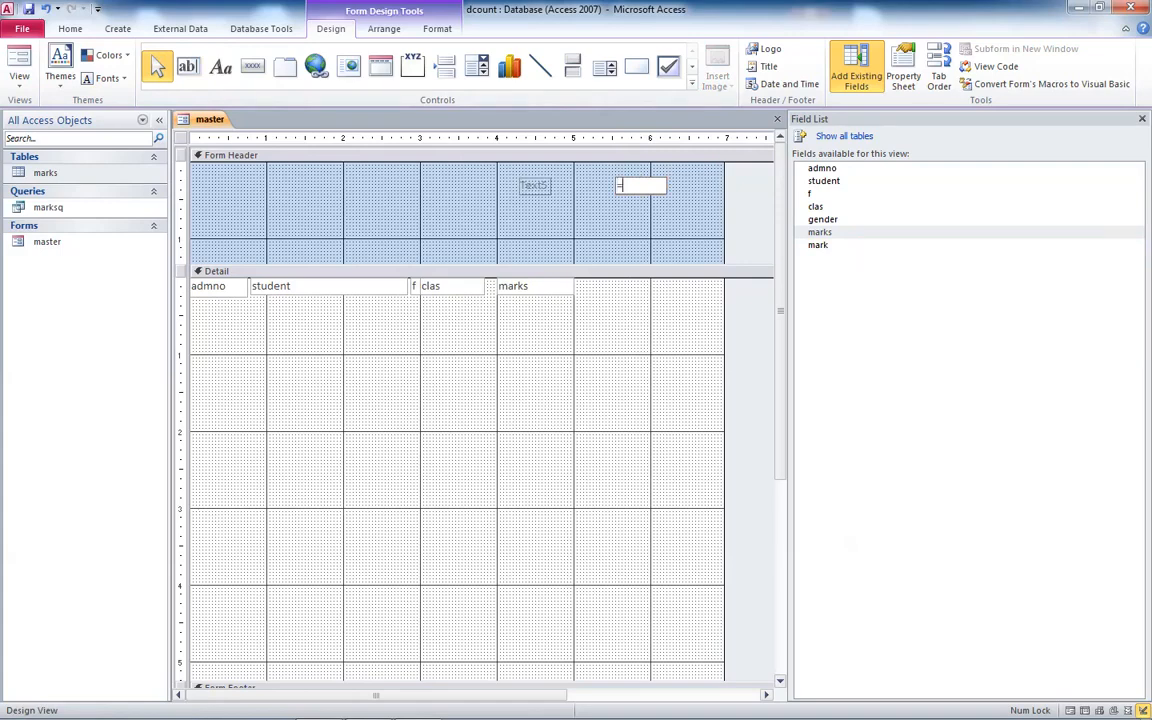
# Enter =[mark] in the header text box, add an unbound detail box, and draw a header label
pyautogui.write('=mar')
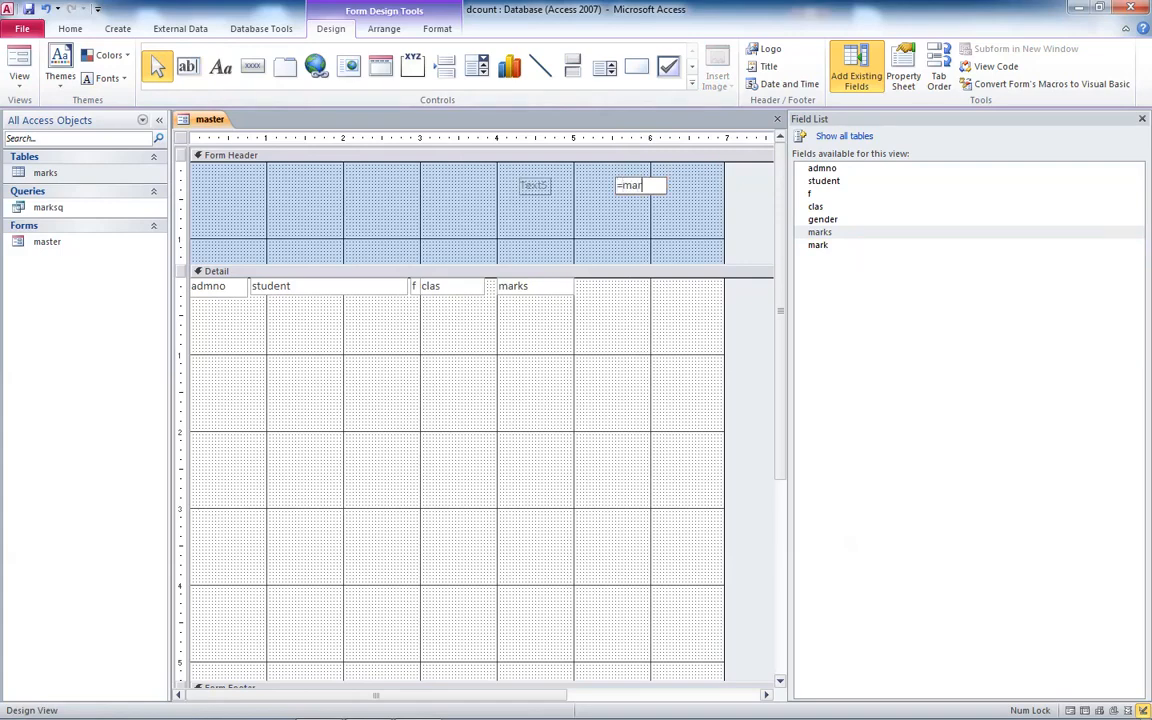
pyautogui.write('[mark]')
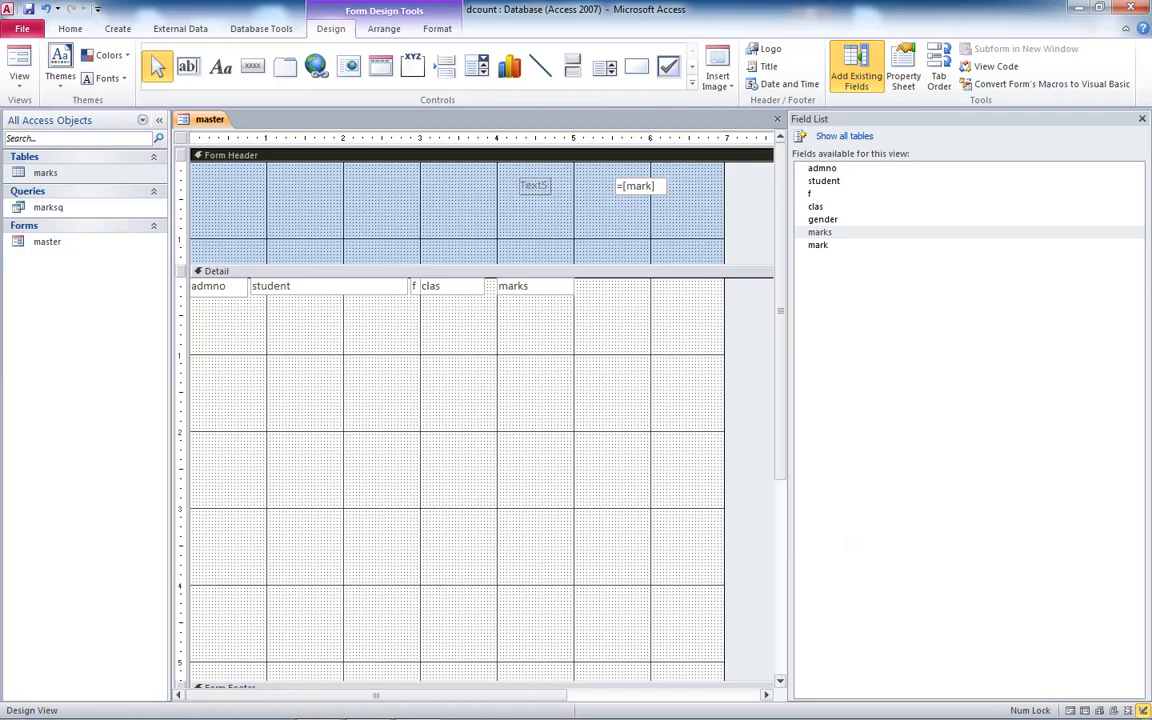
pyautogui.click(818, 244)
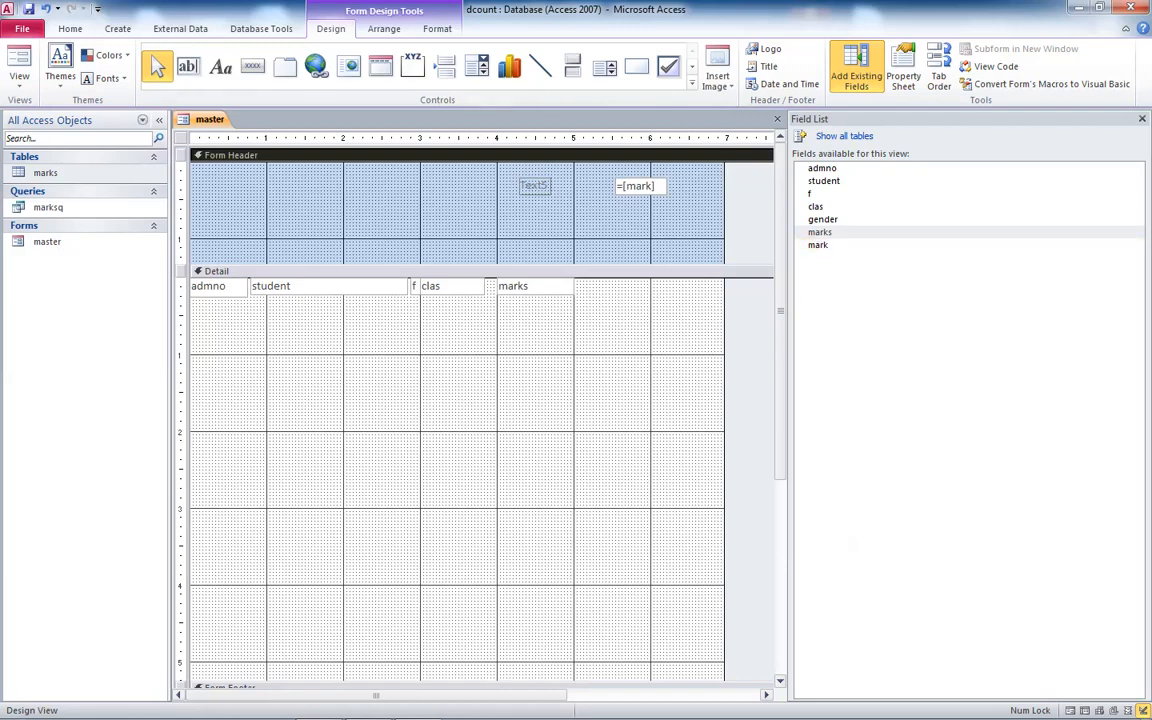
pyautogui.click(188, 66)
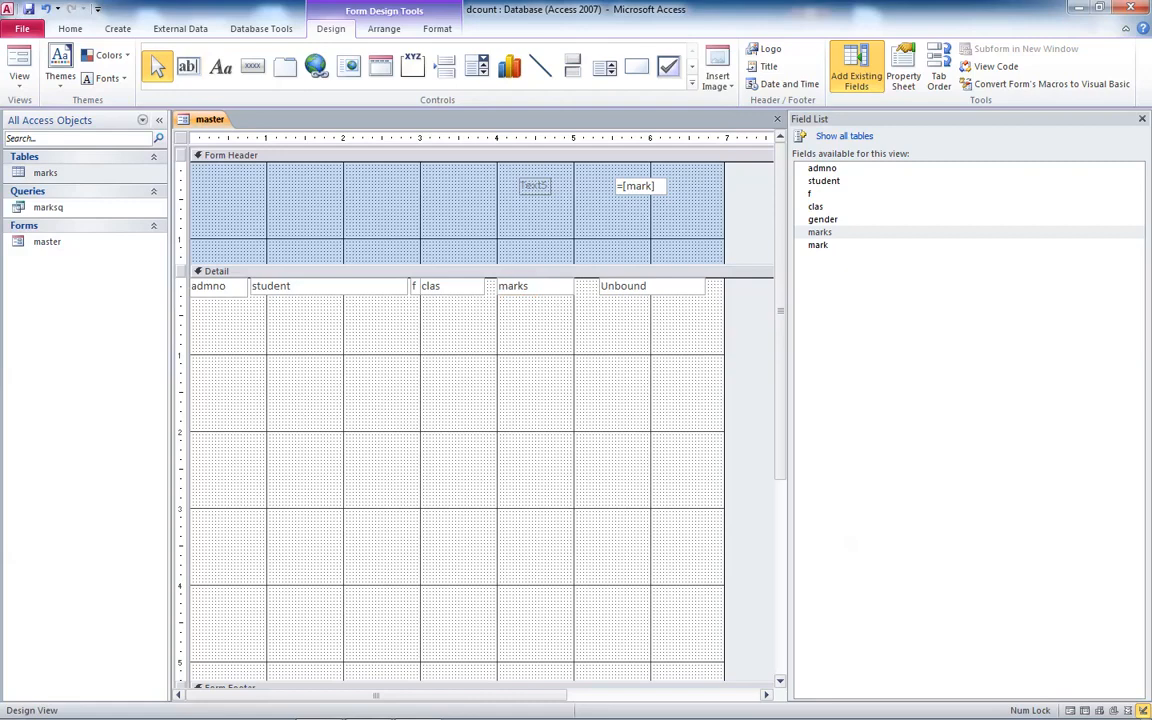
pyautogui.click(220, 67)
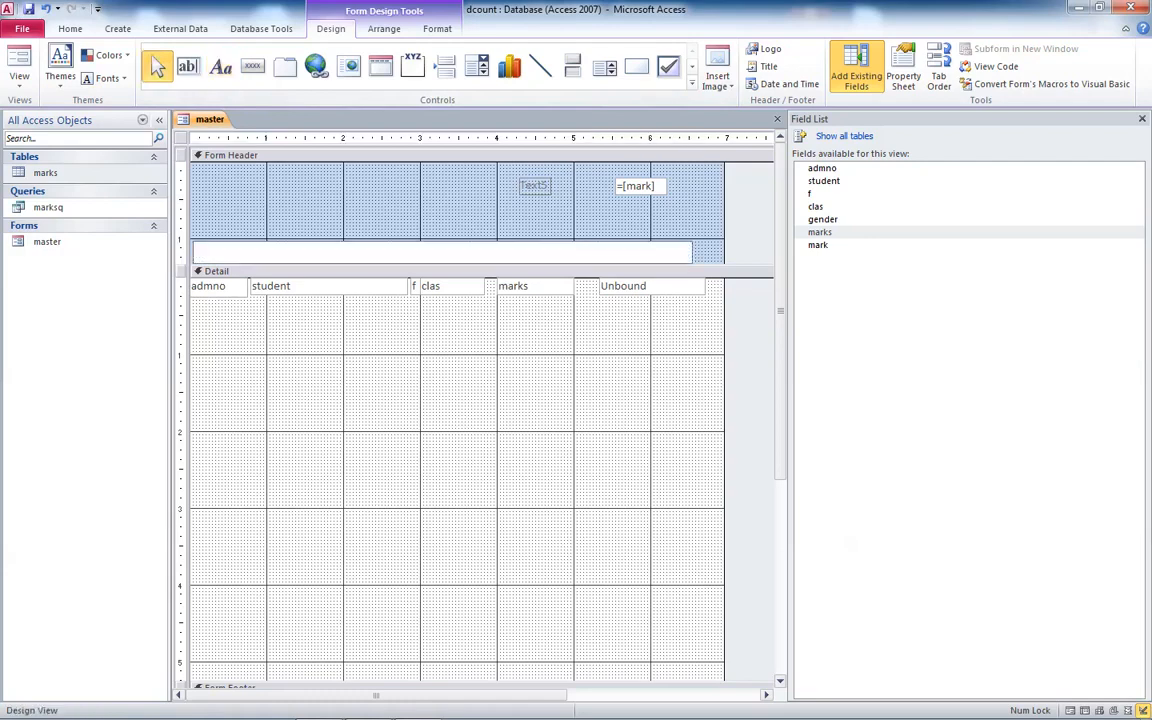
# Type the headings ADMNO, NAME, F CLS, MARKS and RANK into the header label
pyautogui.write('a')
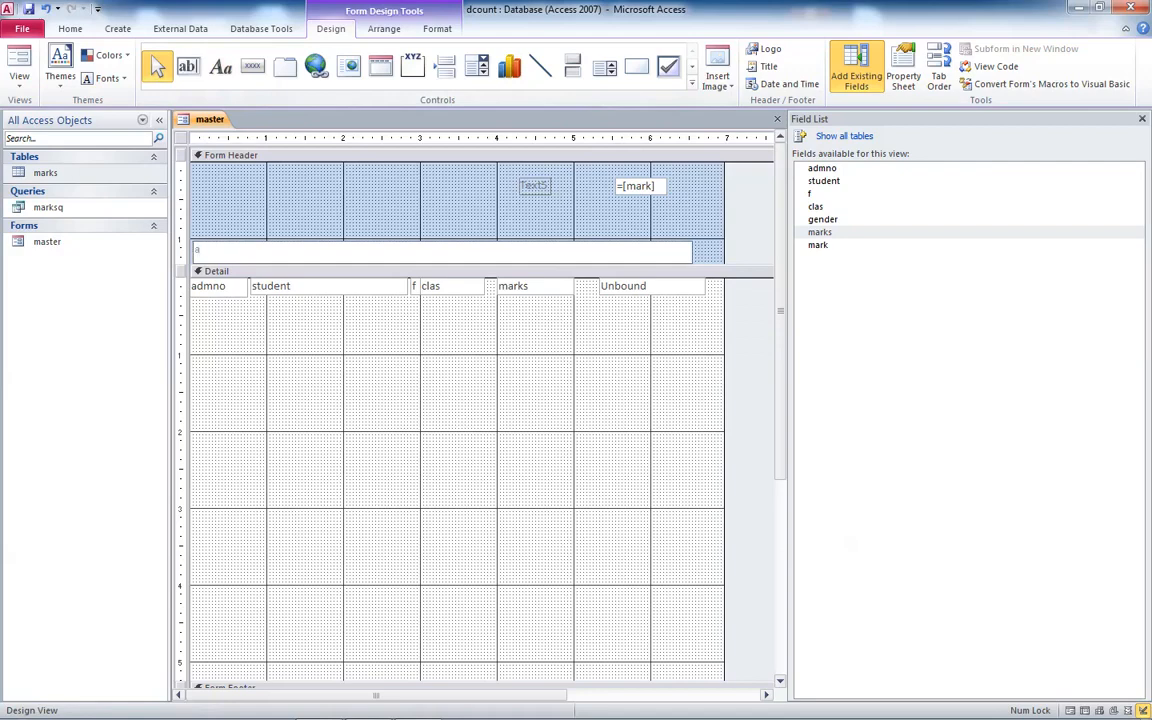
pyautogui.write('AD')
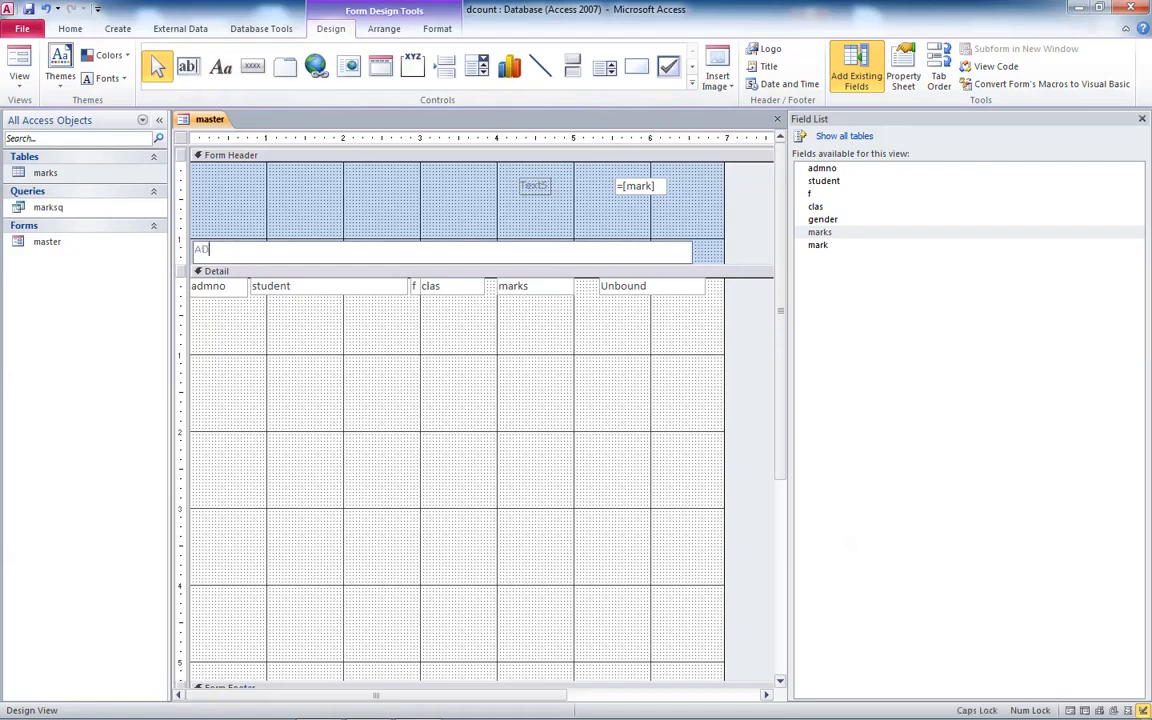
pyautogui.write('MNO')
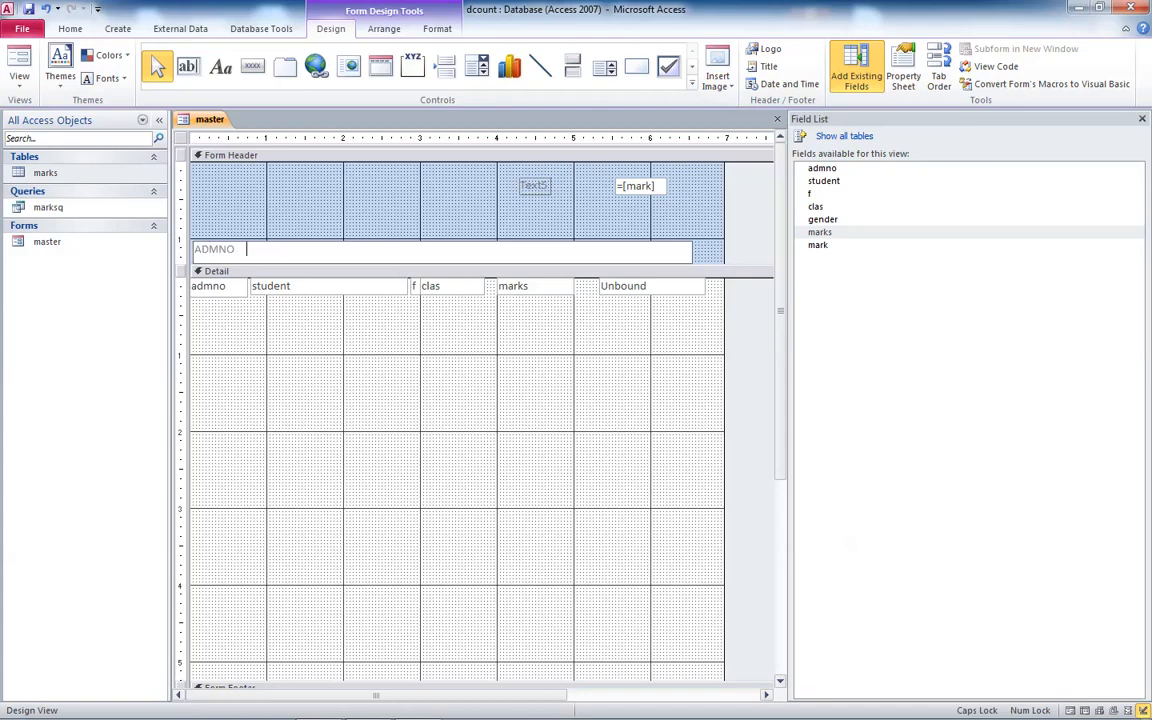
pyautogui.write('NAME')
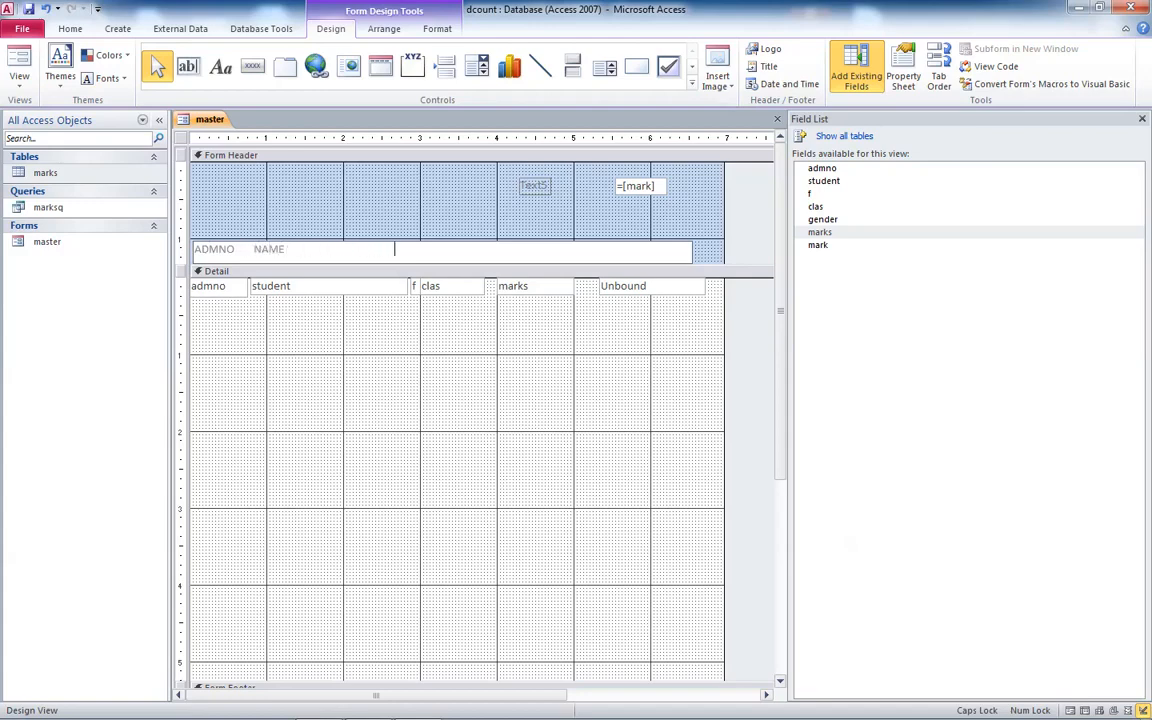
pyautogui.write('F CLS')
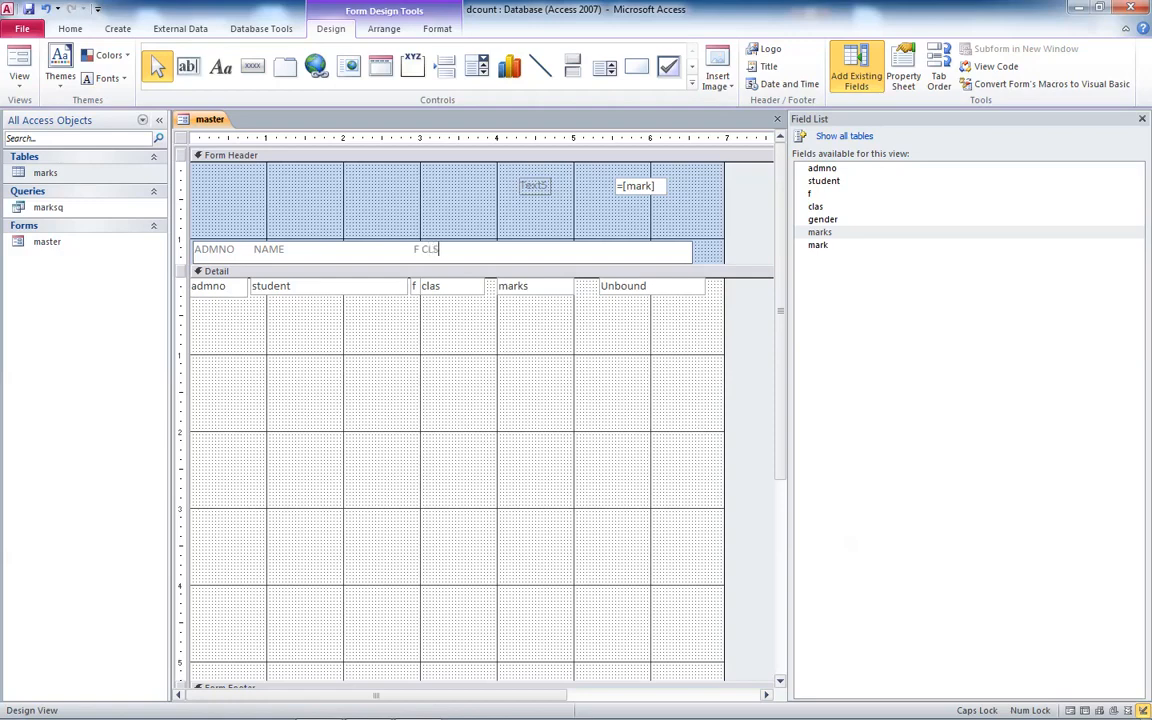
pyautogui.write('MA')
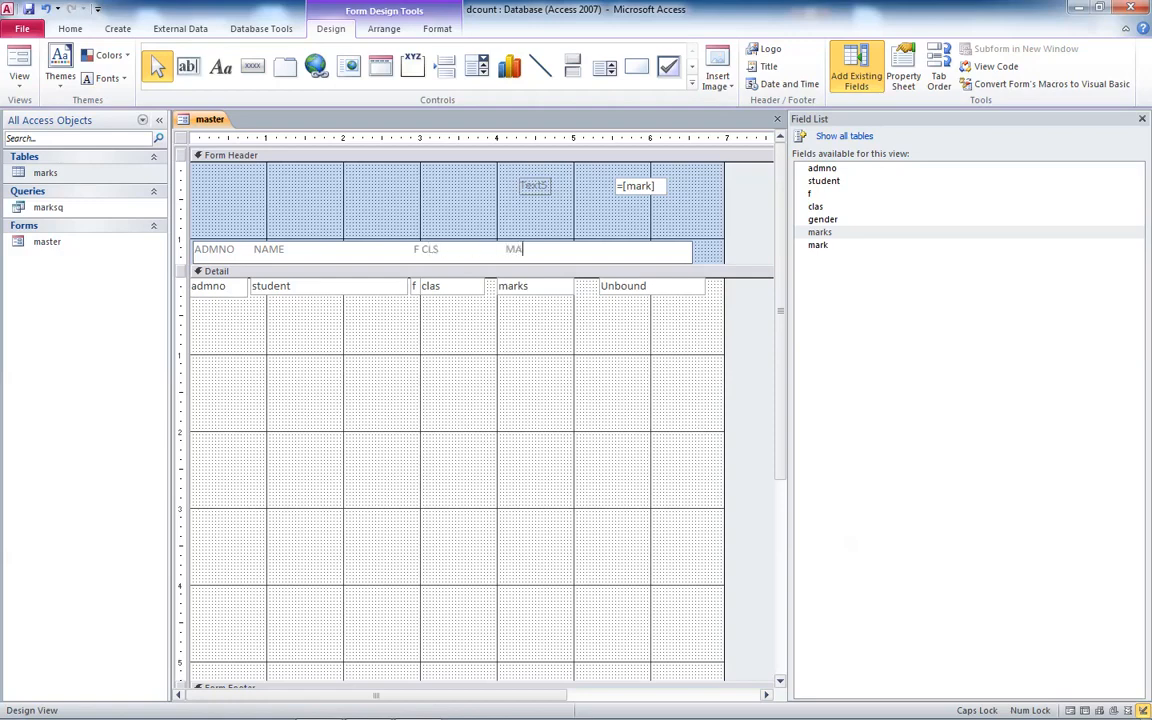
pyautogui.write('RKS')
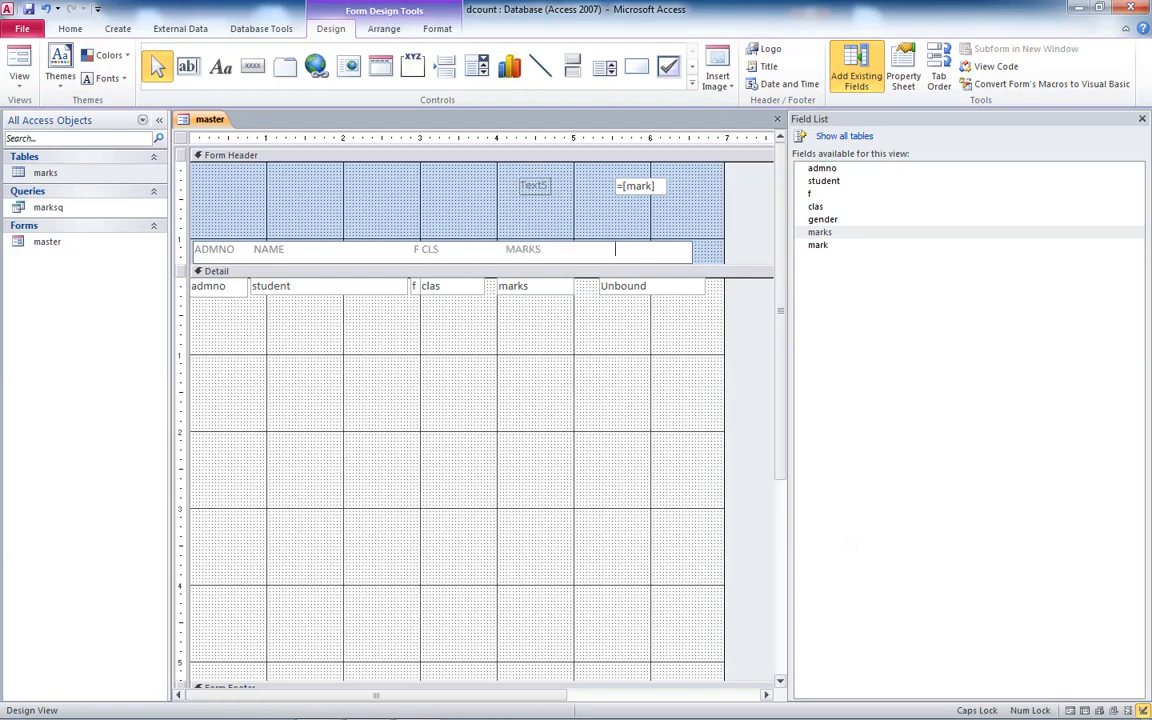
pyautogui.write('RANK/POS')
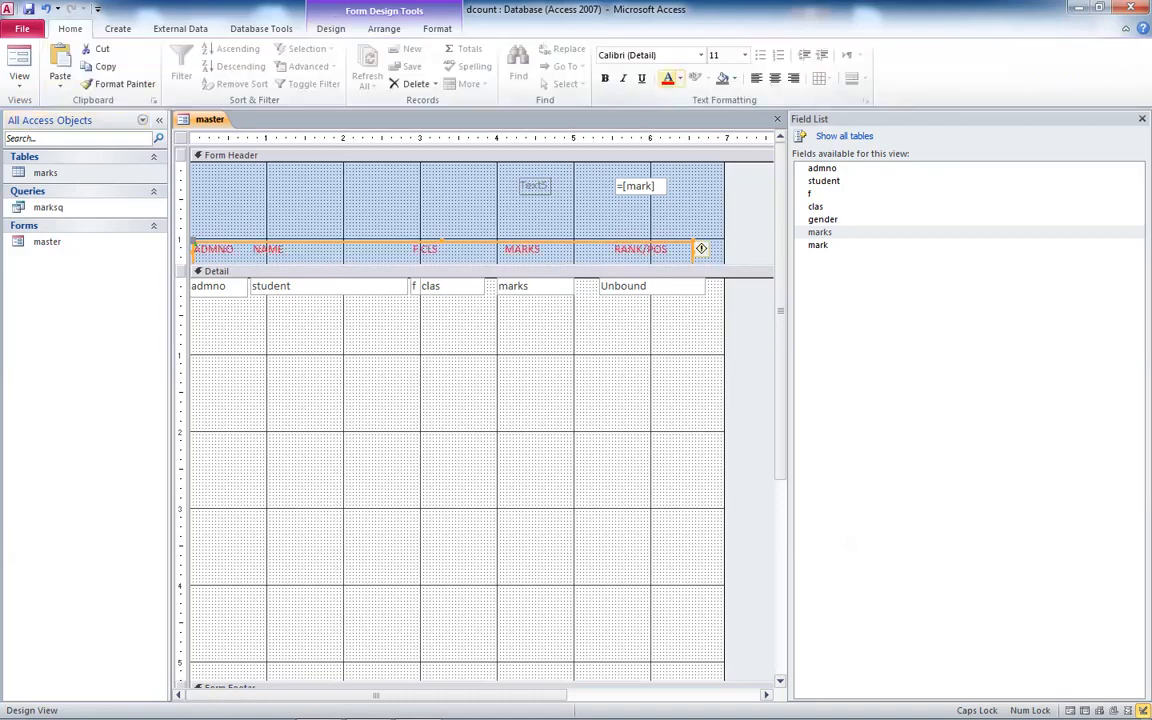
# Bold the heading label and preview the master form in Form View
pyautogui.click(605, 78)
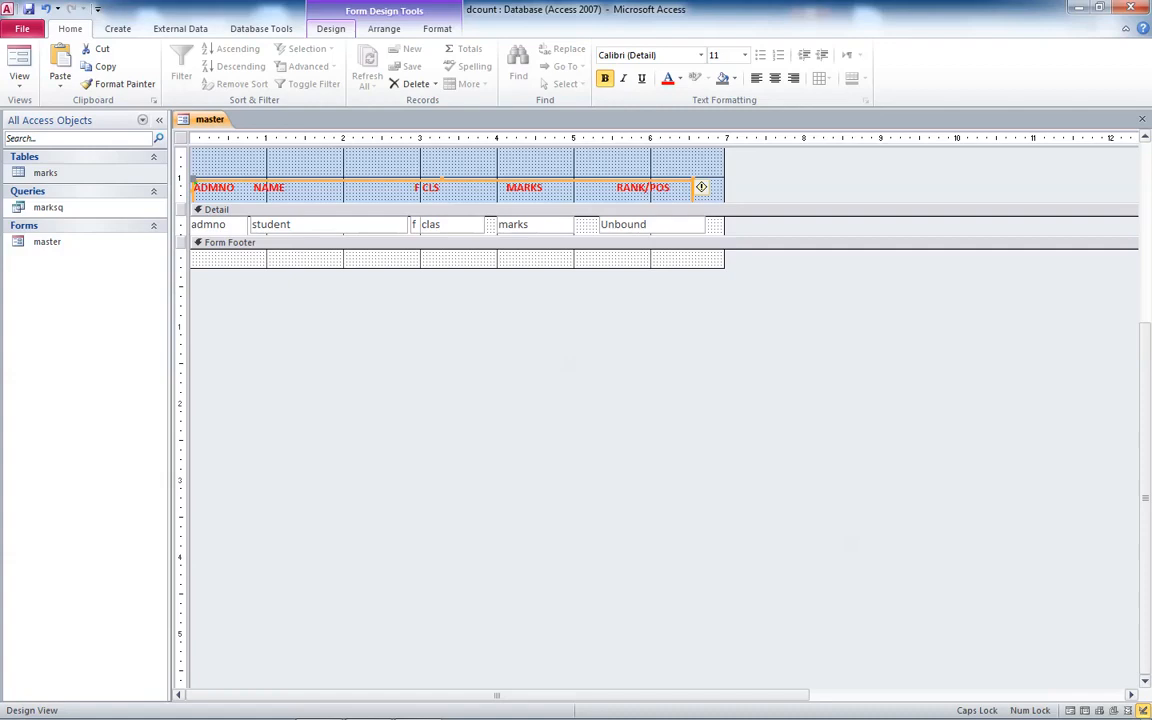
pyautogui.click(331, 28)
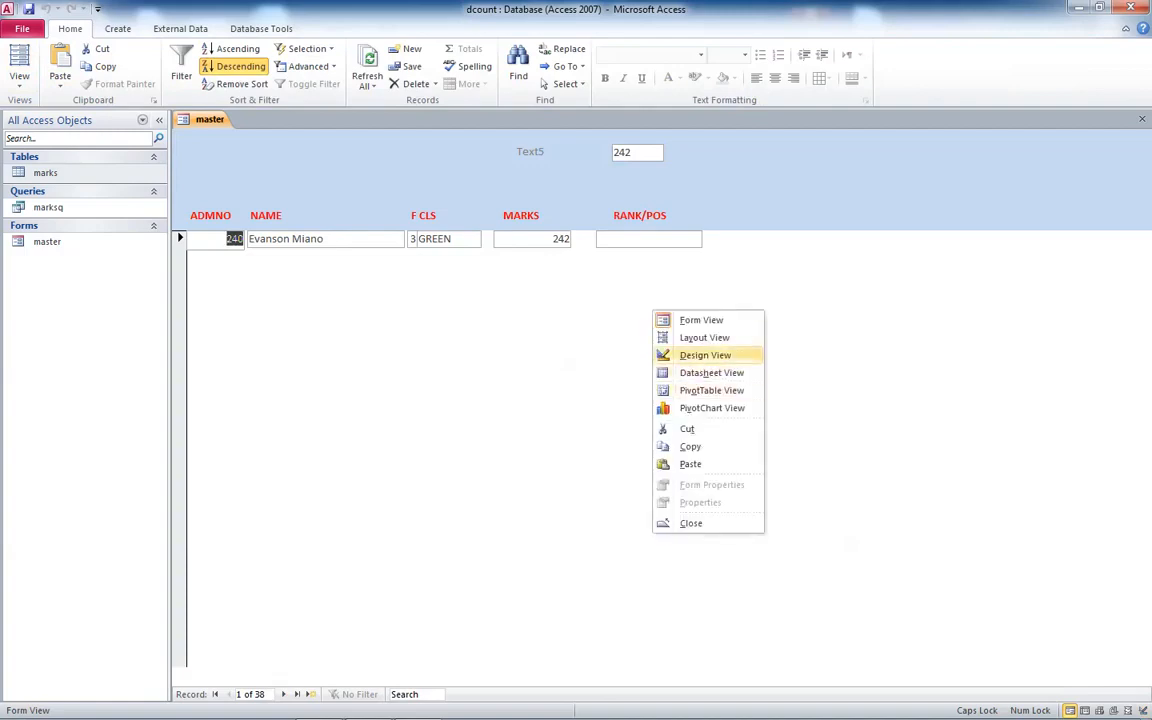
# Return to Design View and open the form's Other and Format properties to set Continuous Forms
pyautogui.click(705, 355)
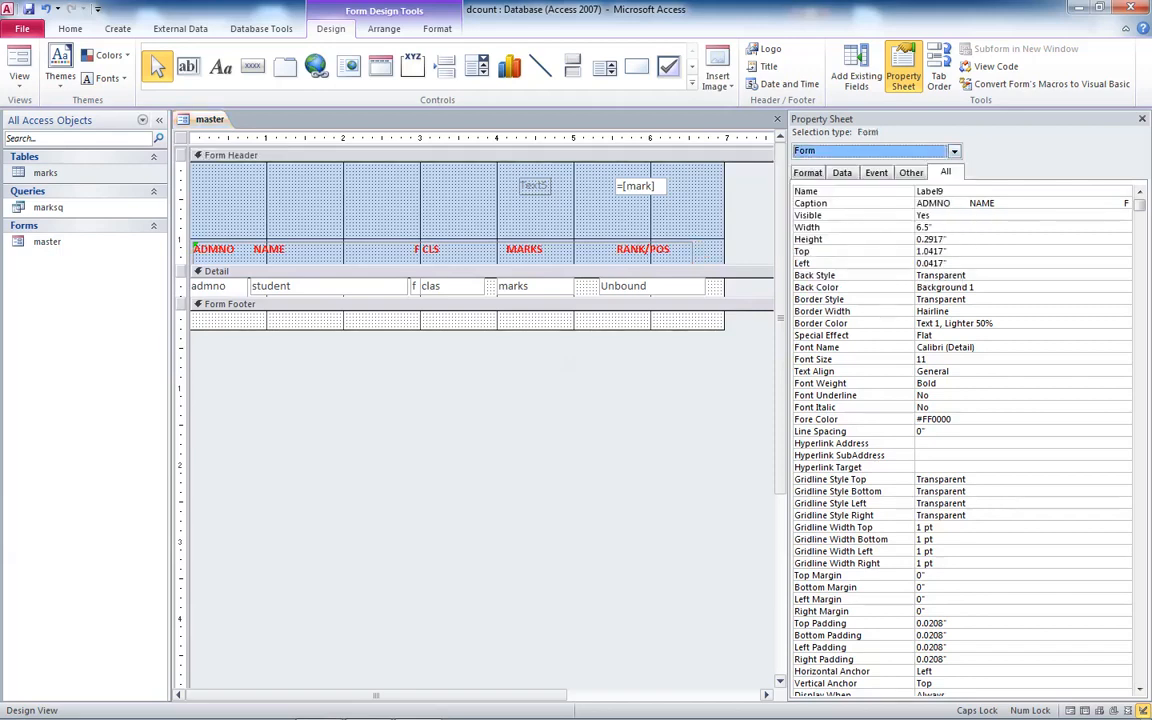
pyautogui.click(910, 172)
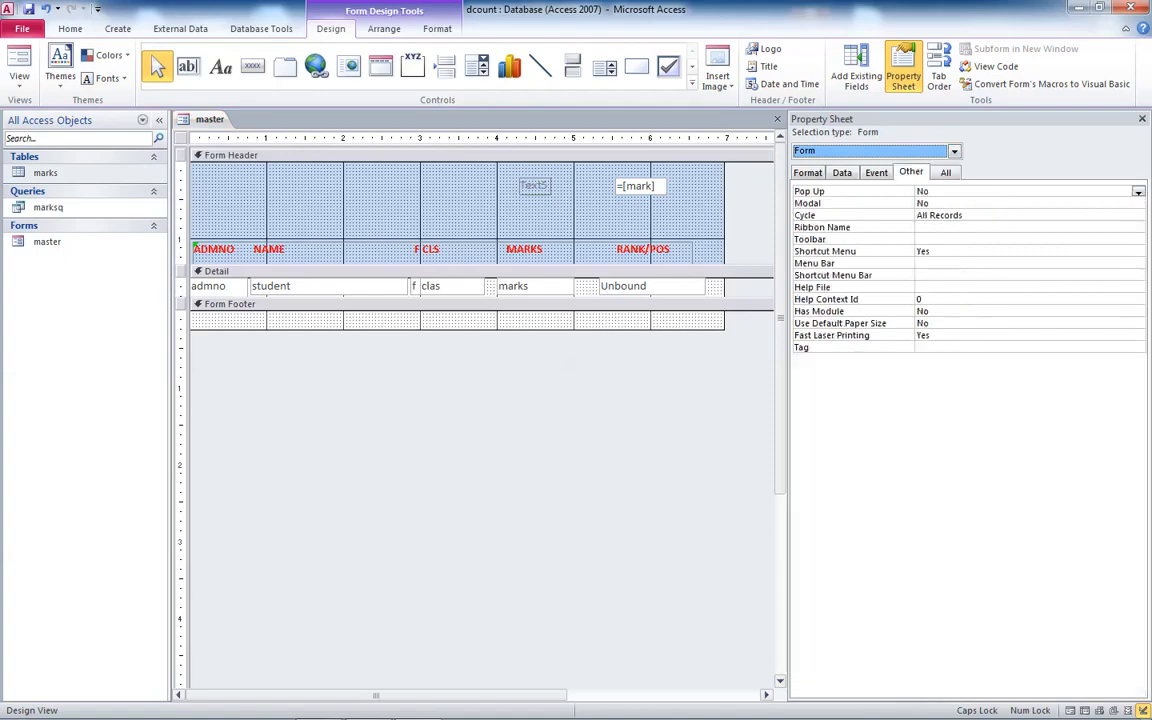
pyautogui.click(807, 171)
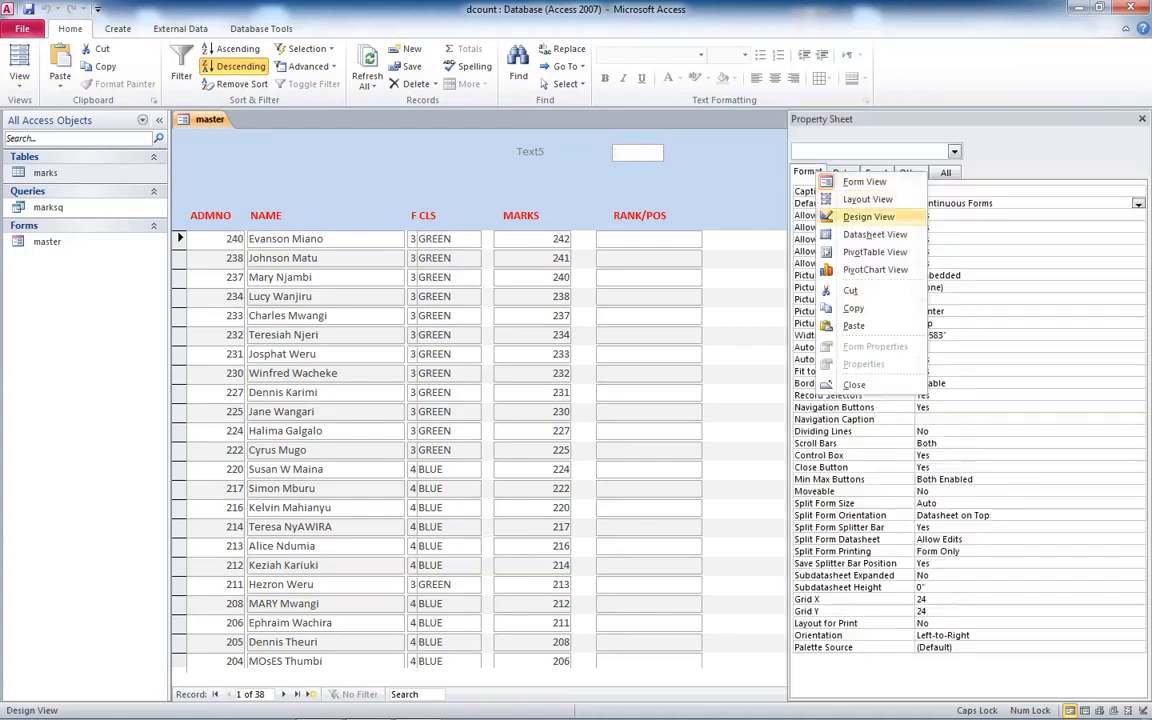
# Dismiss the Access crash notice and put the master form back into Design View
pyautogui.click(868, 216)
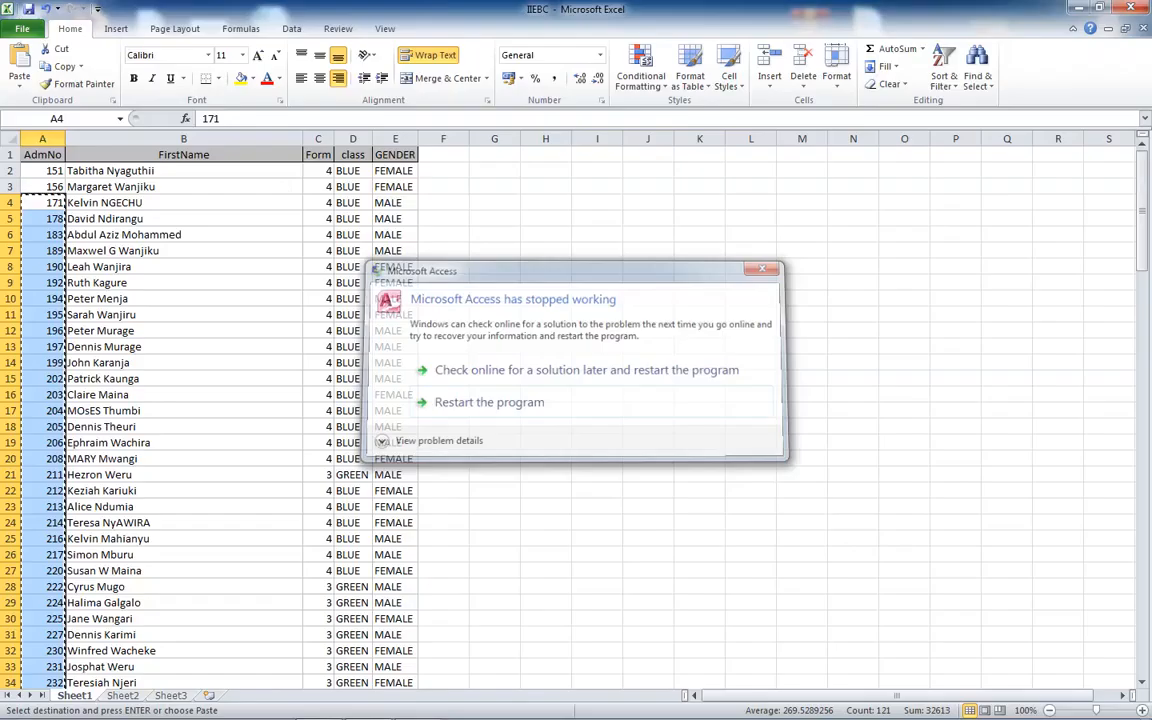
pyautogui.click(763, 270)
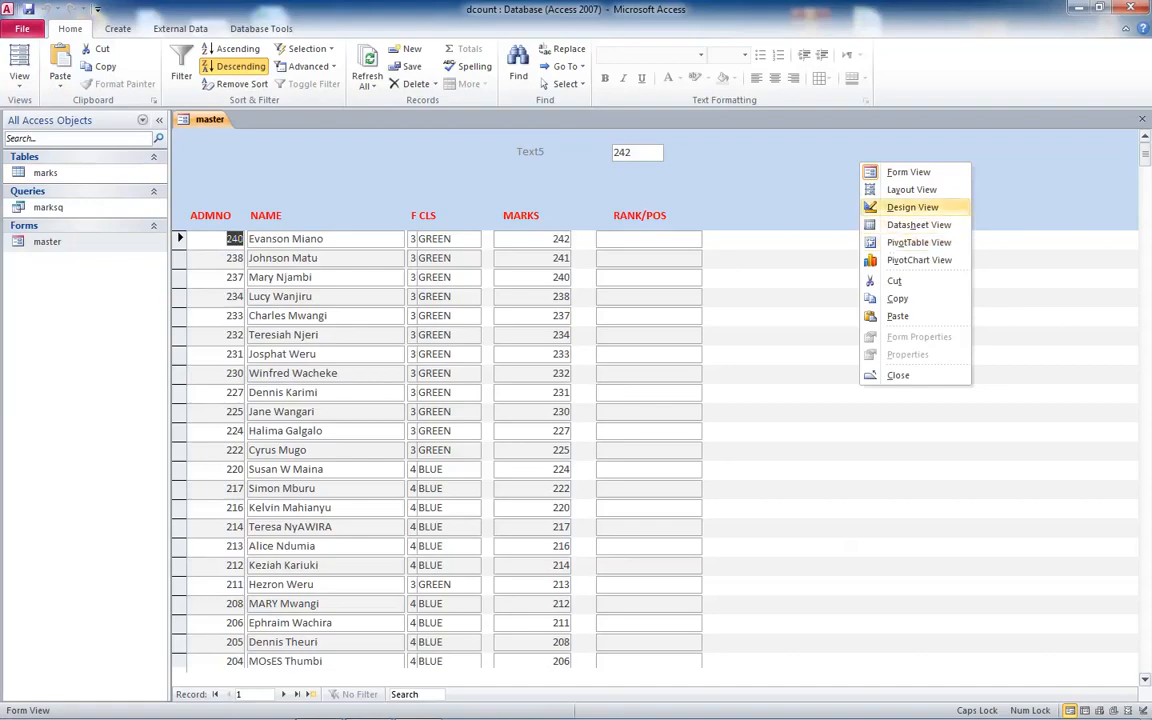
pyautogui.click(911, 207)
pyautogui.write('=')
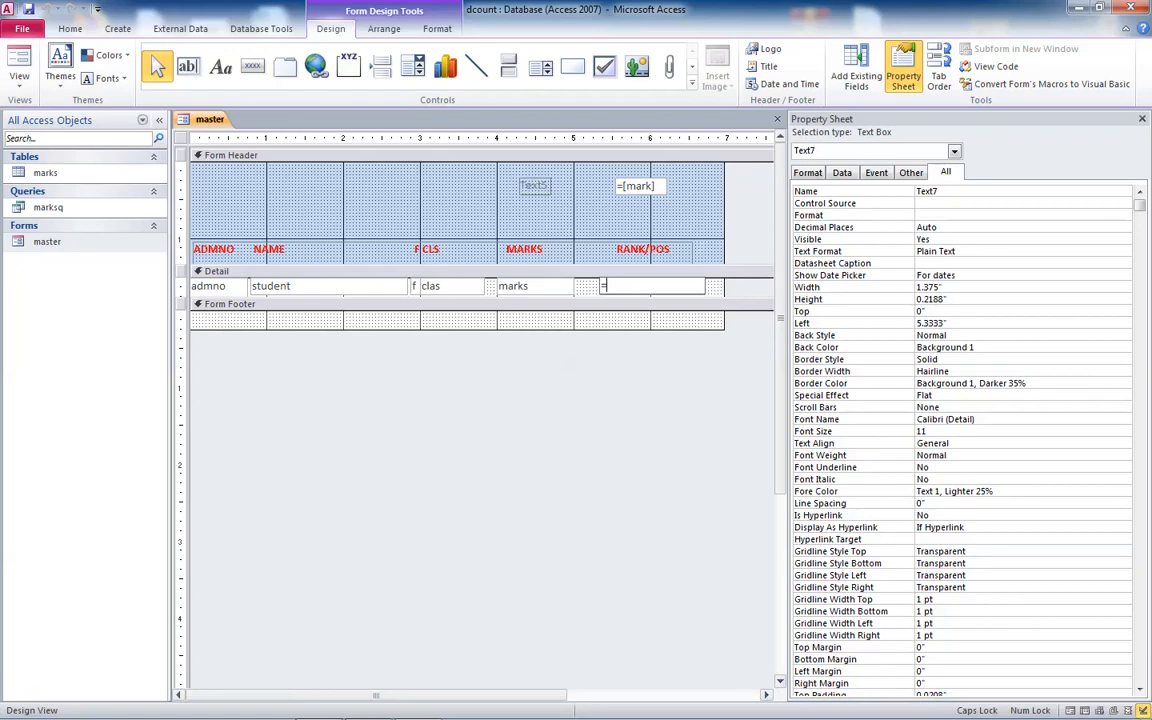
# Type a DCount ranking formula comparing [marks] with text5 and [marks]>0 into the RANK/POS box
pyautogui.write('DI')
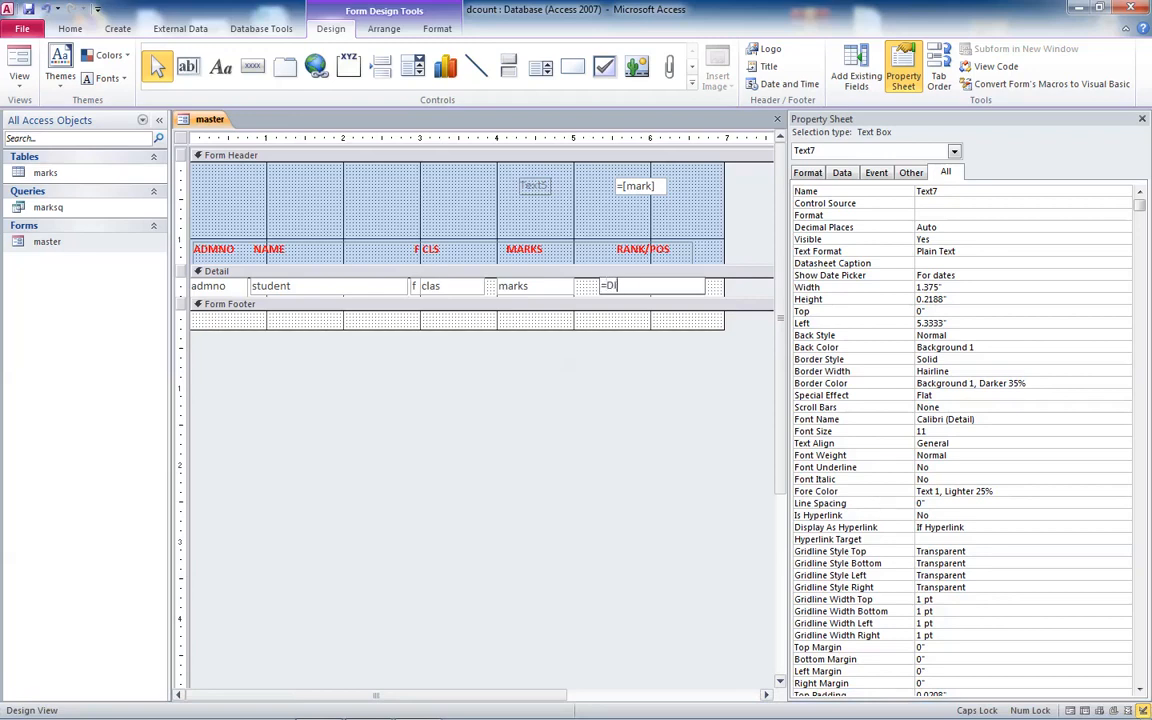
pyautogui.write('CUNT')
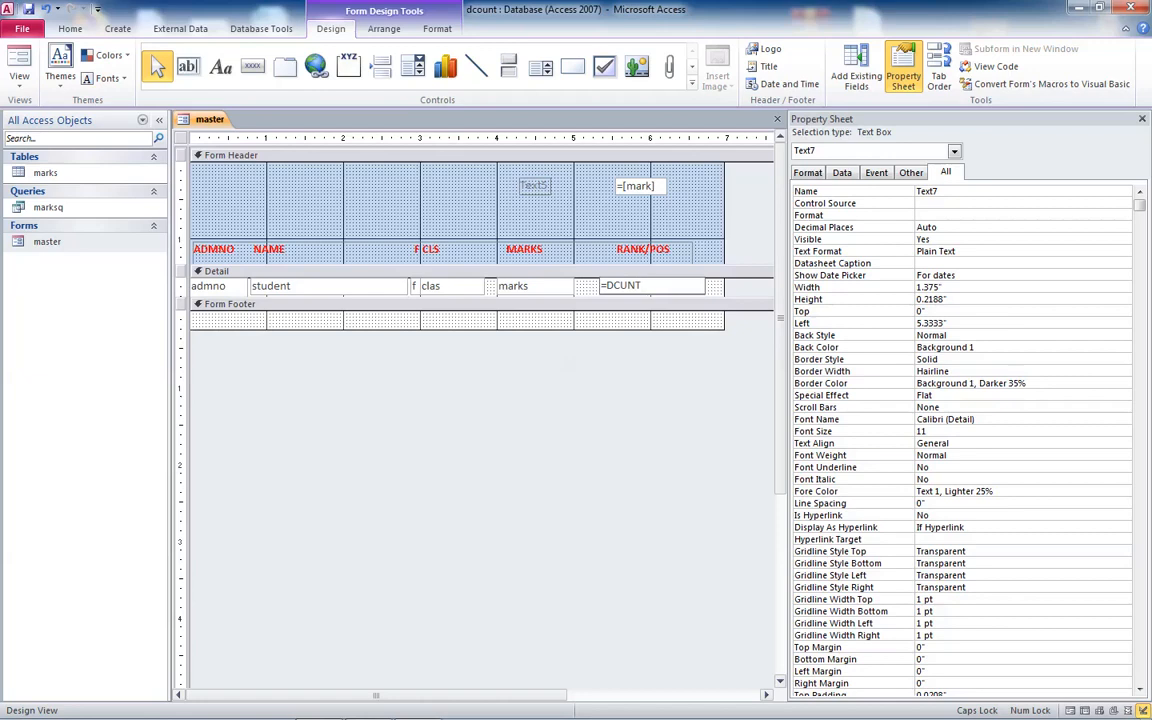
pyautogui.write('(')
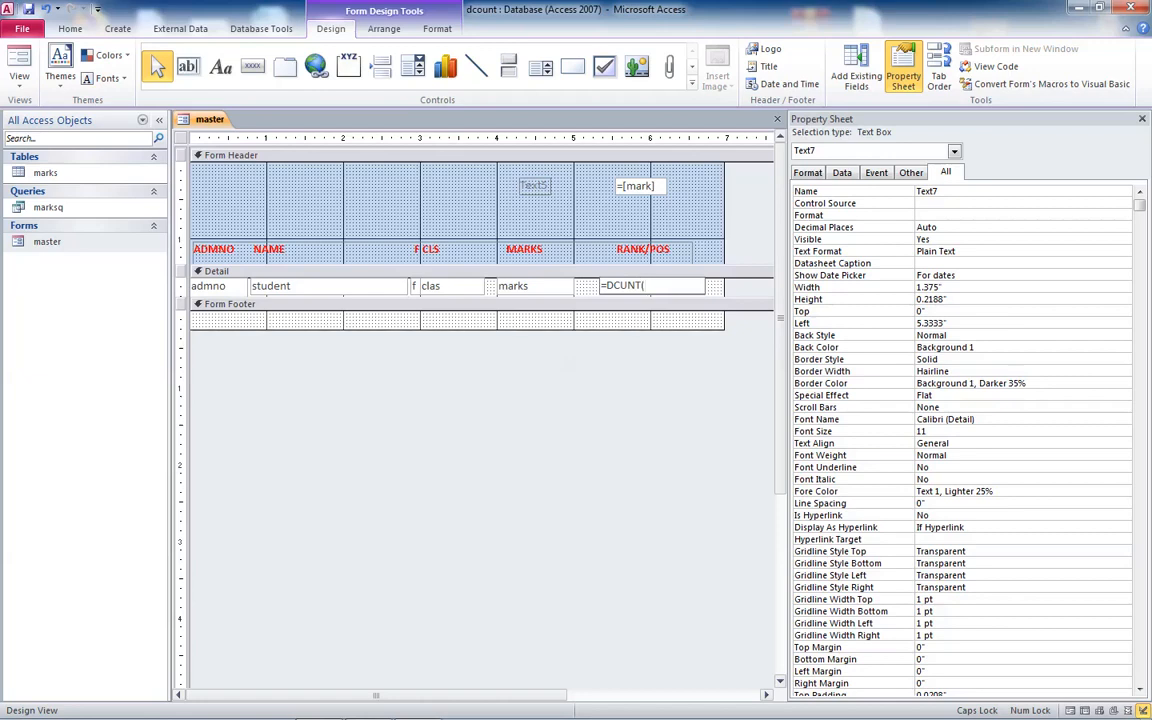
pyautogui.write('"[marks')
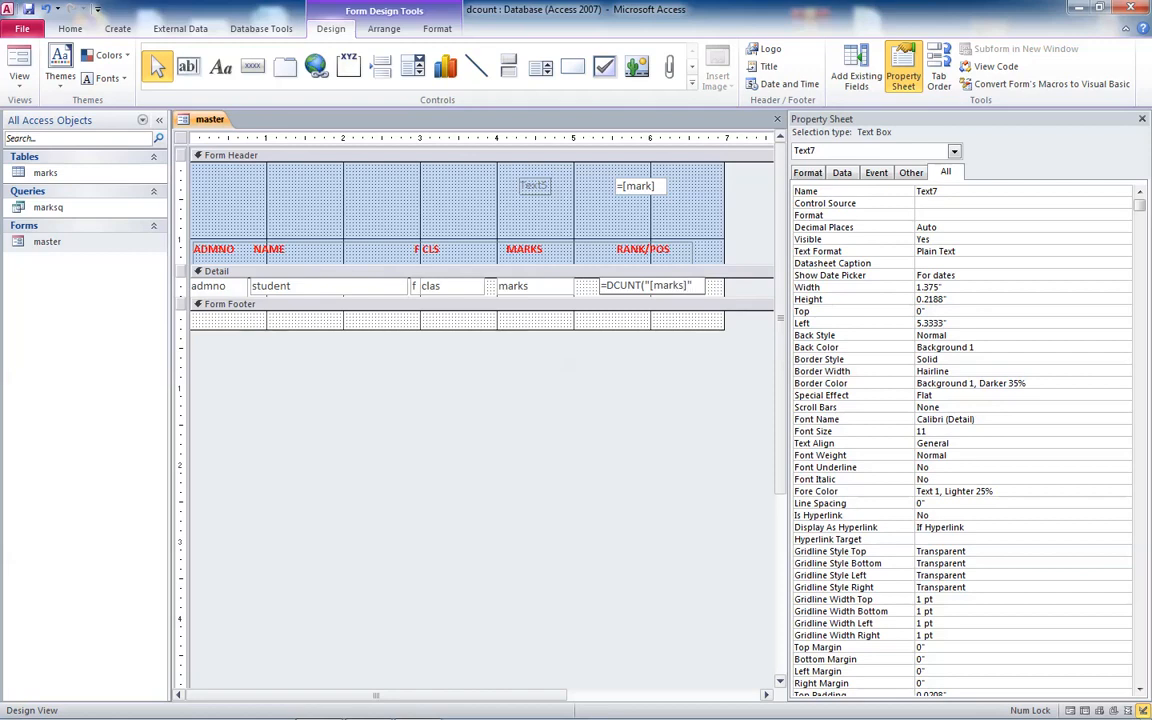
pyautogui.write(',"marksq",')
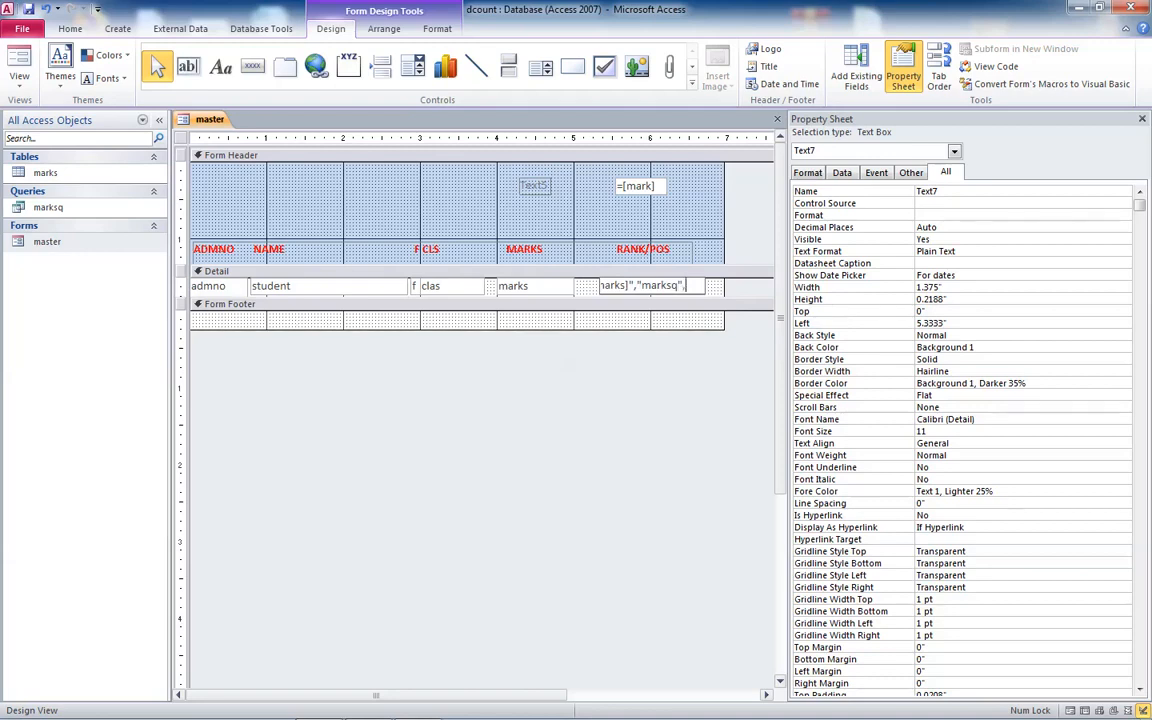
pyautogui.write('""')
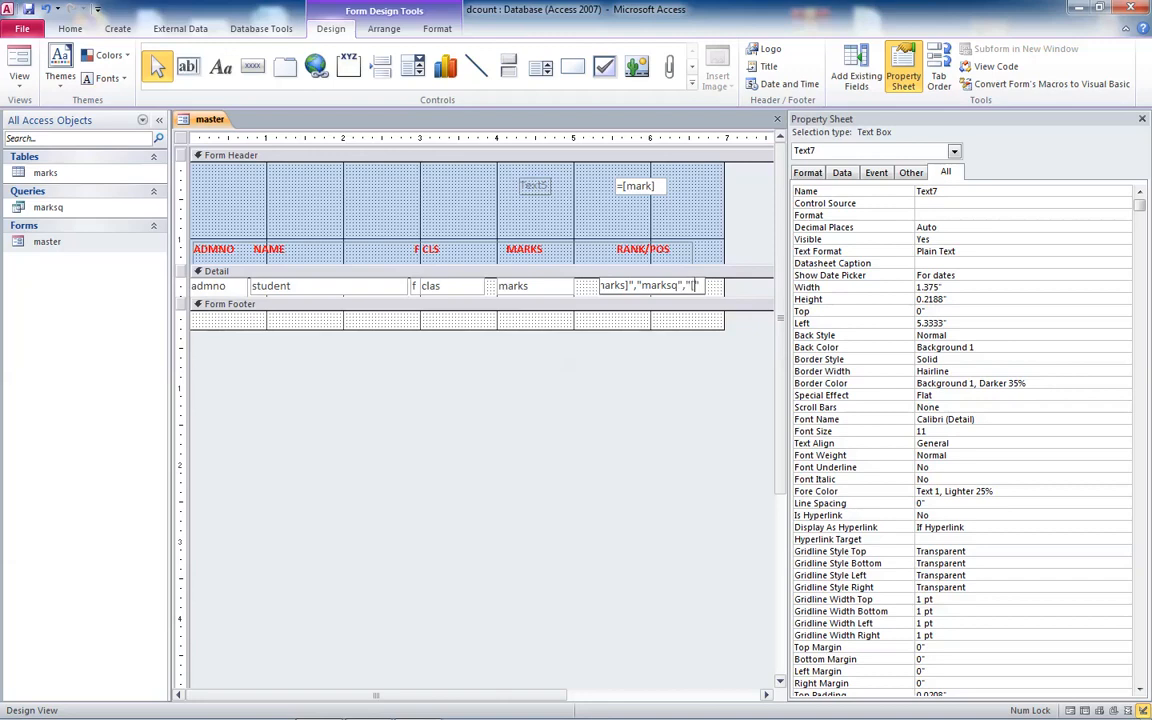
pyautogui.write('[mark]')
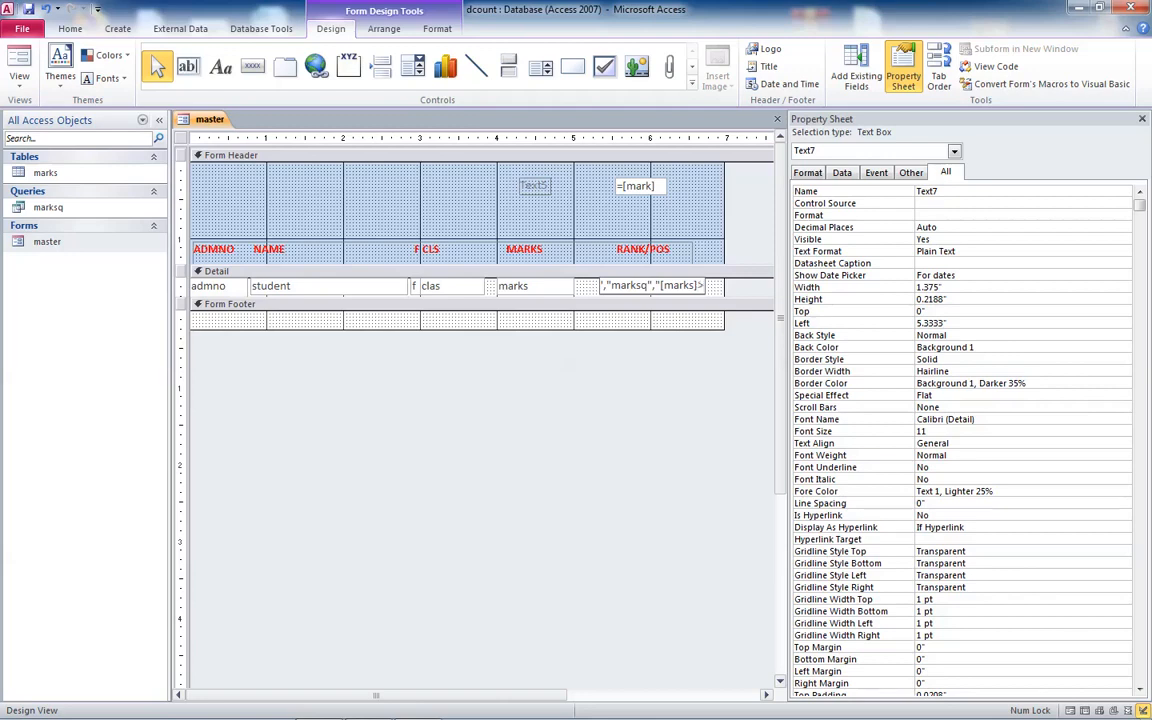
pyautogui.write('te')
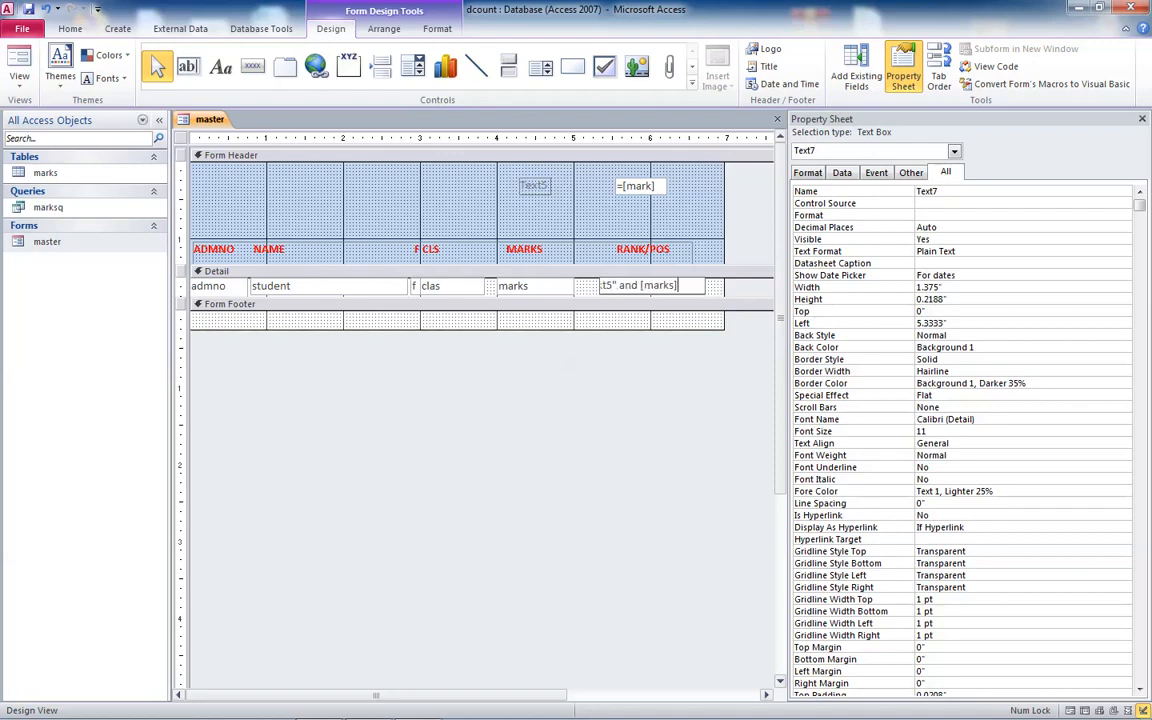
pyautogui.write('>0')
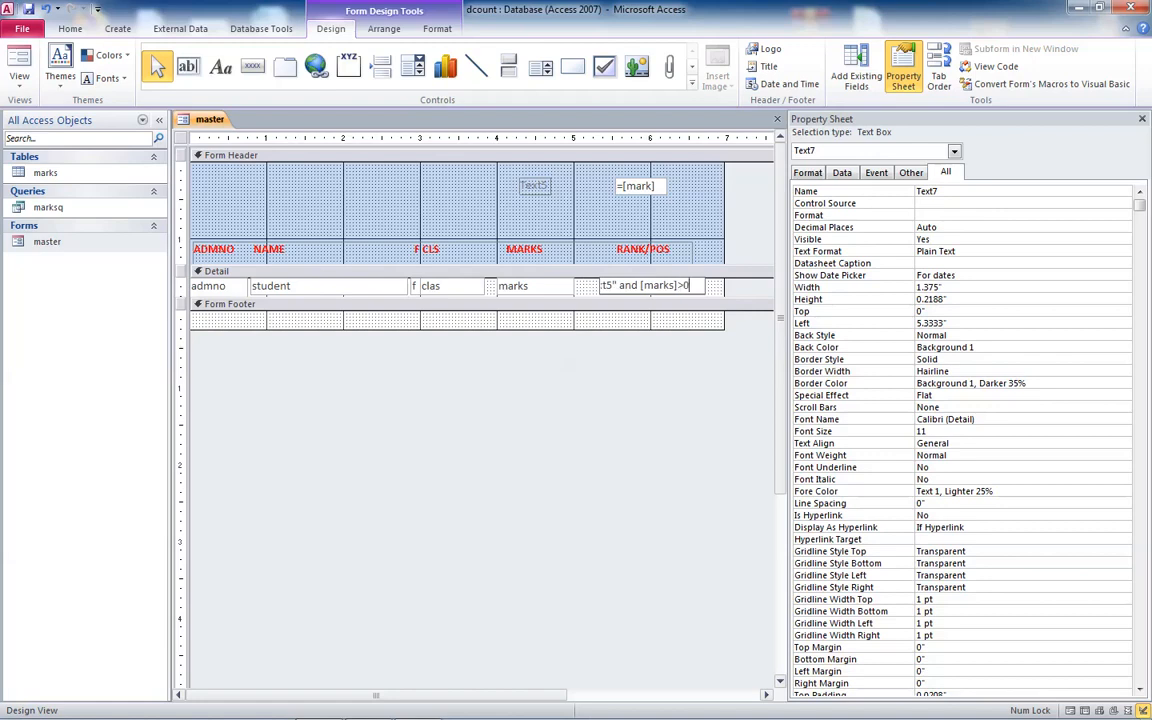
pyautogui.write('"))+1')
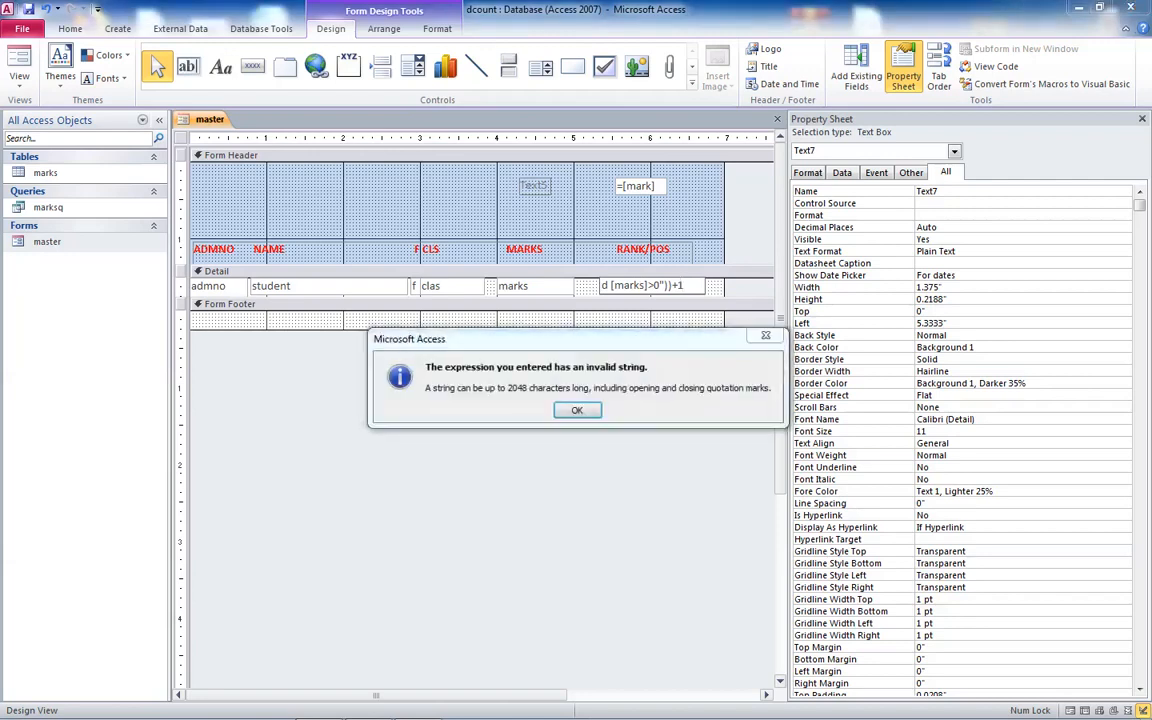
# Dismiss both invalid-string warnings after retyping =DCUNT("[marks]",", then open the Start menu
pyautogui.click(576, 410)
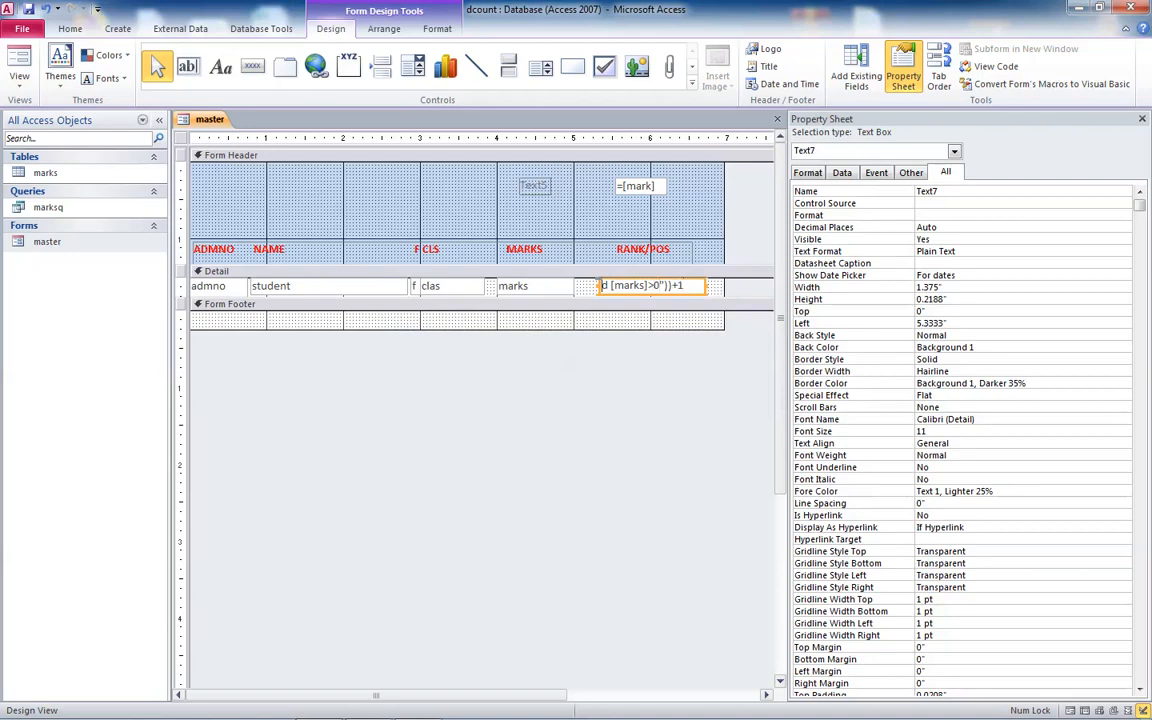
pyautogui.write('=DCUNT("[marks]","')
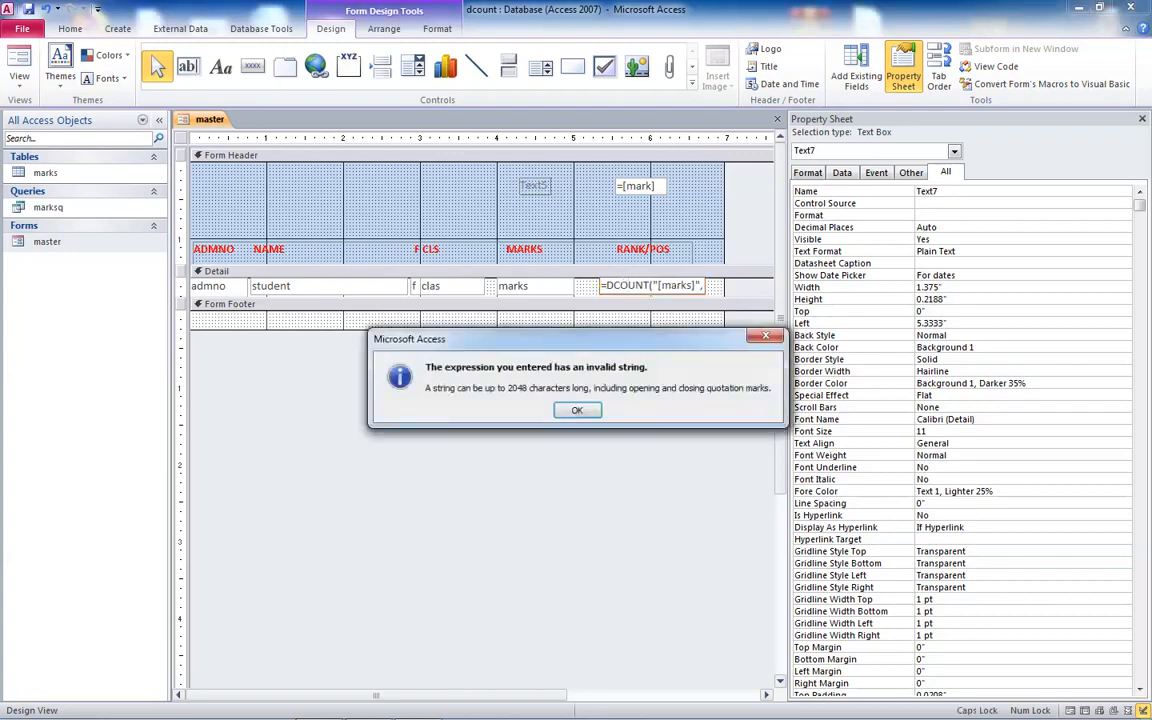
pyautogui.click(577, 410)
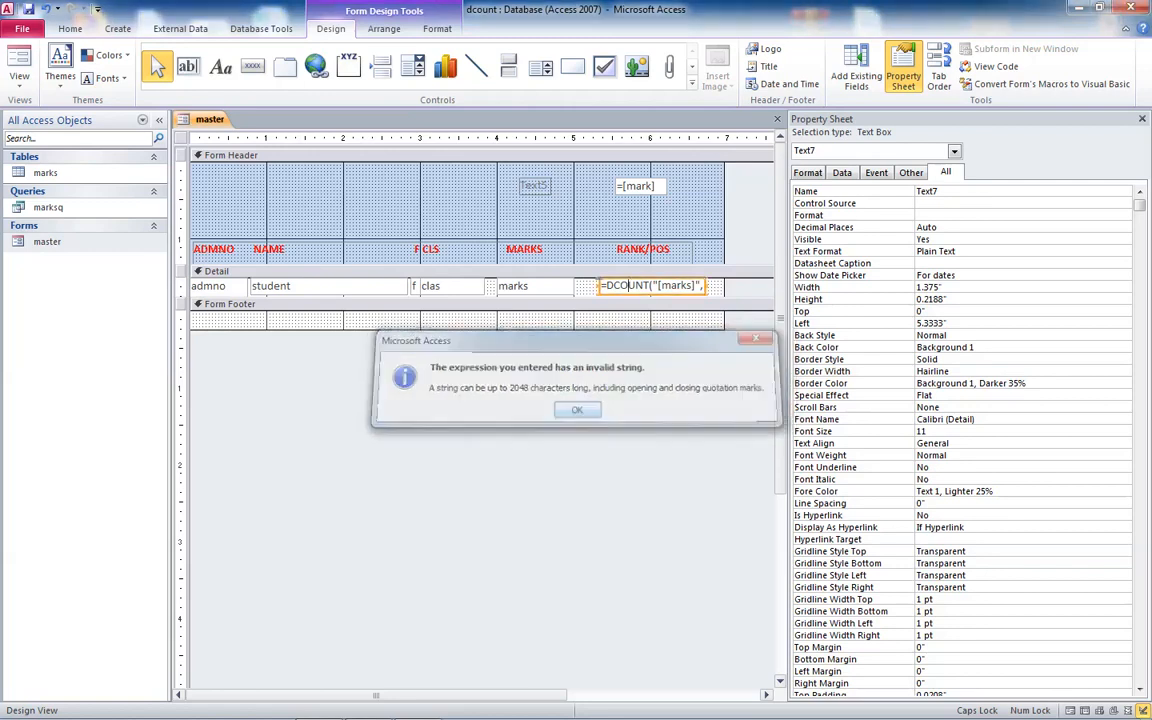
pyautogui.click(577, 409)
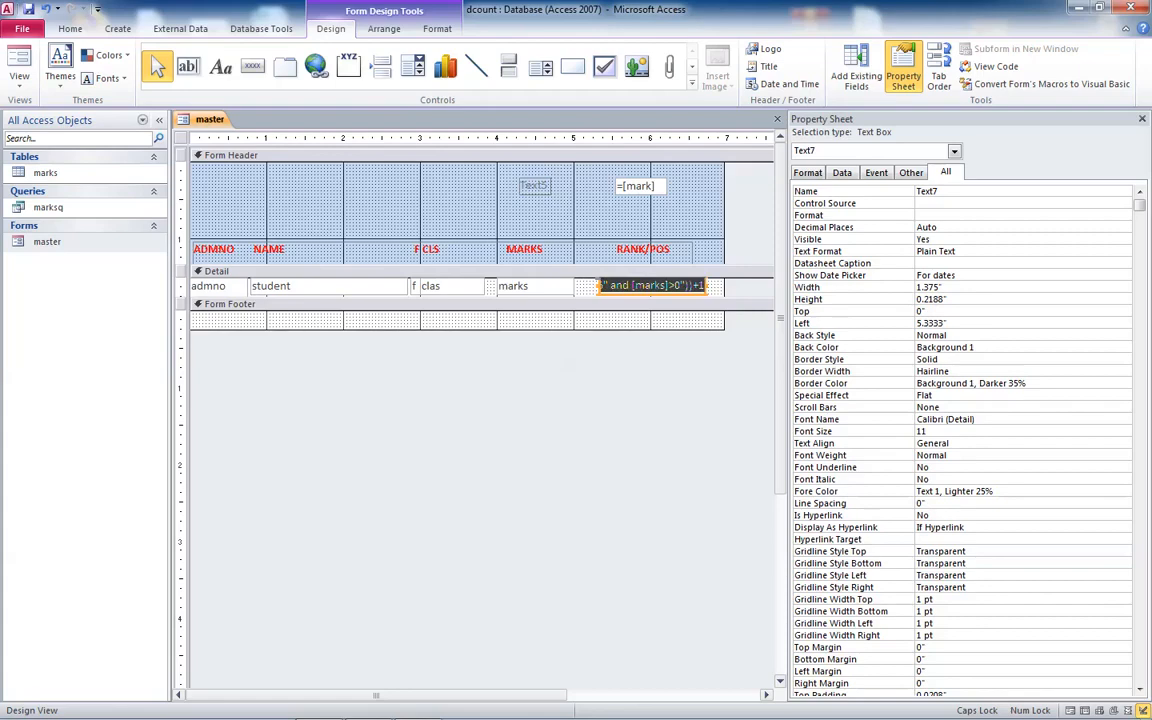
pyautogui.click(18, 705)
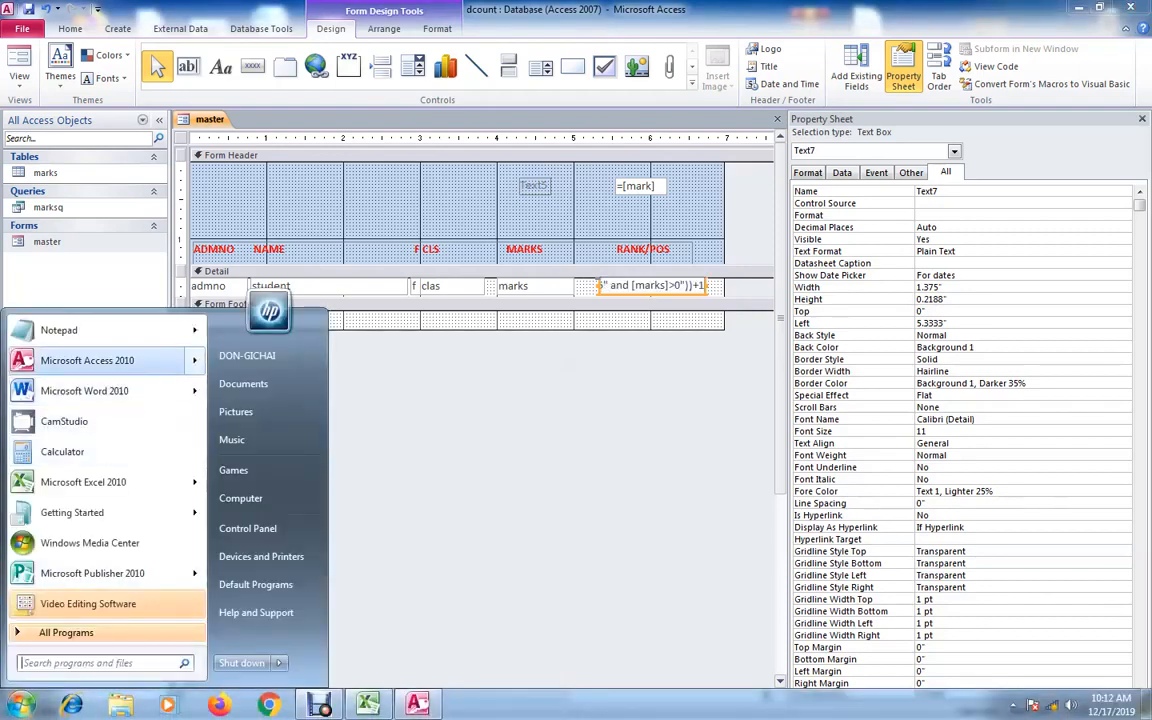
# Launch Notepad and paste the DCount rank formula into it
pyautogui.click(58, 330)
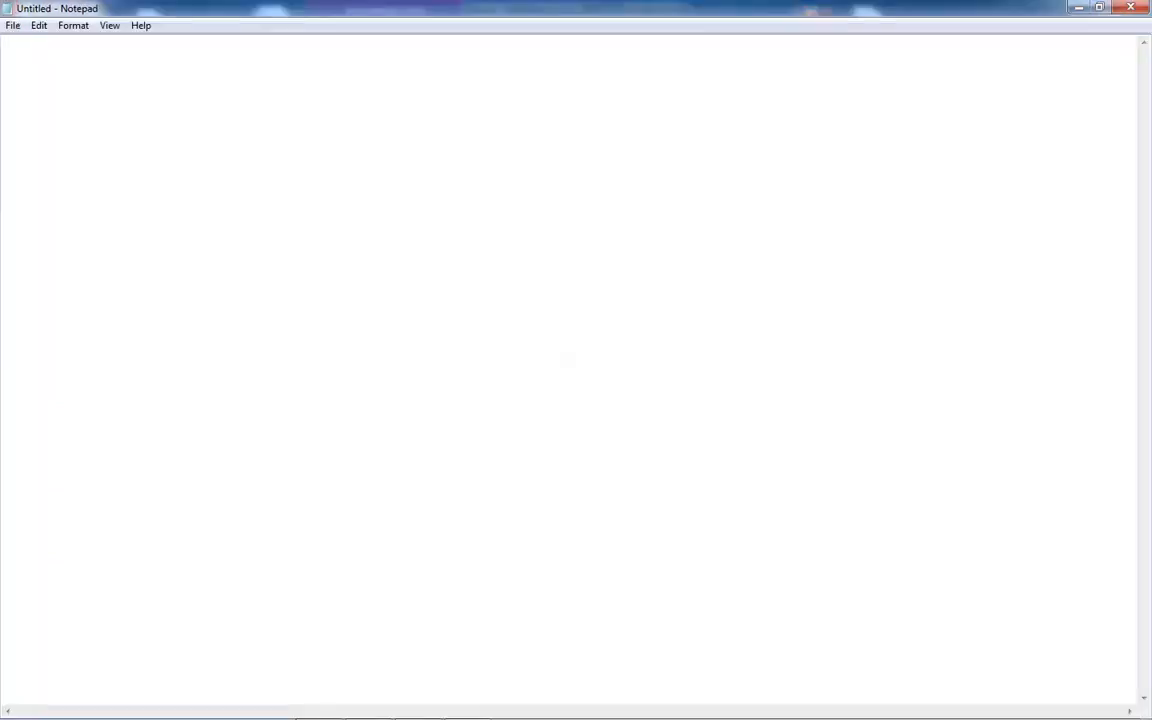
pyautogui.press('ctrl+v')
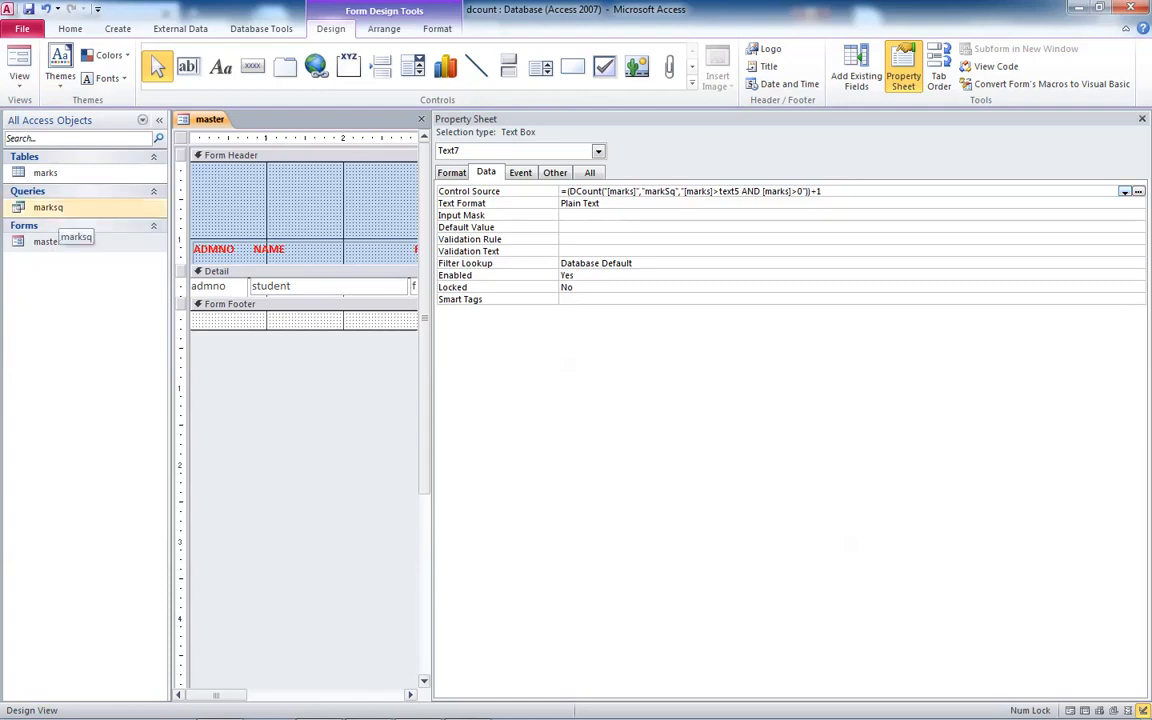
# Close the Property Sheet and switch to Form View to see students ranked 1, 2, 3
pyautogui.click(47, 241)
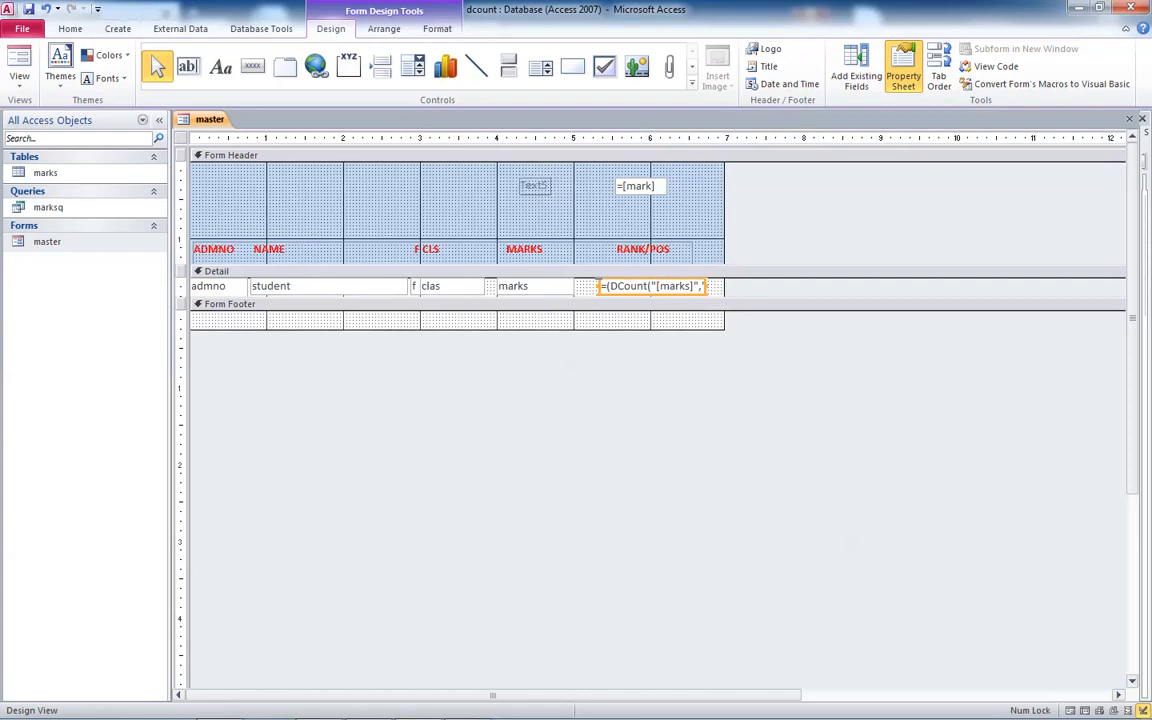
pyautogui.click(70, 28)
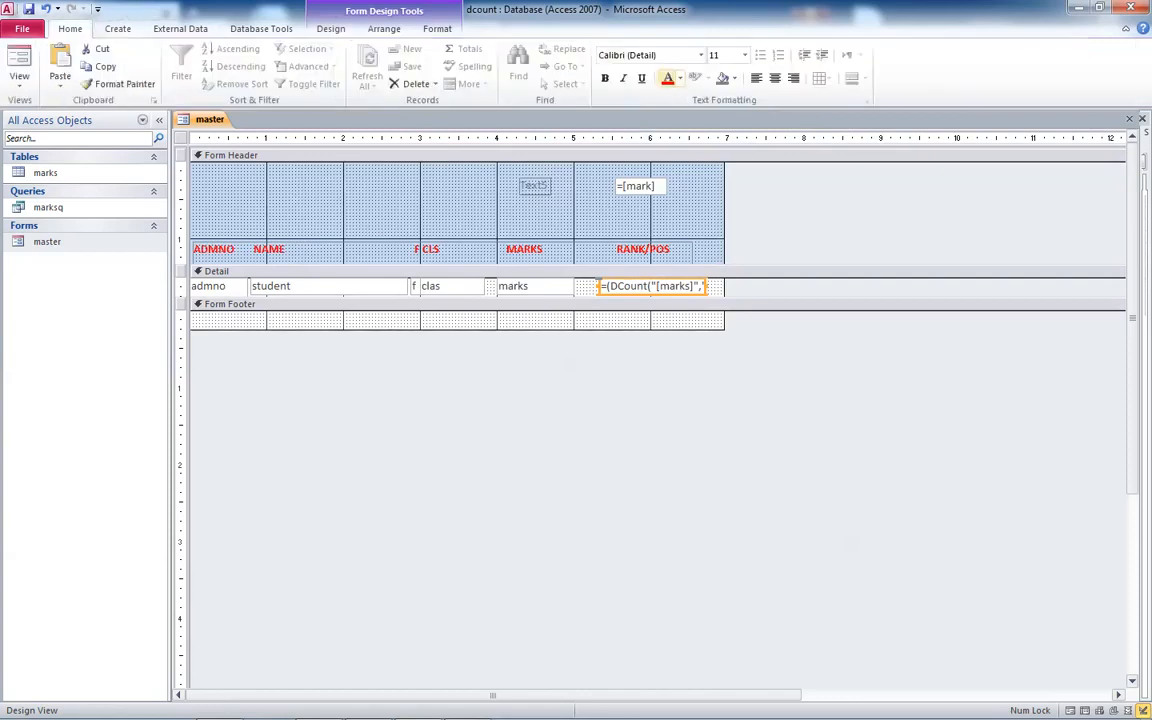
pyautogui.click(604, 78)
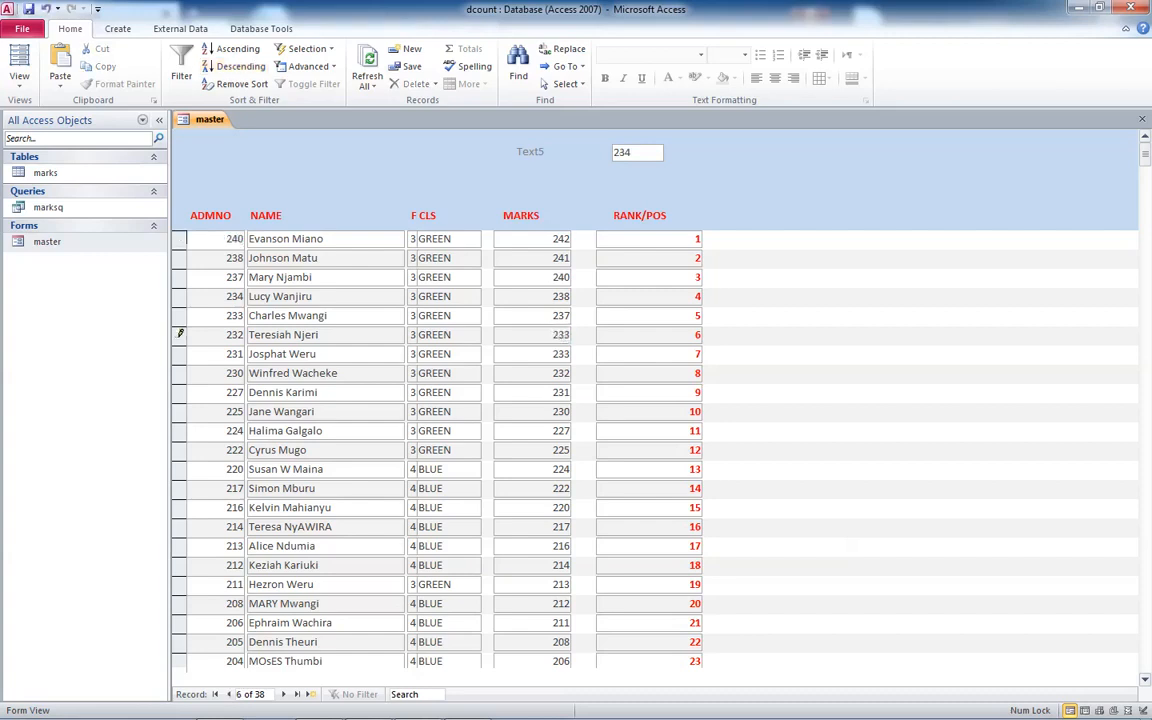
# Switch the master form from Form View back to Design View
pyautogui.click(561, 315)
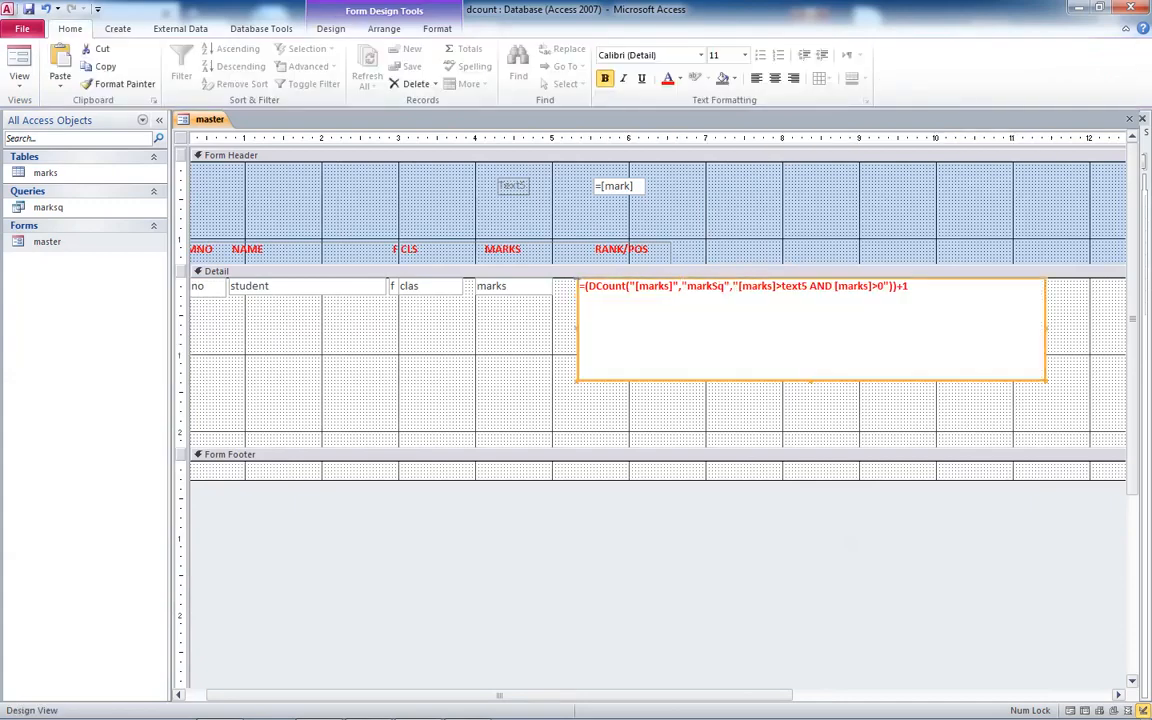
# Enlarge the rank box's DCount formula text, then open marksq and compare it with the master form
pyautogui.click(720, 55)
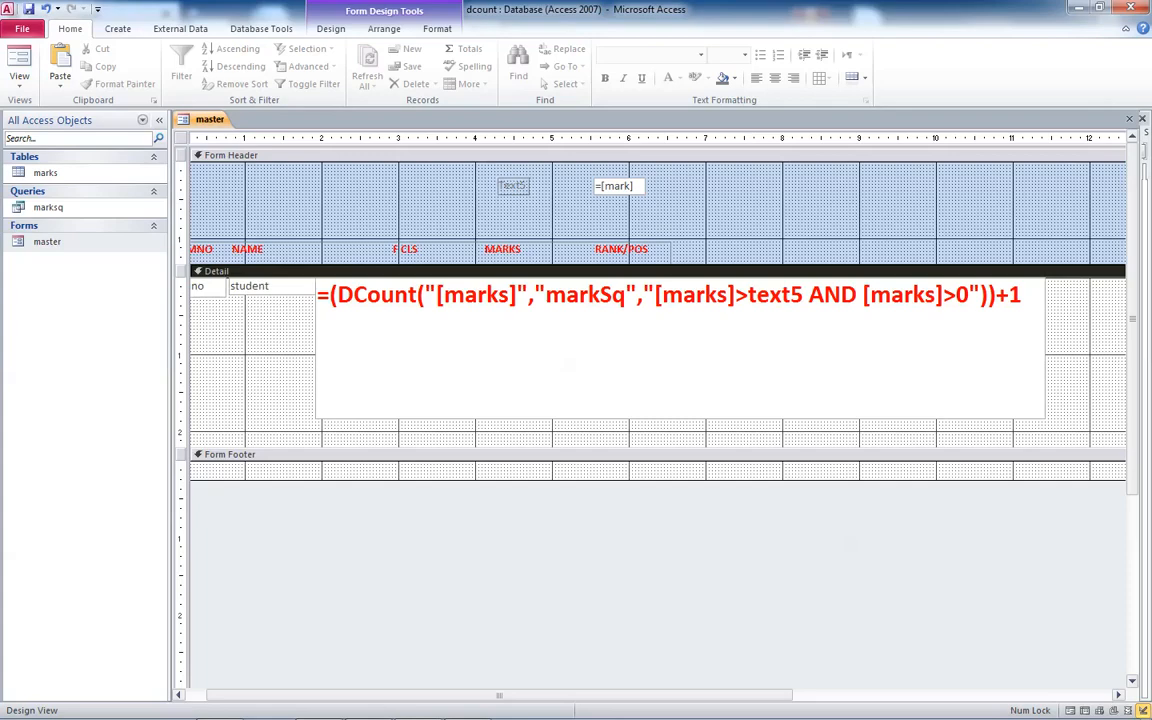
pyautogui.click(268, 119)
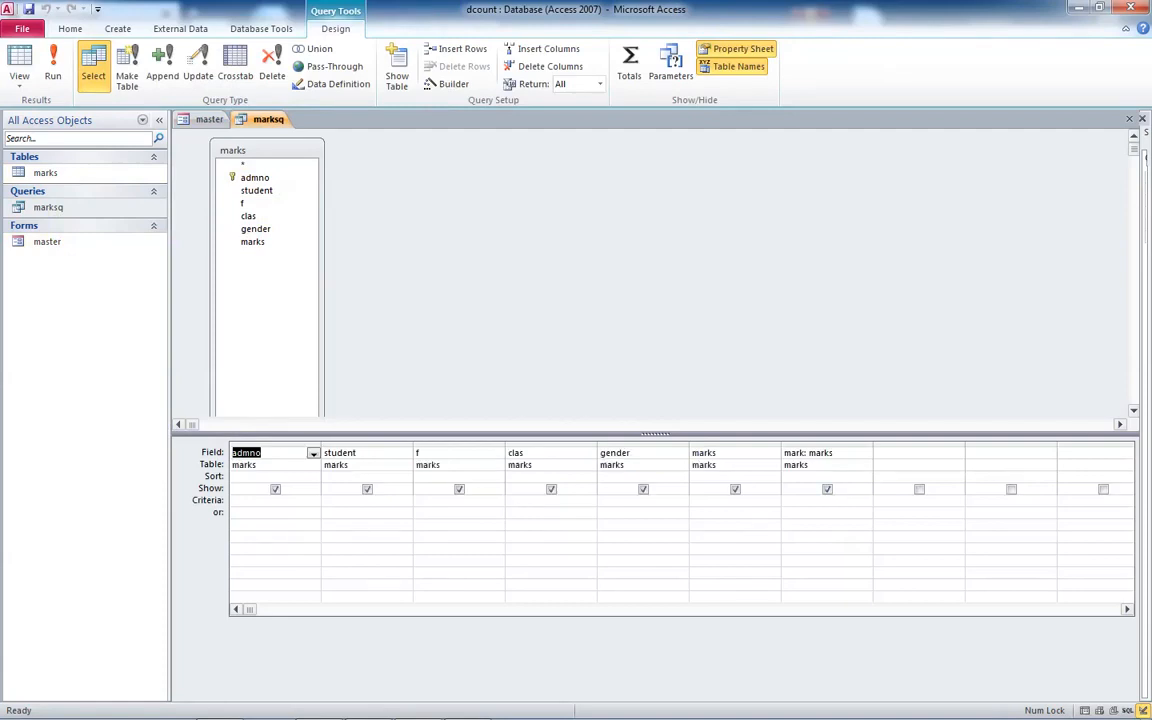
pyautogui.click(209, 119)
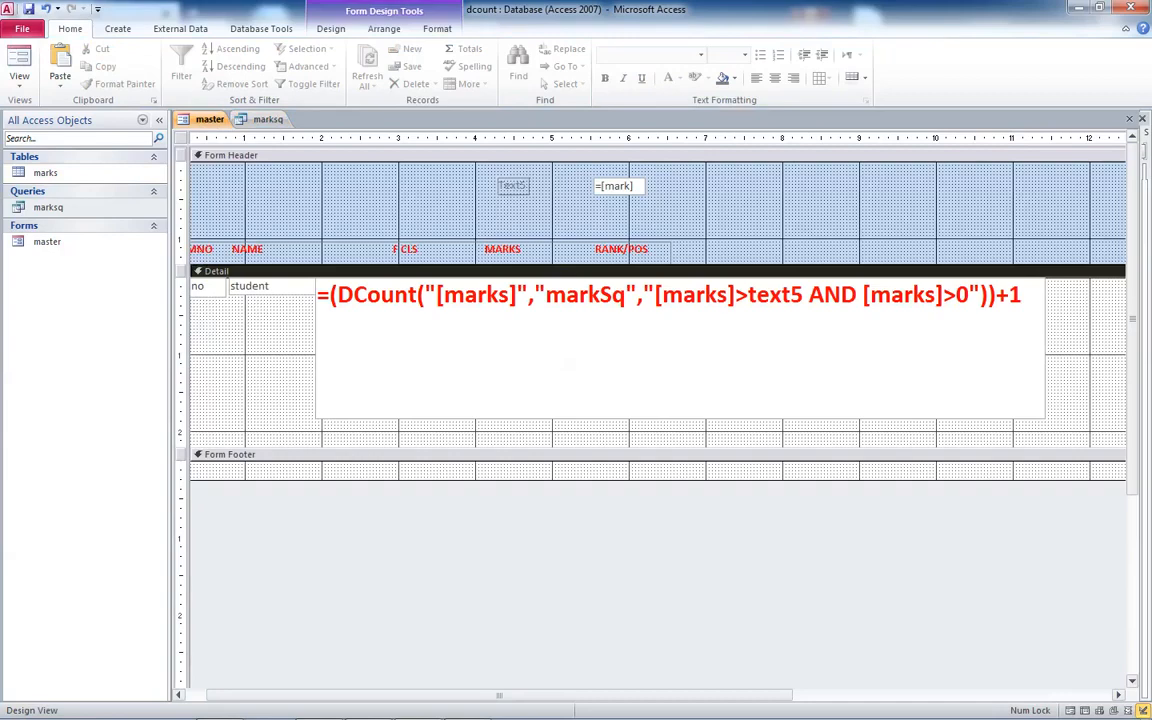
pyautogui.click(267, 119)
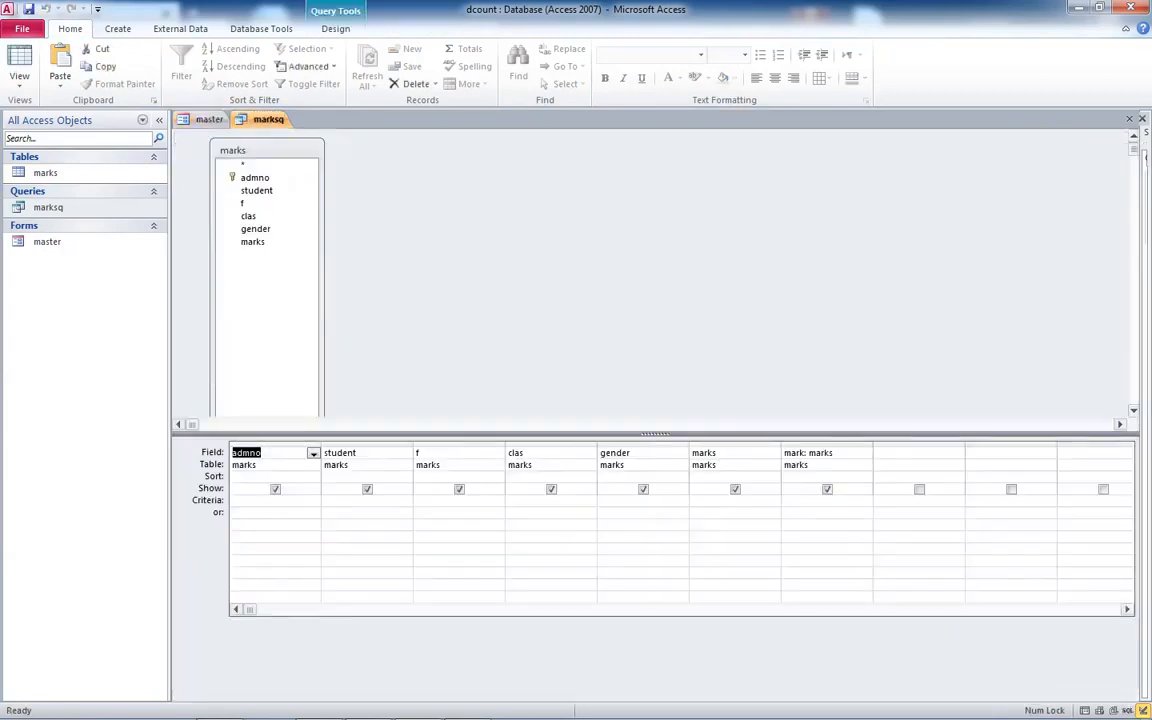
pyautogui.click(209, 119)
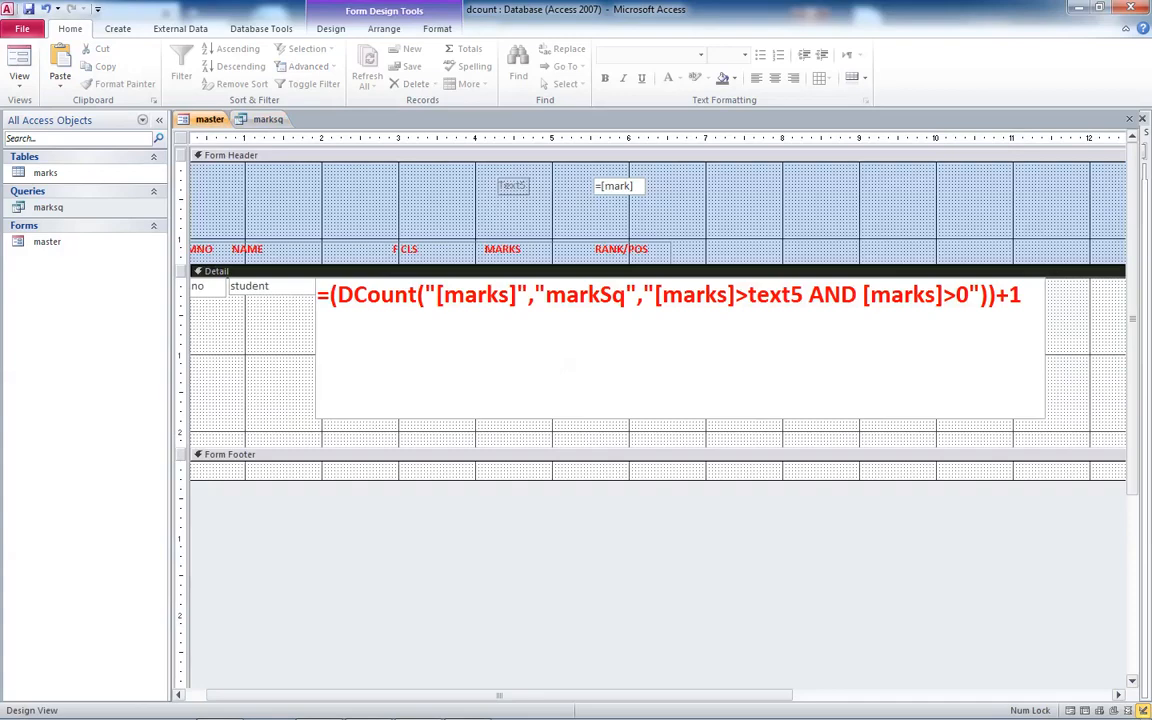
pyautogui.click(680, 294)
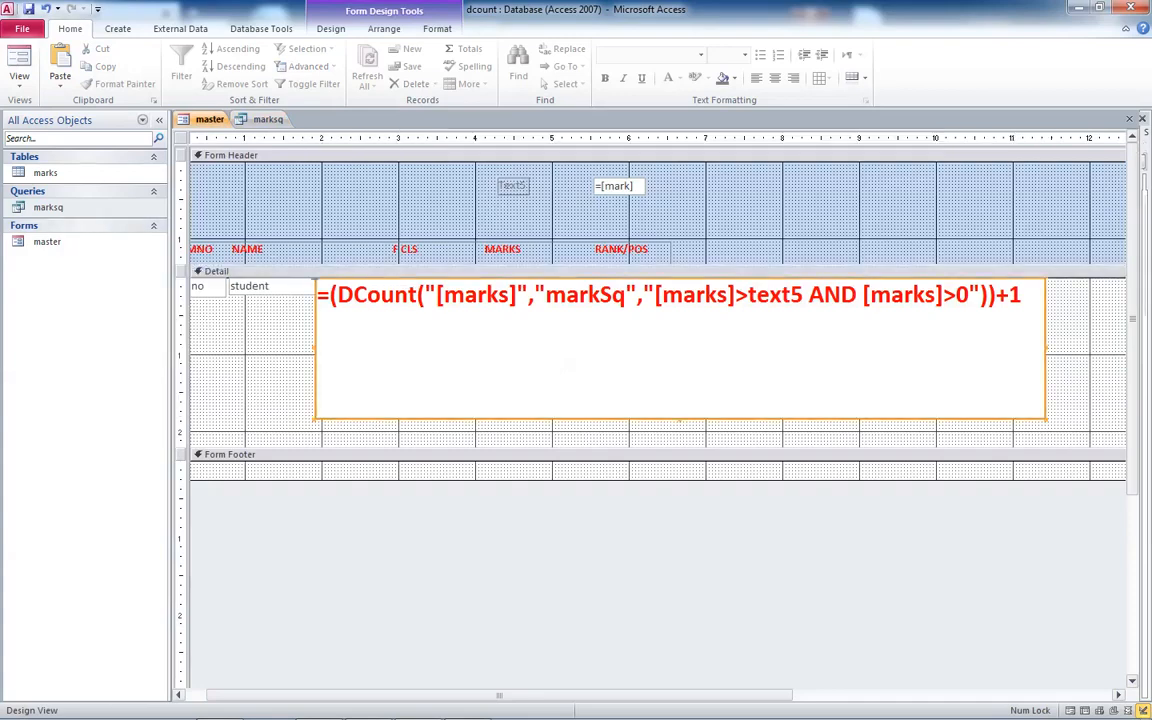